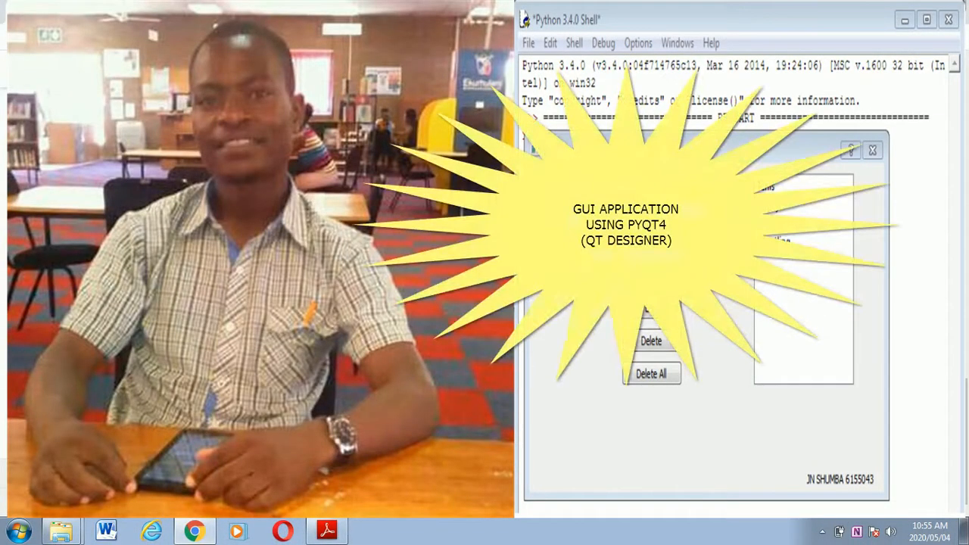
# Finish the sports-list dialog demo in IDLE and bring up the assignment PDF.
pyautogui.click(327, 531)
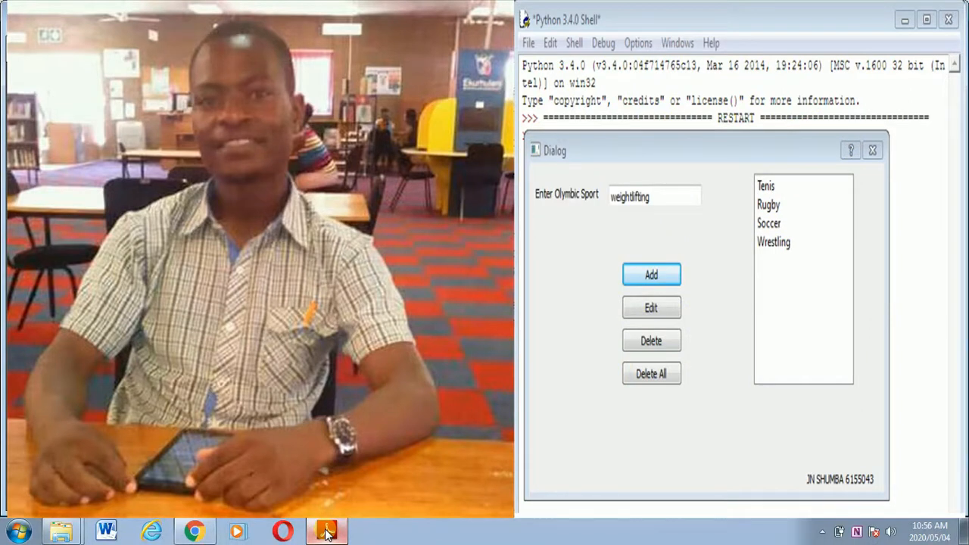
pyautogui.click(328, 530)
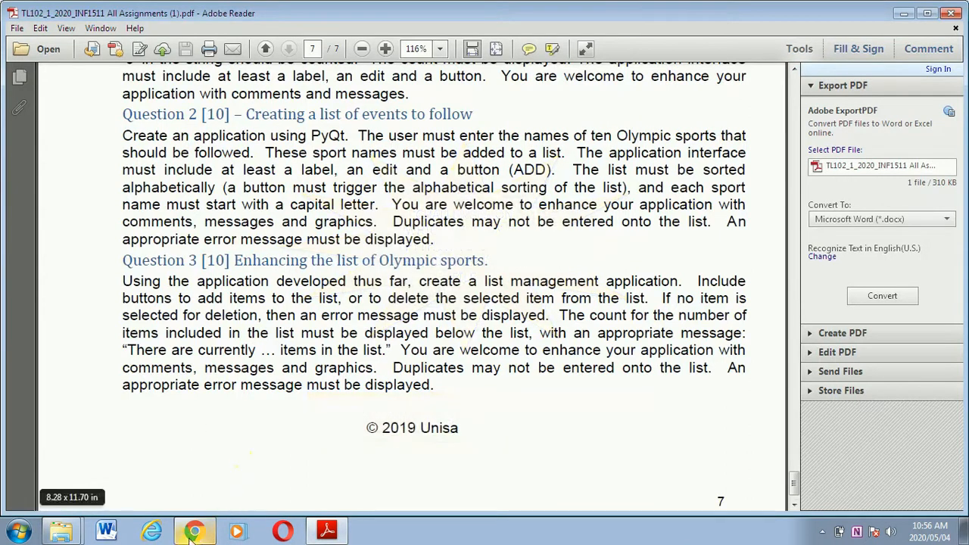
# Switch to Chrome and browse the Google results for 'pyqt4'.
pyautogui.click(194, 530)
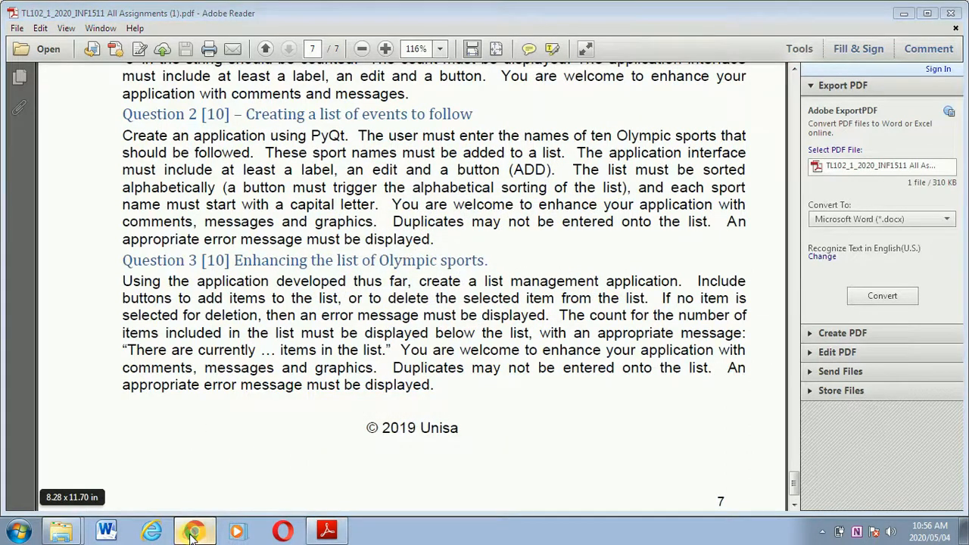
pyautogui.click(193, 530)
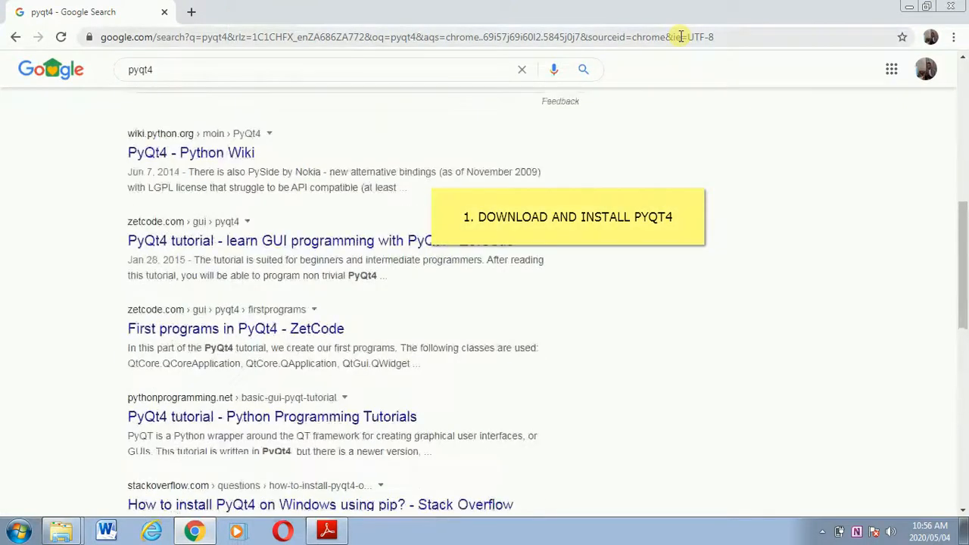
pyautogui.scroll(-3)
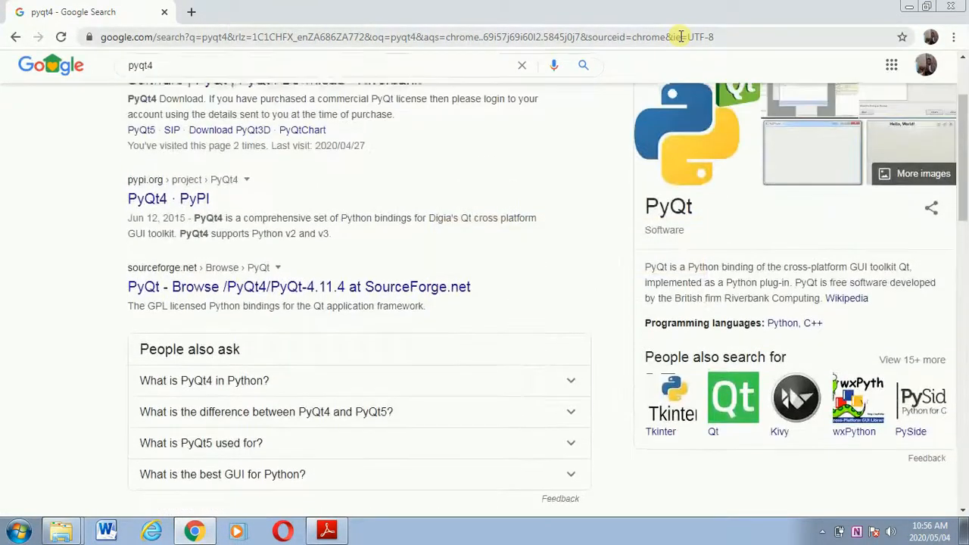
pyautogui.scroll(3)
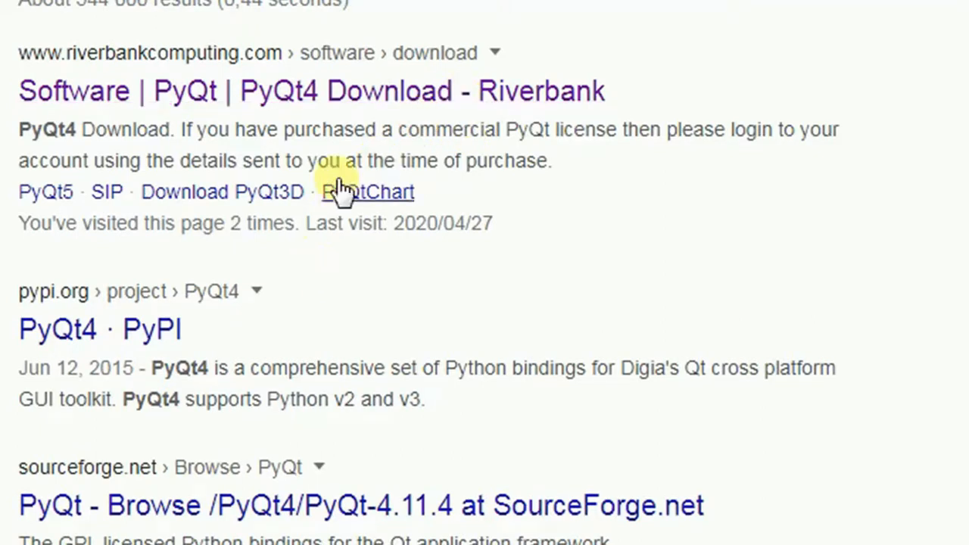
pyautogui.scroll(-3)
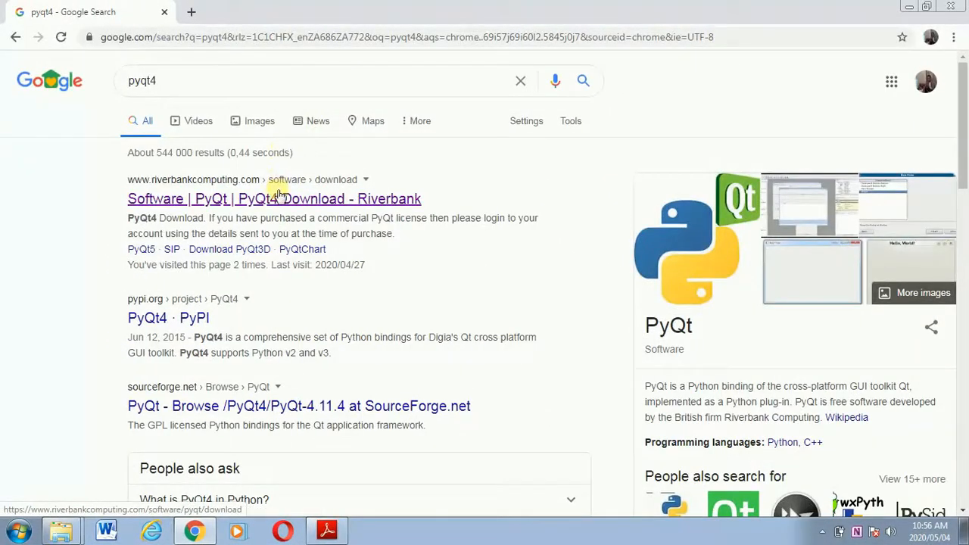
# Open the Riverbank PyQt4 Download result and scroll through its source packages.
pyautogui.click(275, 198)
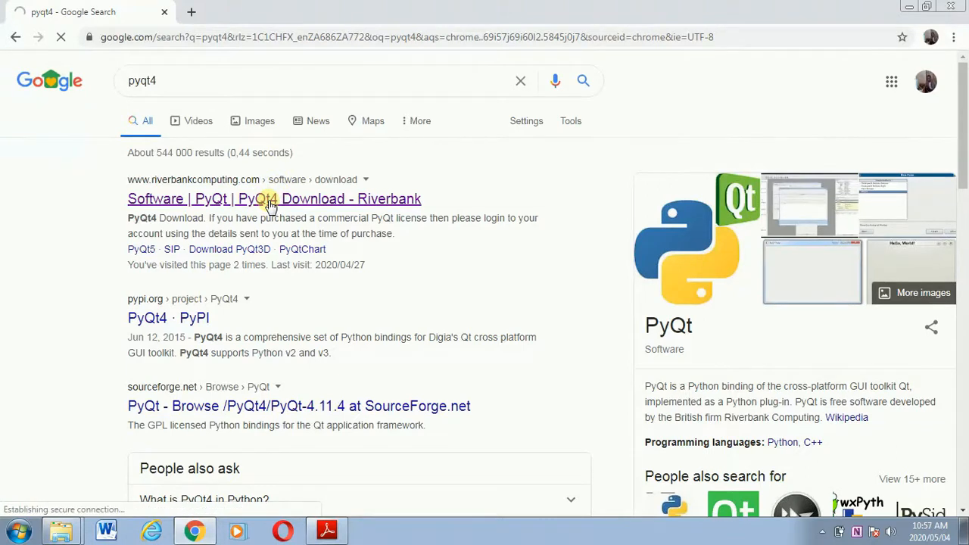
pyautogui.click(274, 199)
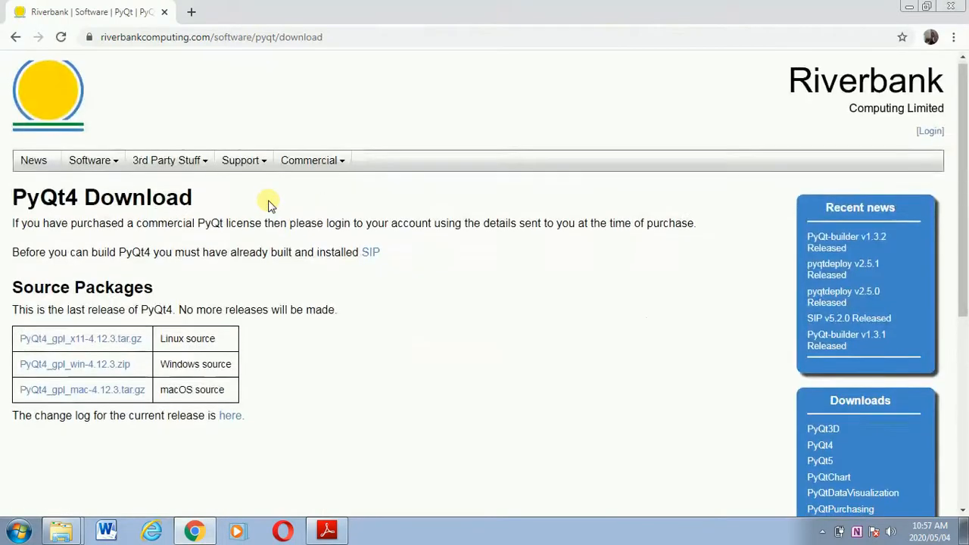
pyautogui.scroll(-3)
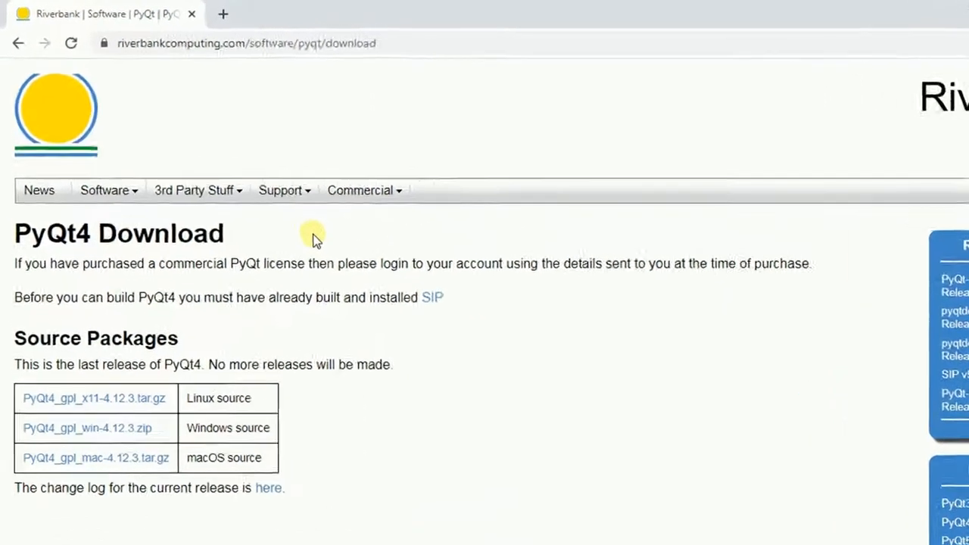
pyautogui.scroll(-3)
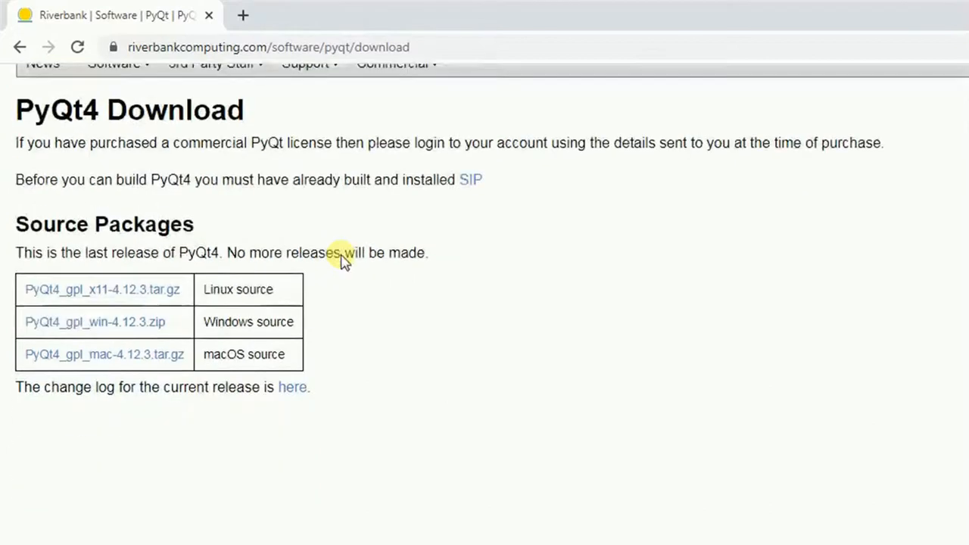
pyautogui.scroll(-3)
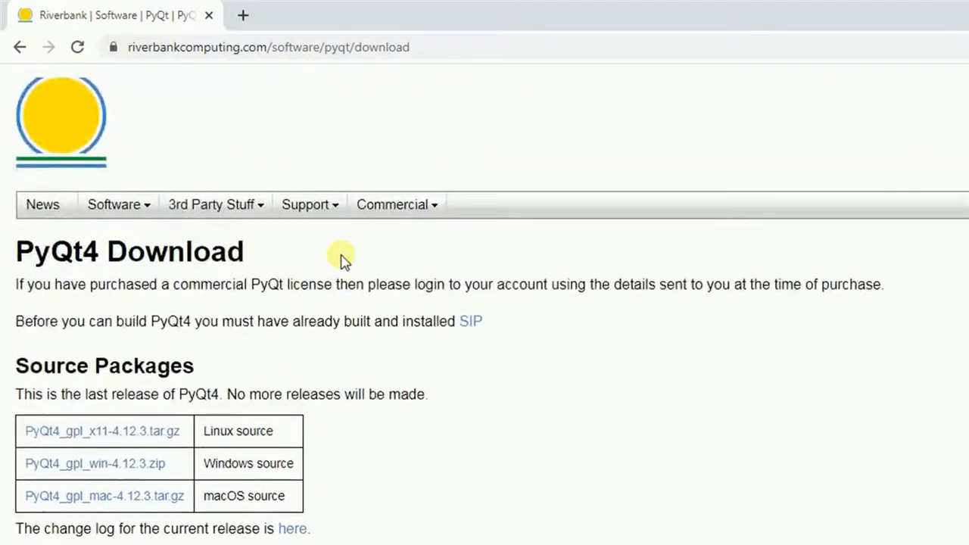
pyautogui.scroll(-3)
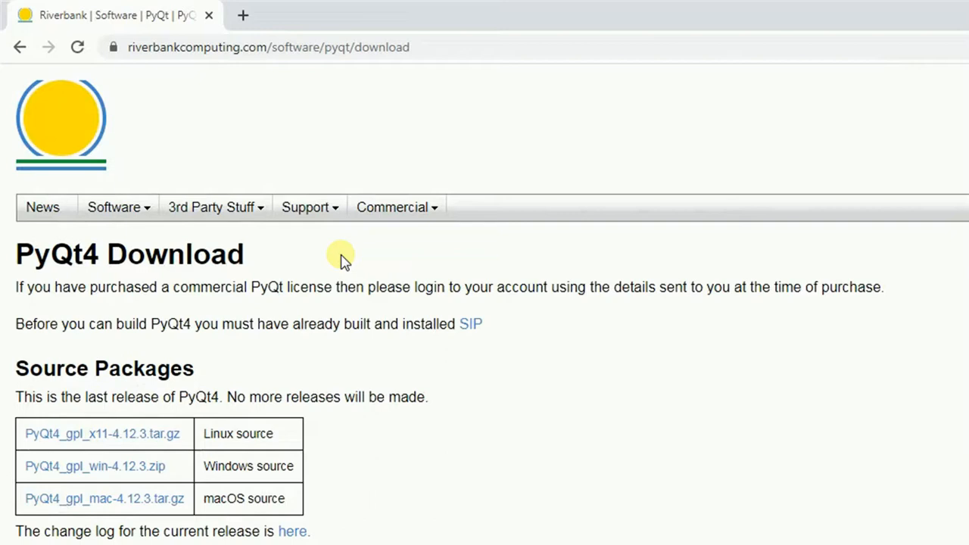
pyautogui.scroll(-3)
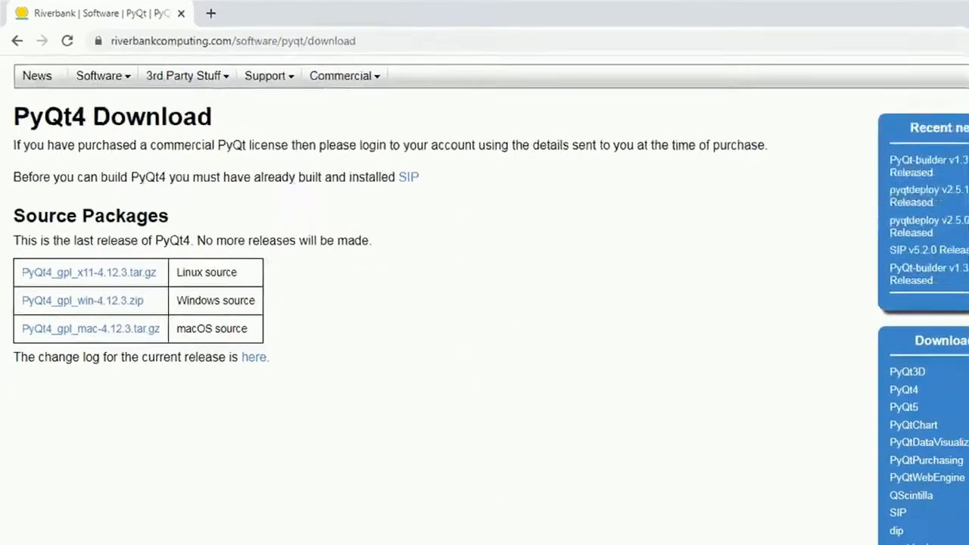
pyautogui.click(13, 530)
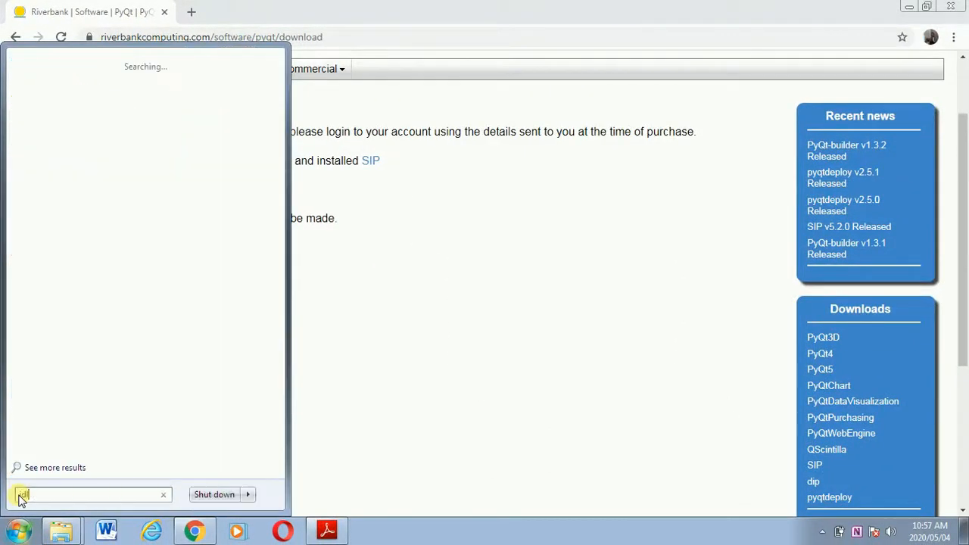
pyautogui.write('idle')
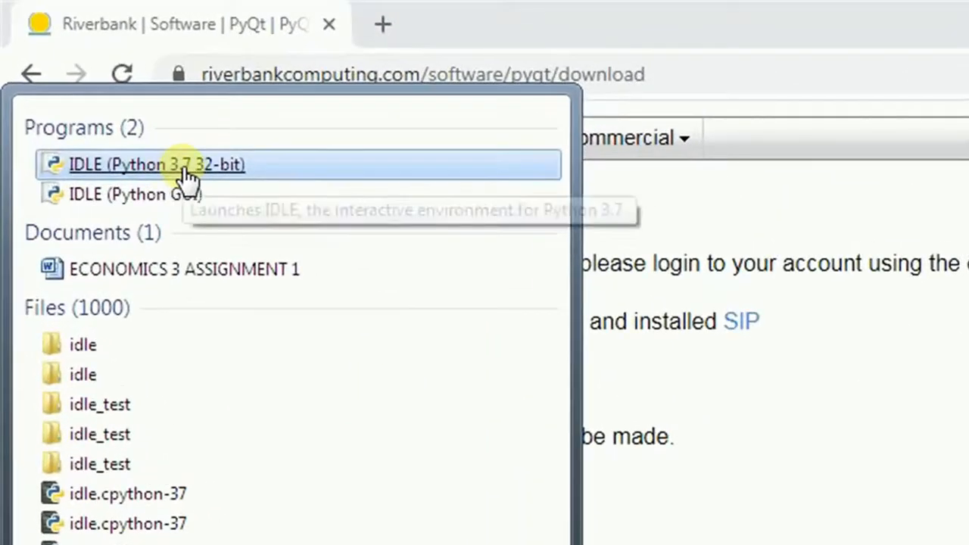
pyautogui.moveTo(121, 194)
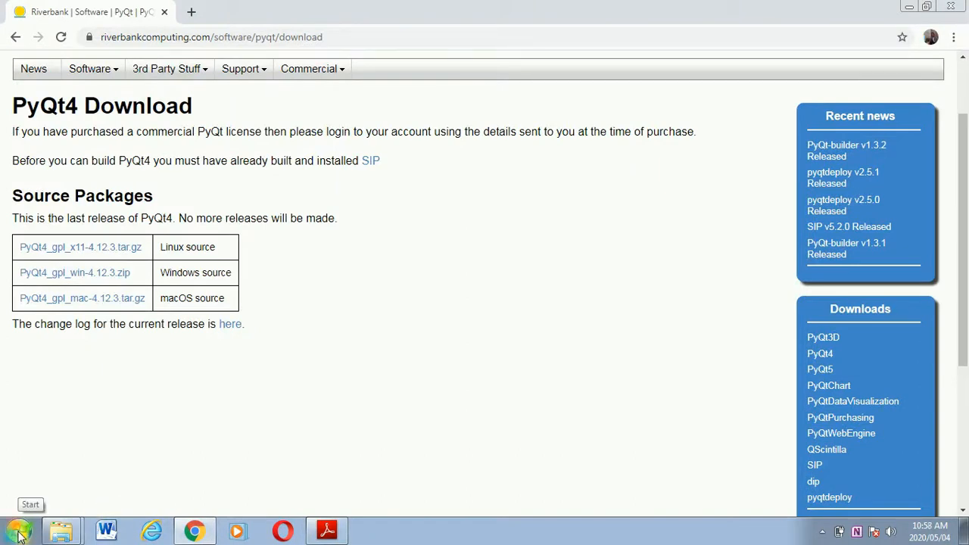
pyautogui.click(17, 530)
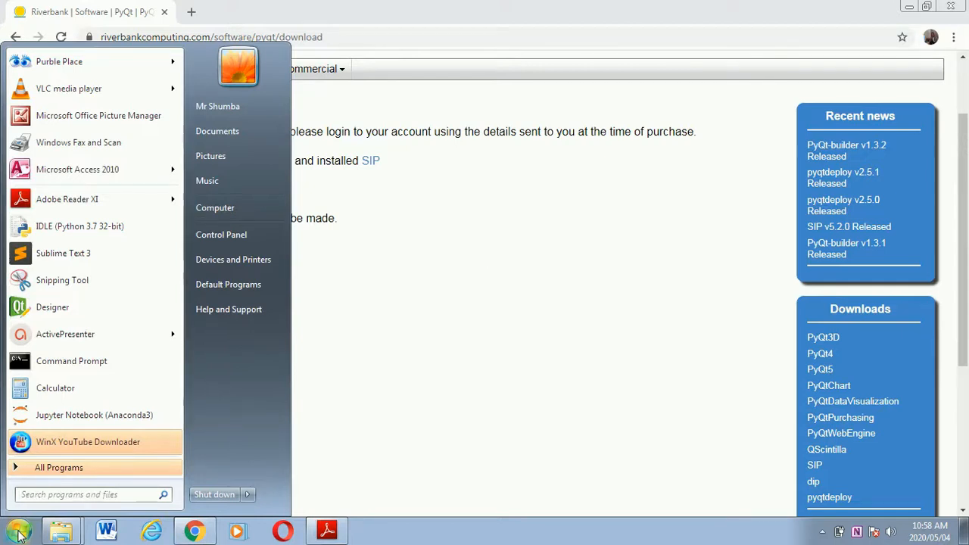
pyautogui.moveTo(52, 306)
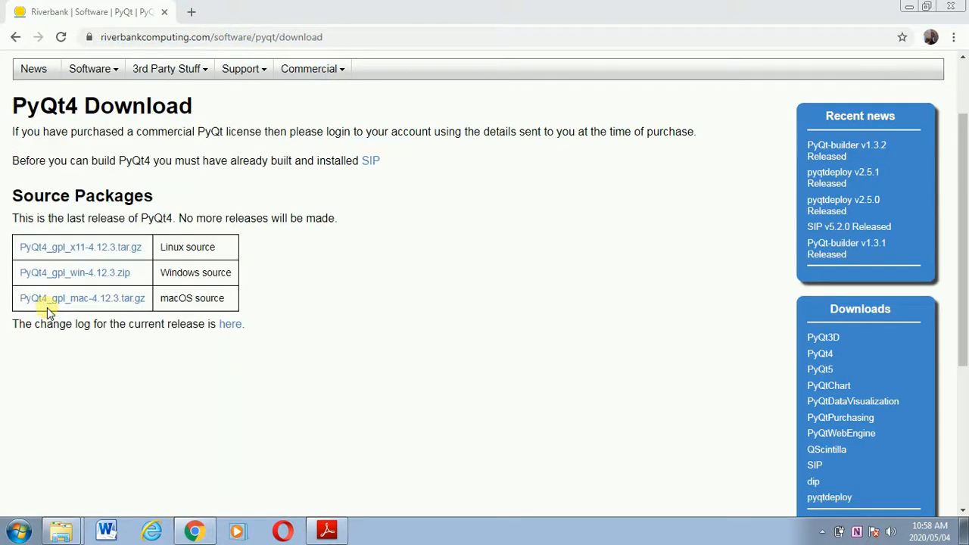
# Launch Qt Designer, preview the form templates, and choose 'Dialog without Buttons'.
pyautogui.click(369, 530)
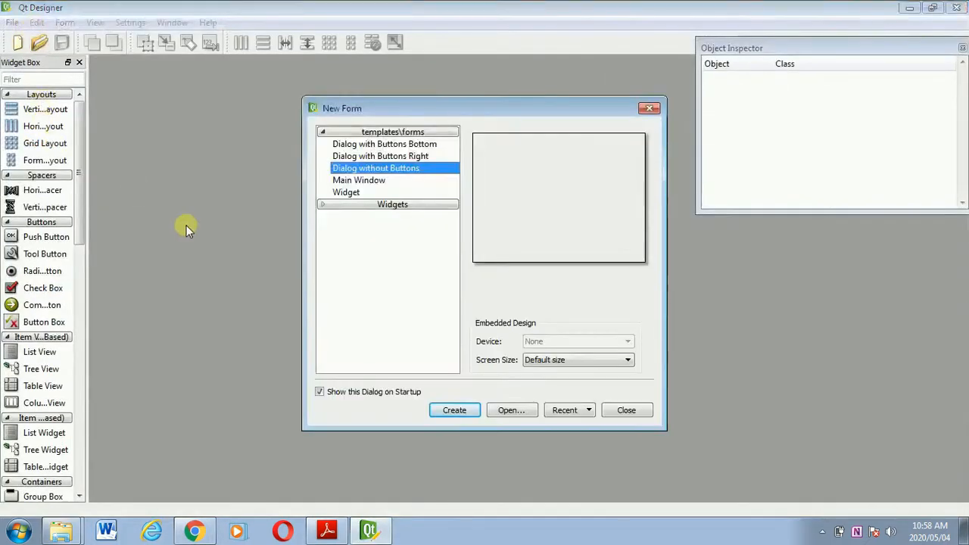
pyautogui.moveTo(455, 409)
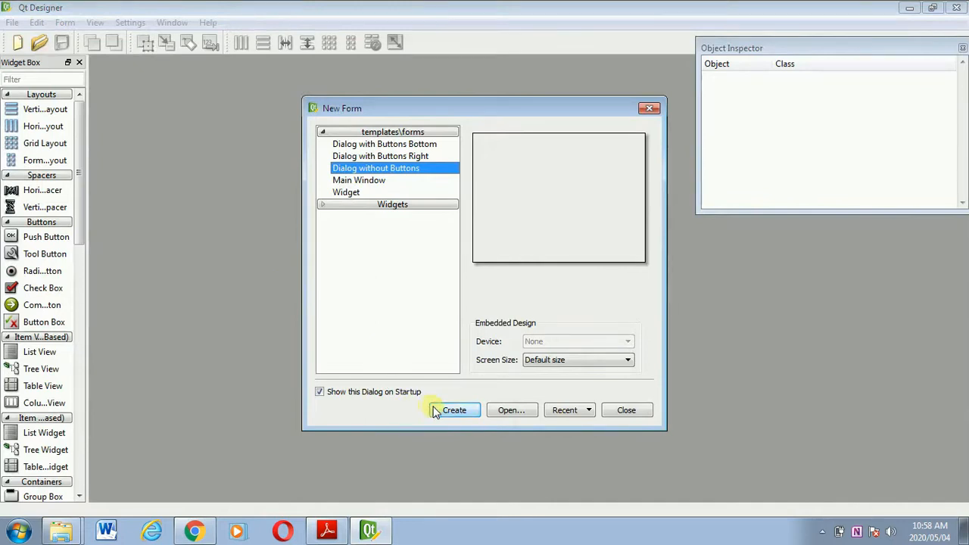
pyautogui.moveTo(371, 148)
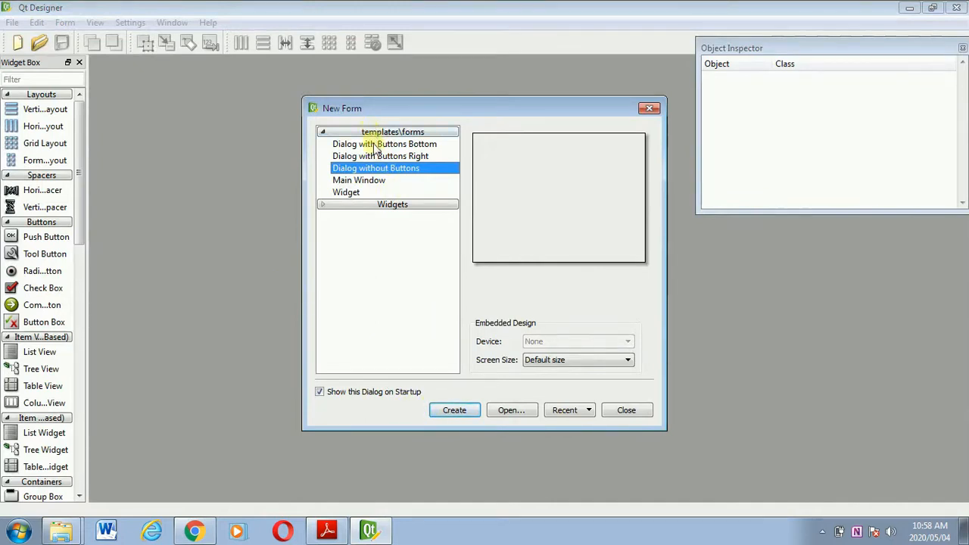
pyautogui.moveTo(377, 146)
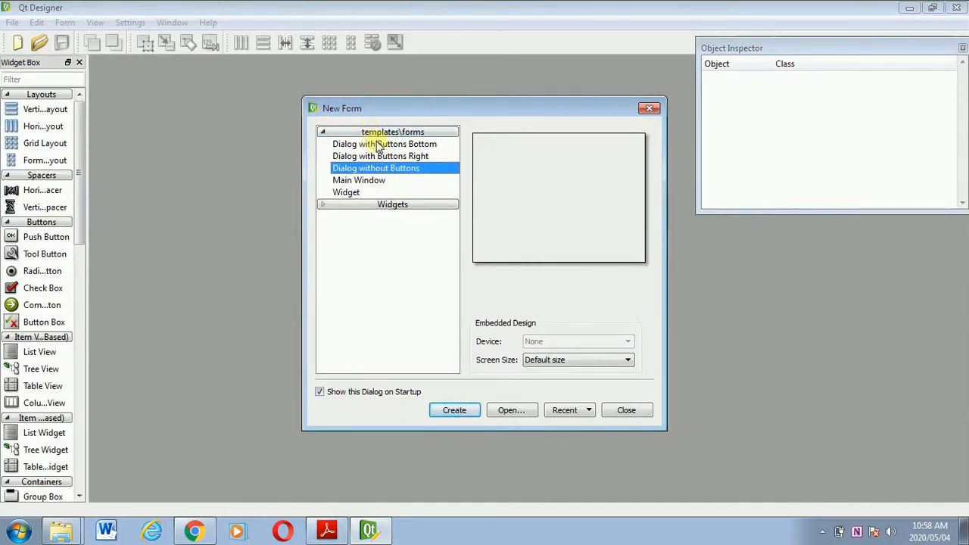
pyautogui.click(385, 144)
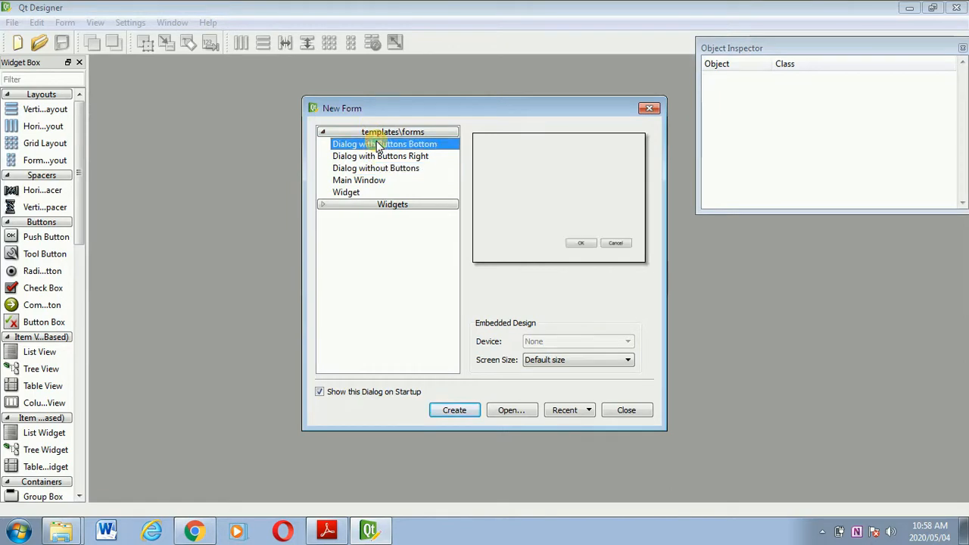
pyautogui.moveTo(484, 209)
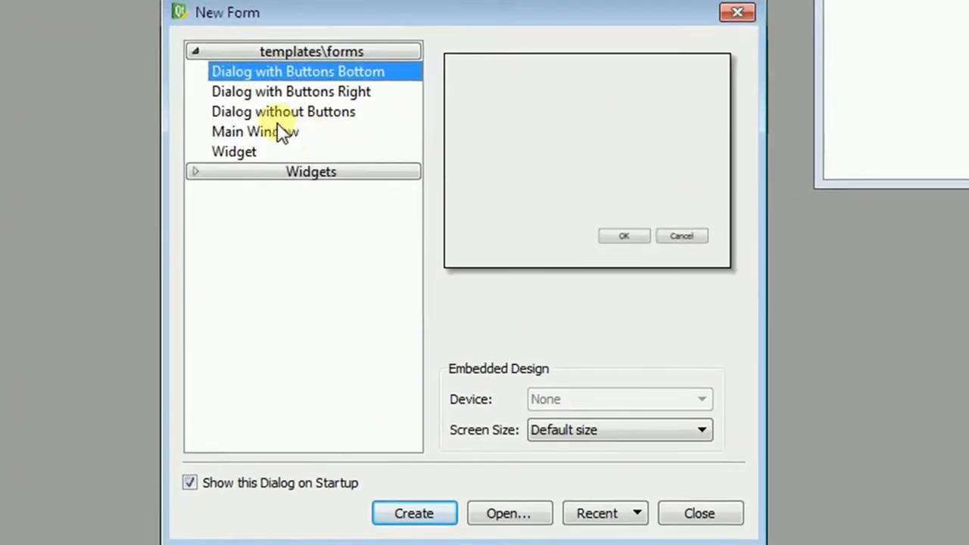
pyautogui.click(291, 91)
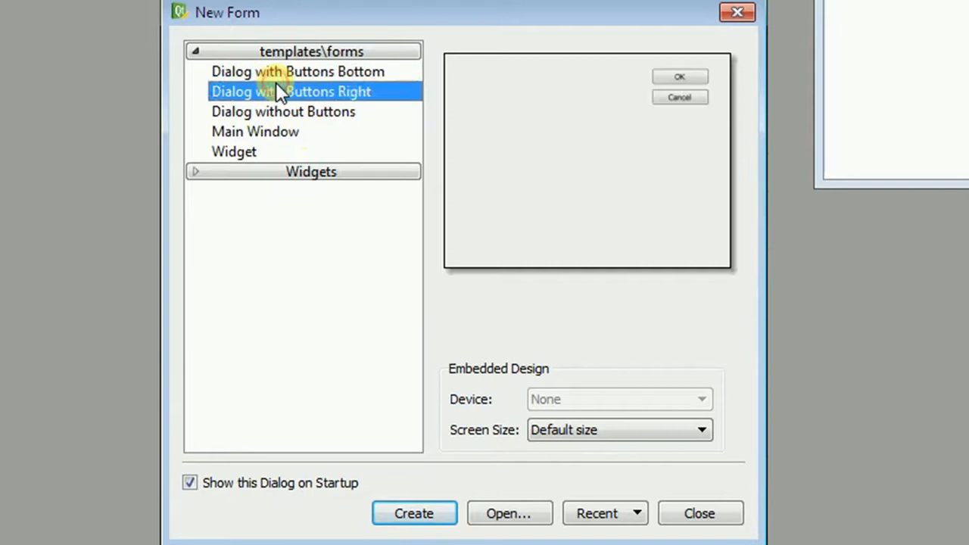
pyautogui.moveTo(733, 80)
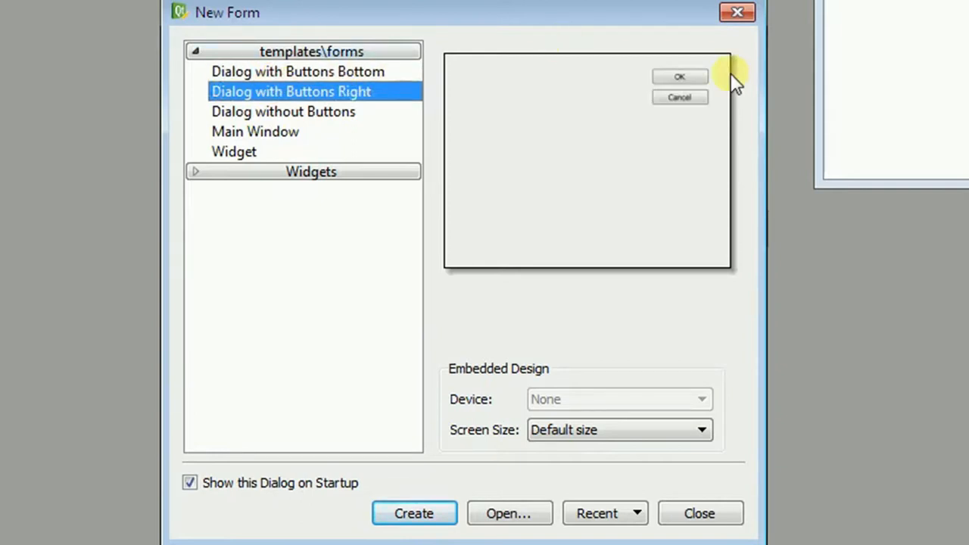
pyautogui.click(283, 111)
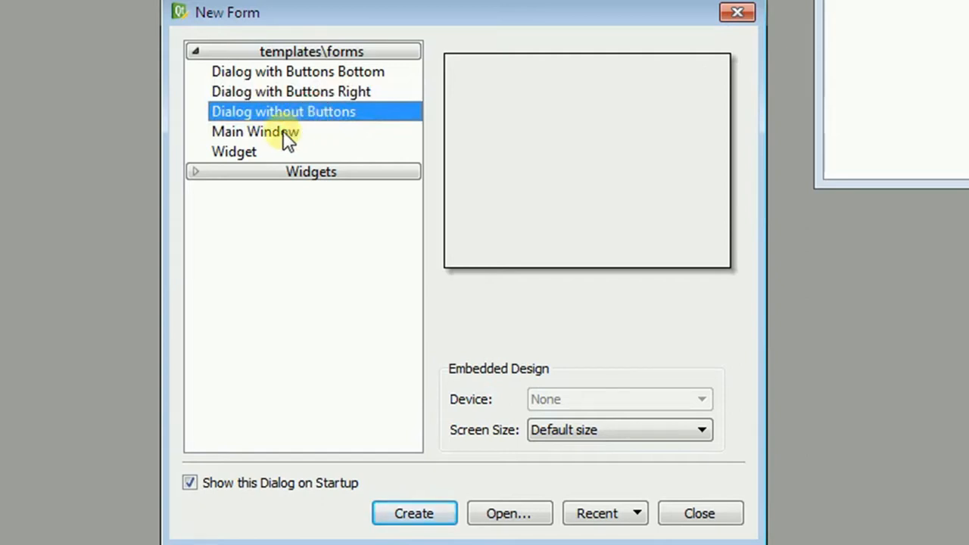
pyautogui.click(255, 131)
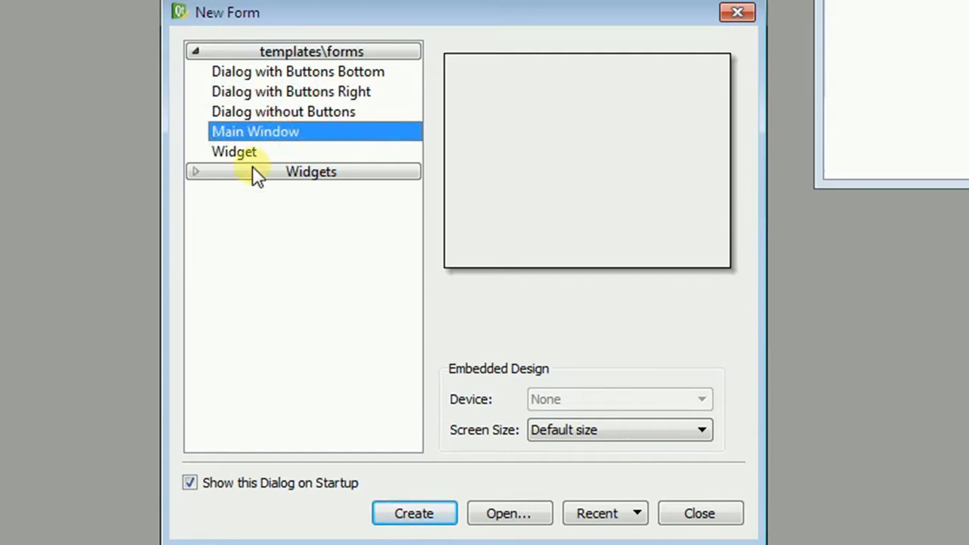
pyautogui.click(234, 151)
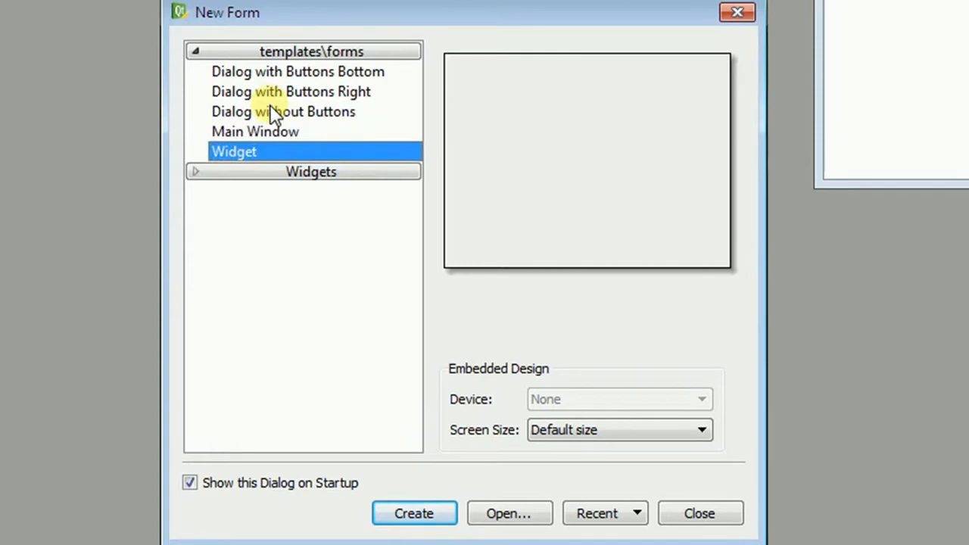
pyautogui.click(283, 111)
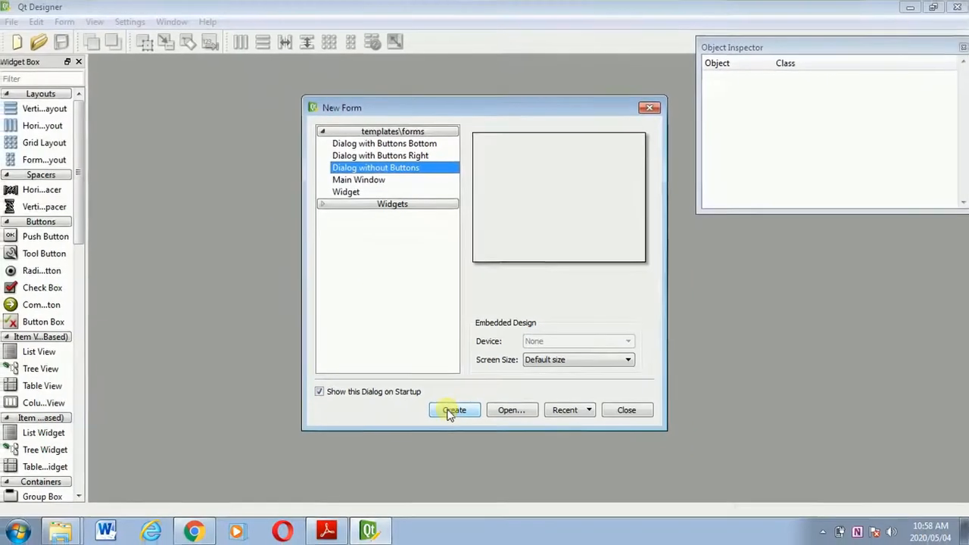
# Create the blank QDialog form from the chosen template.
pyautogui.click(454, 410)
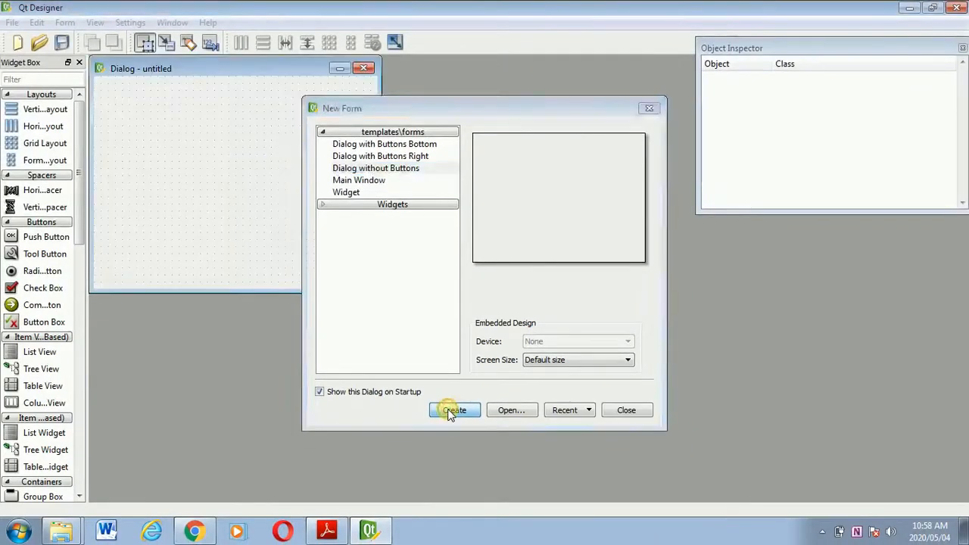
pyautogui.click(454, 409)
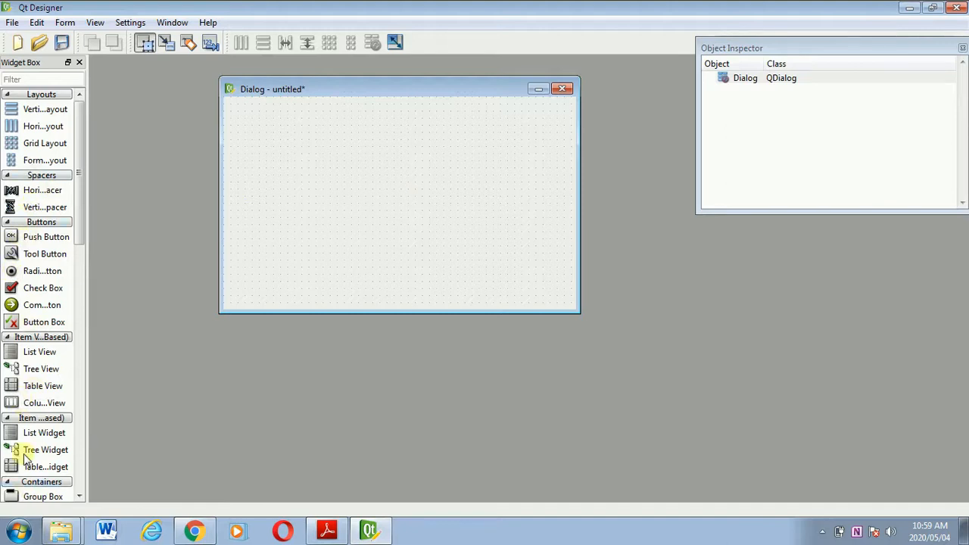
pyautogui.moveTo(45, 254)
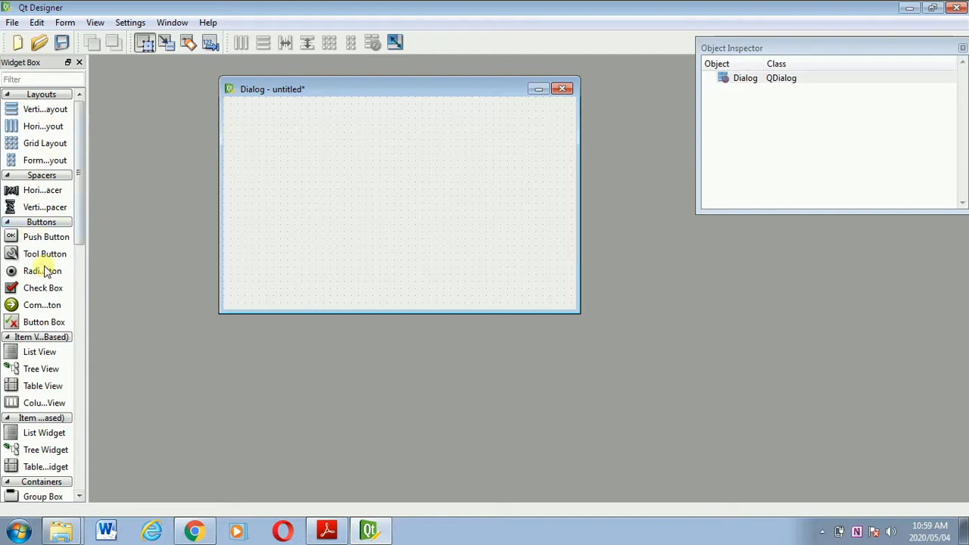
pyautogui.moveTo(296, 169)
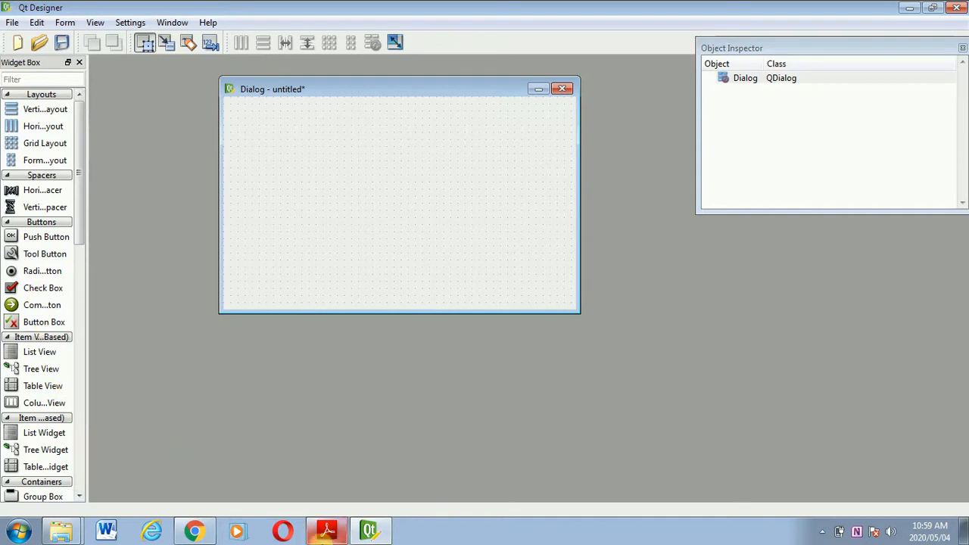
# Bring Adobe Reader forward to read Question 2 on page 7.
pyautogui.click(327, 530)
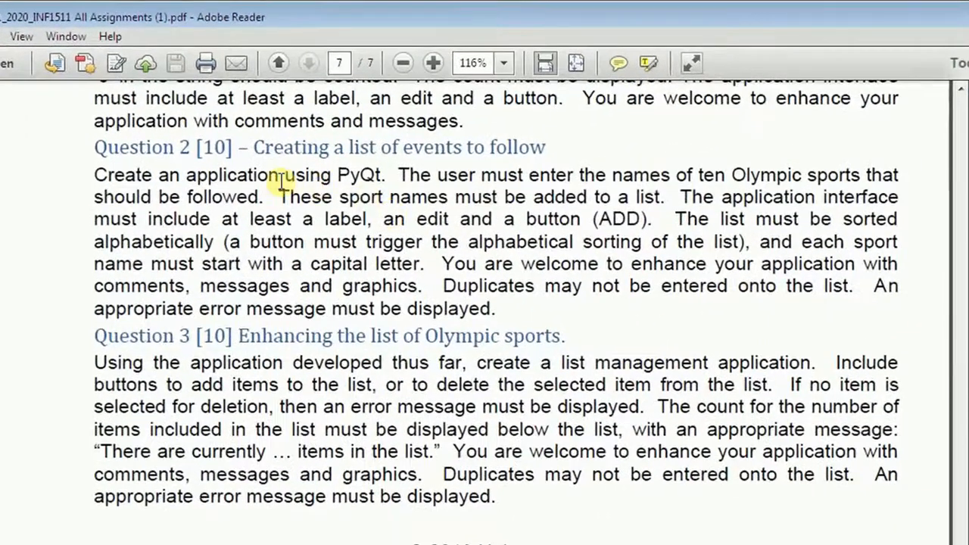
pyautogui.moveTo(368, 197)
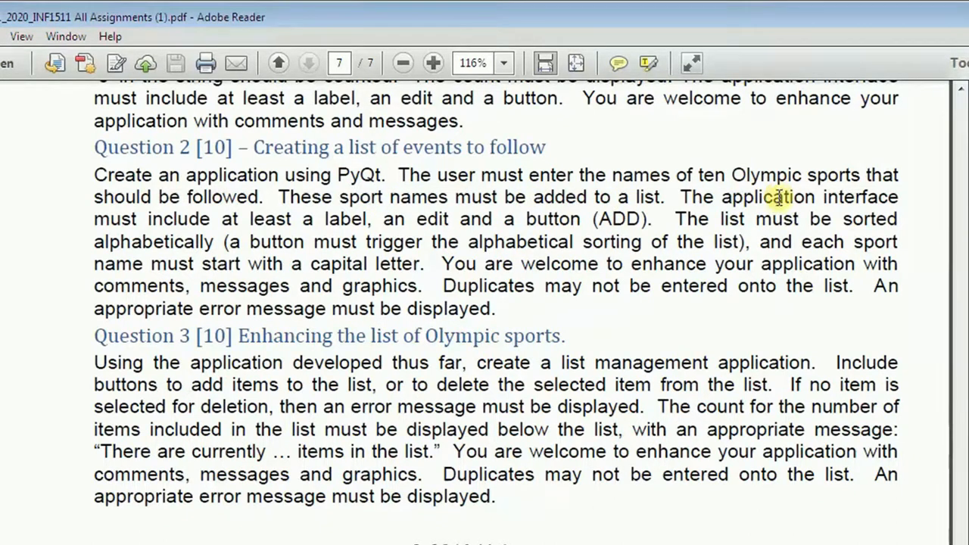
pyautogui.moveTo(333, 272)
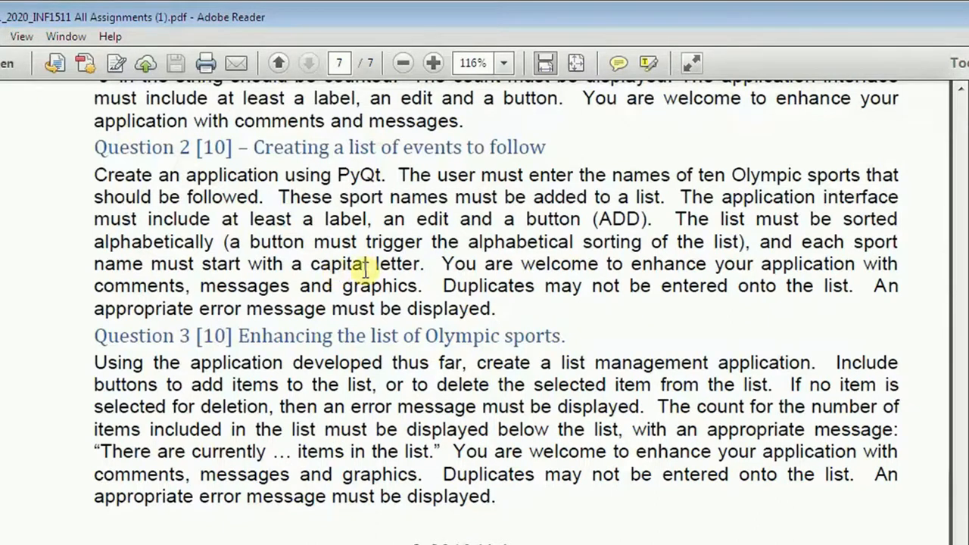
pyautogui.moveTo(378, 274)
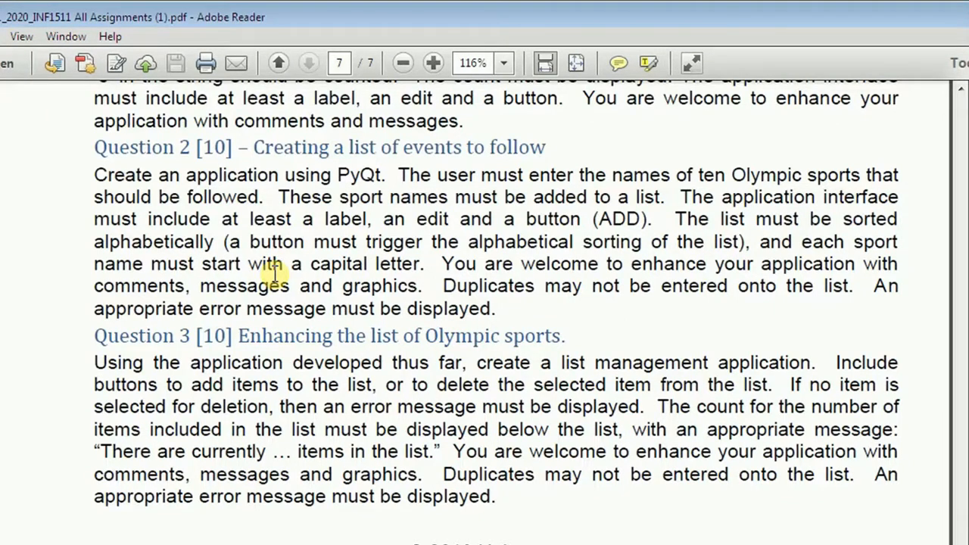
pyautogui.moveTo(274, 242)
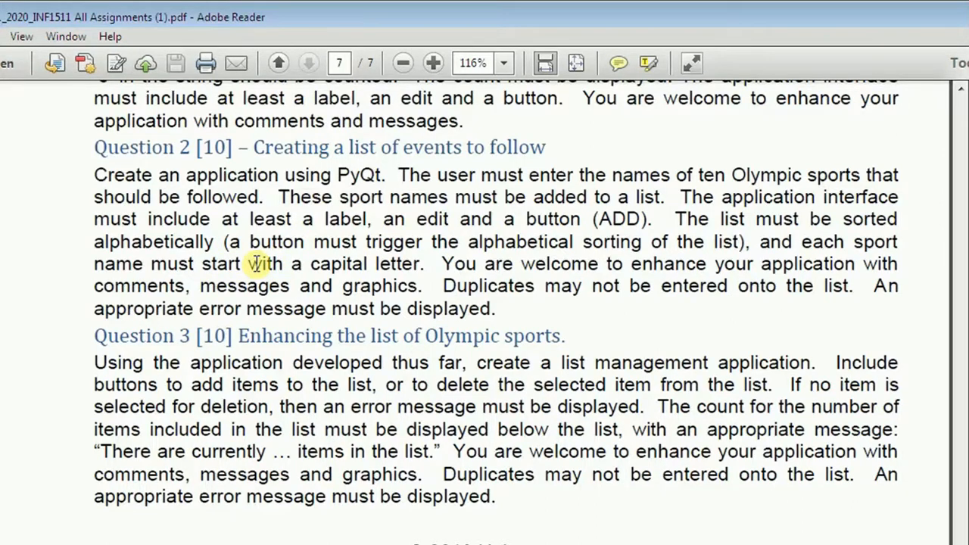
pyautogui.moveTo(286, 308)
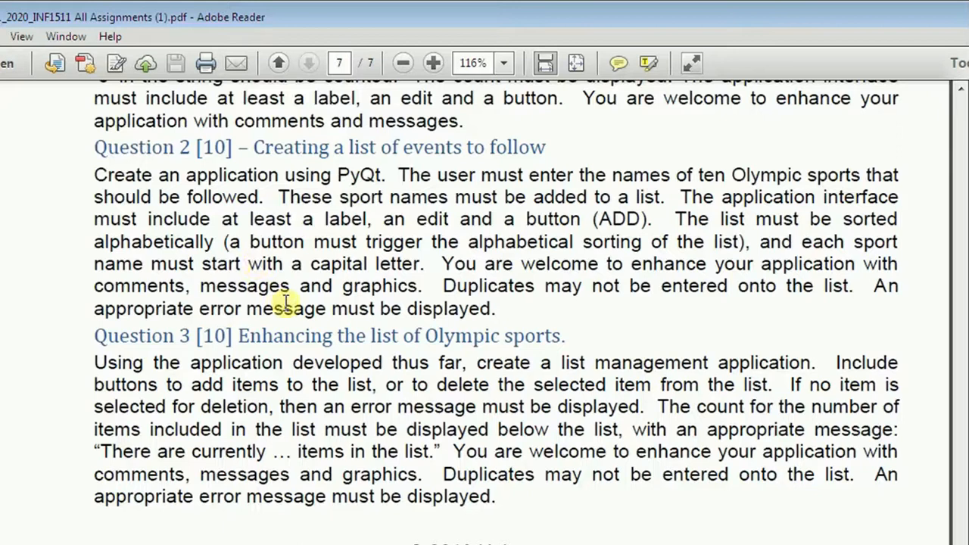
pyautogui.moveTo(613, 256)
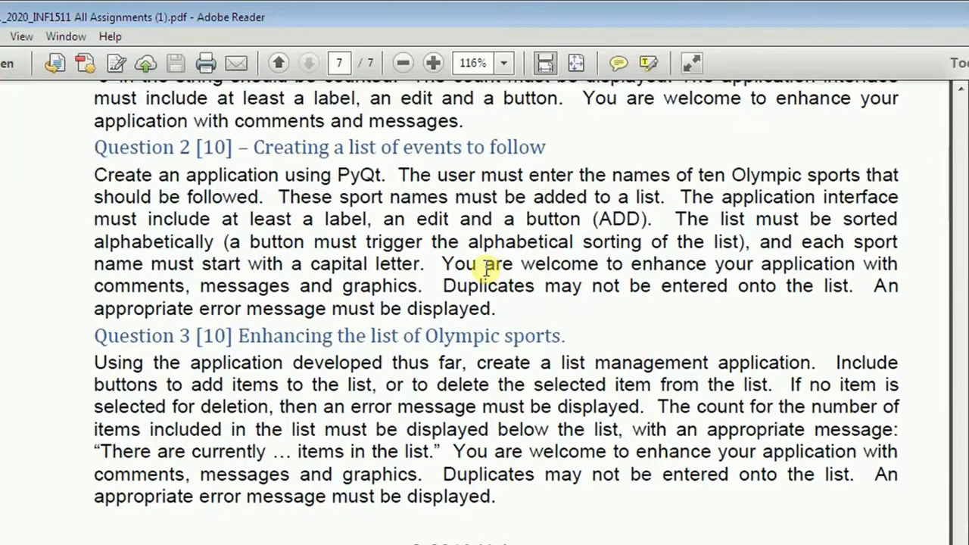
pyautogui.moveTo(294, 290)
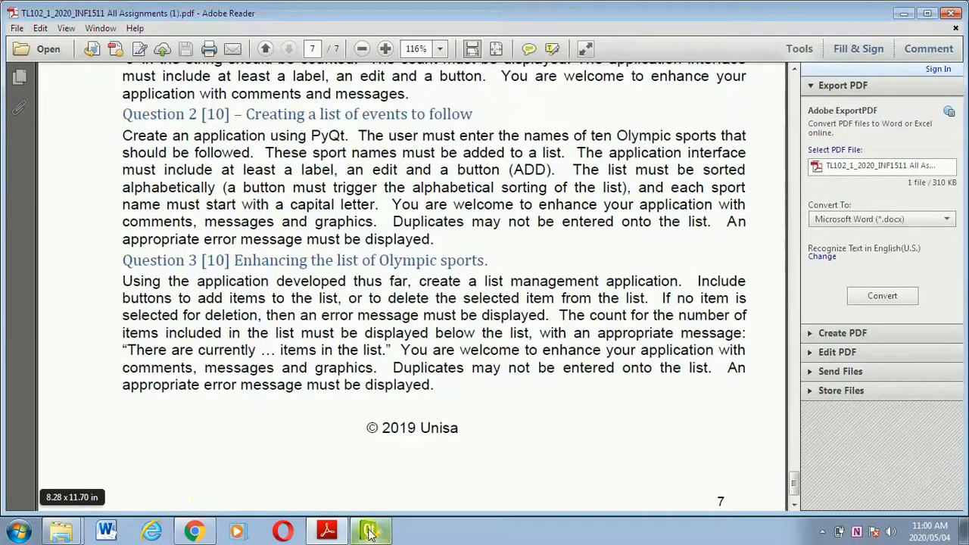
# Place a push button in the middle of the dialog form, then scroll the Widget Box.
pyautogui.click(370, 530)
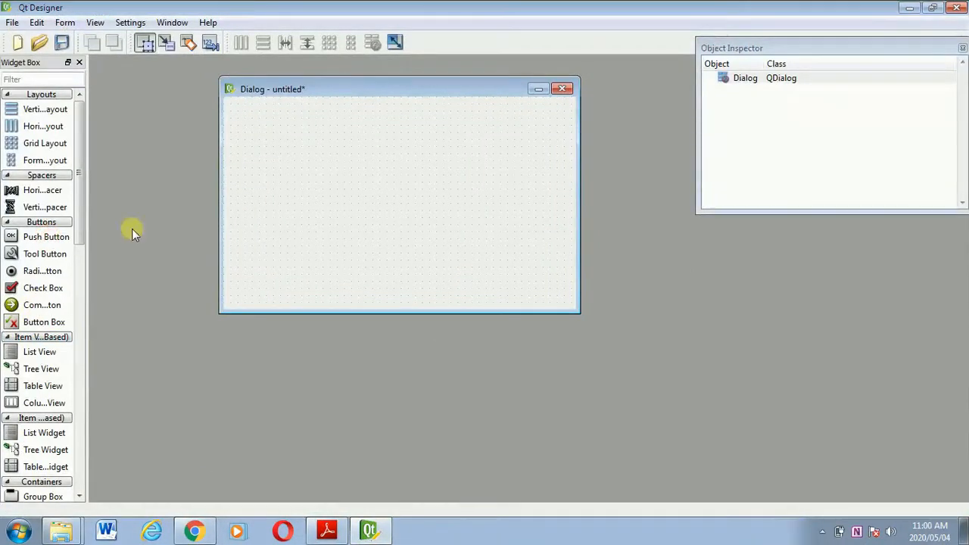
pyautogui.moveTo(45, 236)
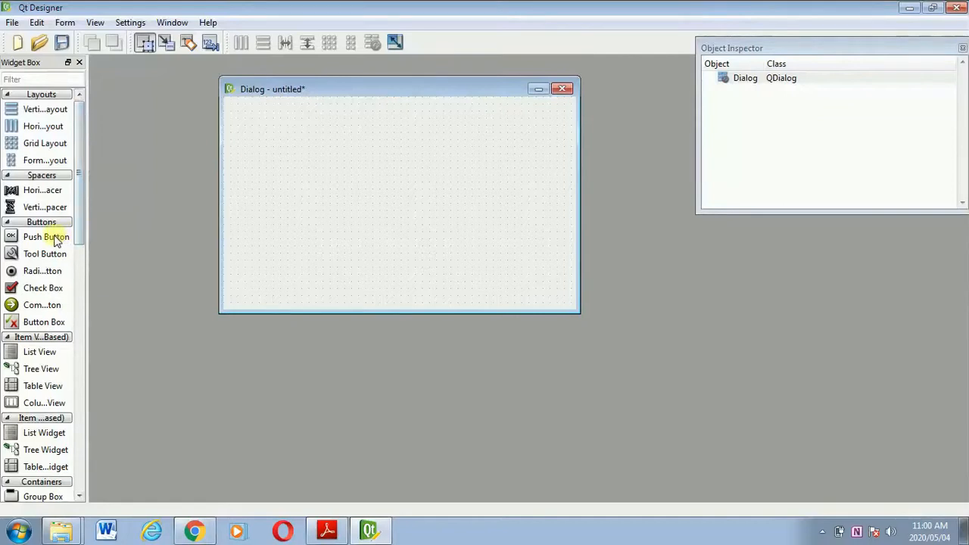
pyautogui.moveTo(46, 236); pyautogui.dragTo(359, 240)
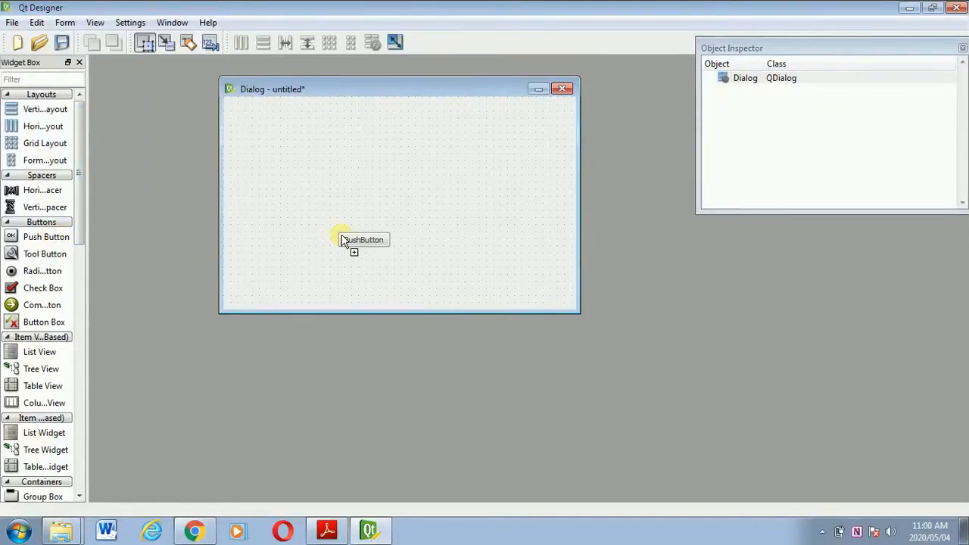
pyautogui.moveTo(364, 240); pyautogui.dragTo(346, 188)
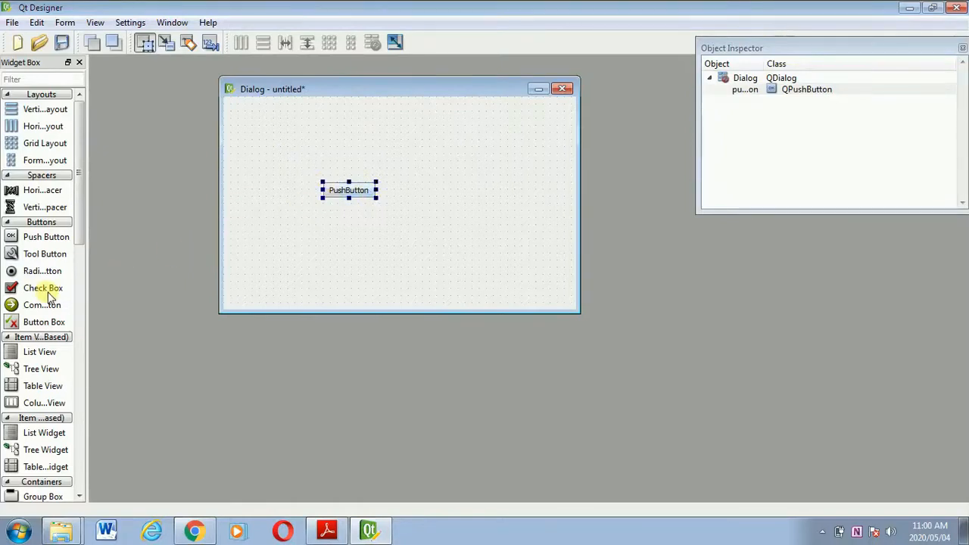
pyautogui.moveTo(49, 438)
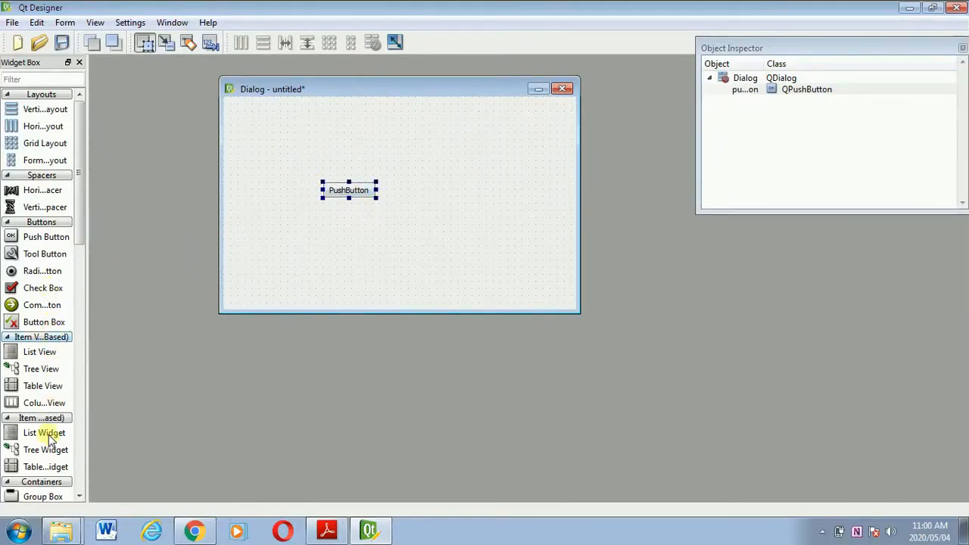
pyautogui.moveTo(78, 494)
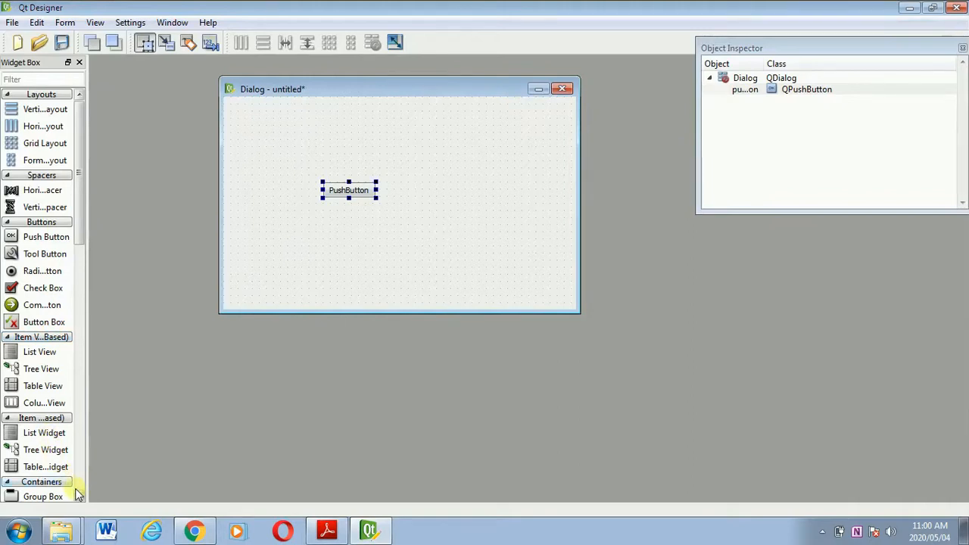
pyautogui.scroll(-3)
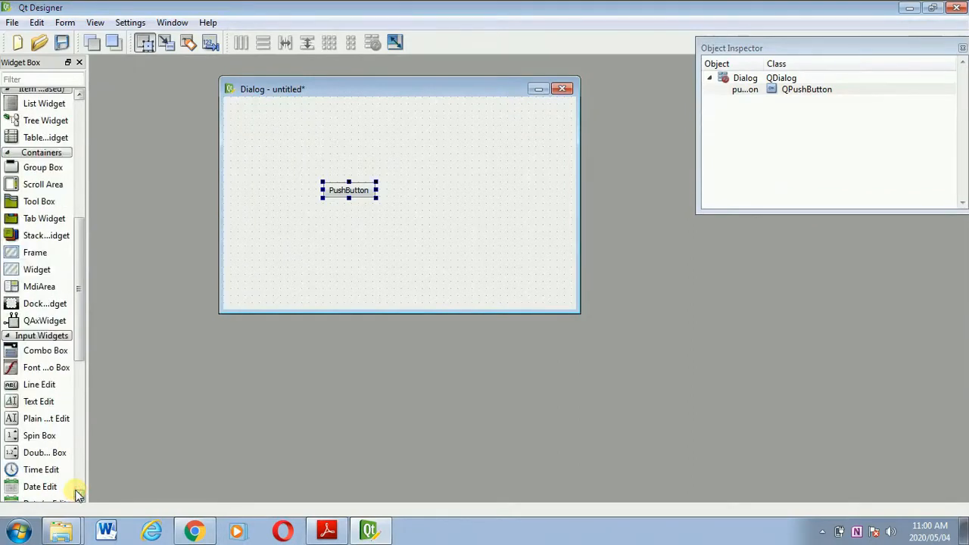
pyautogui.moveTo(39, 385)
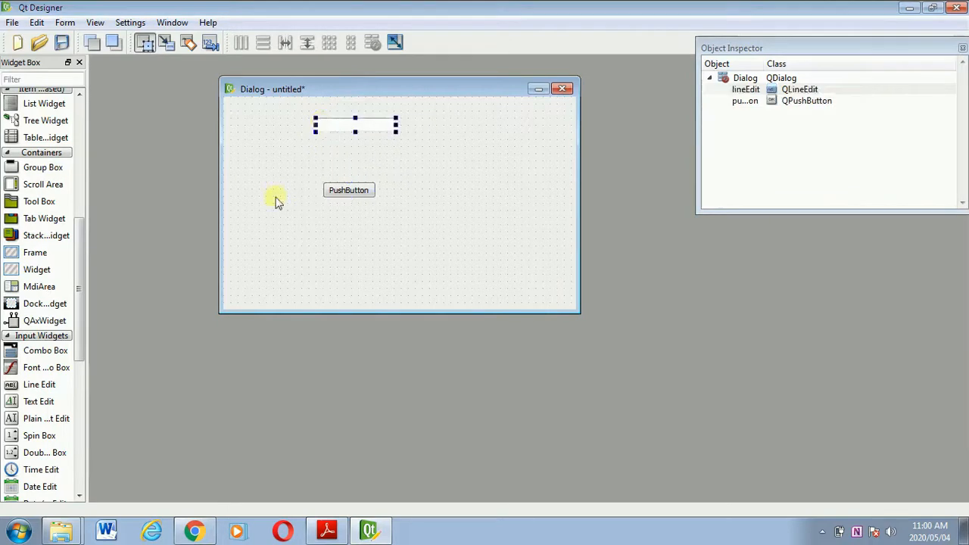
pyautogui.moveTo(94, 500)
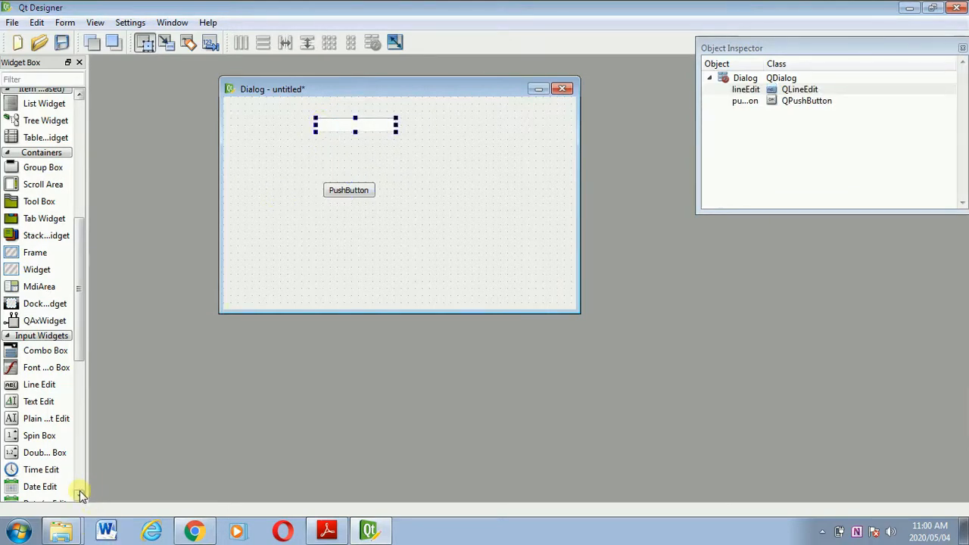
pyautogui.scroll(-3)
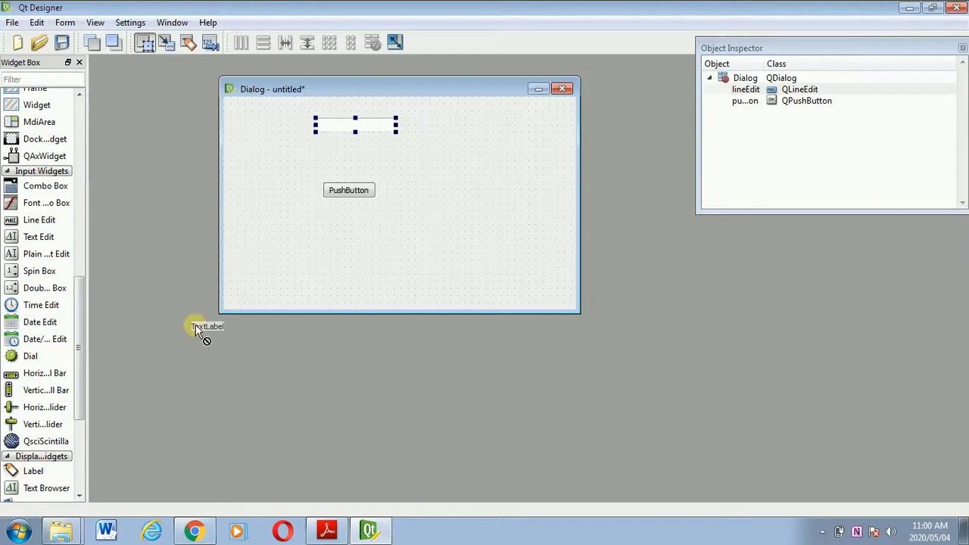
# Add a label reading 'Enter Country name' and move it to the form's left side.
pyautogui.moveTo(199, 327); pyautogui.dragTo(265, 125)
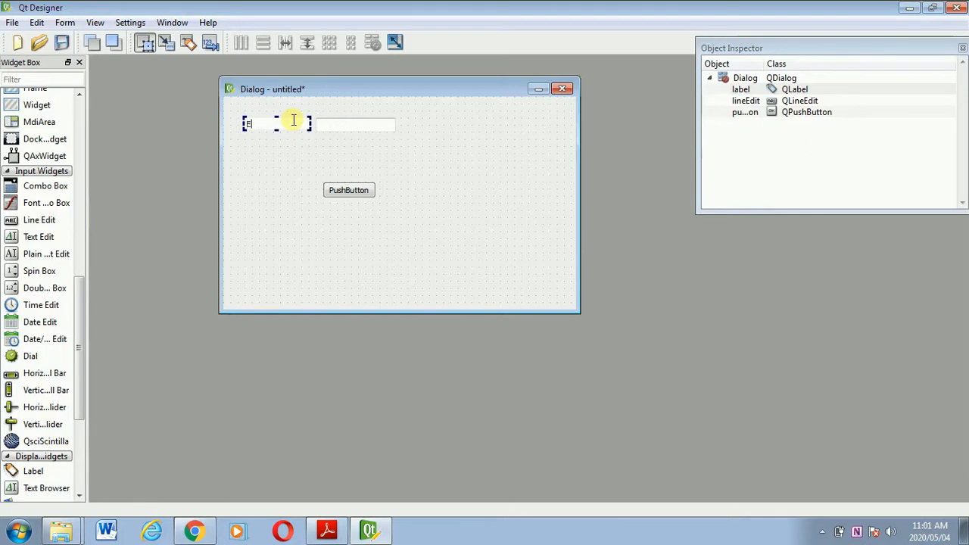
pyautogui.write('Enter')
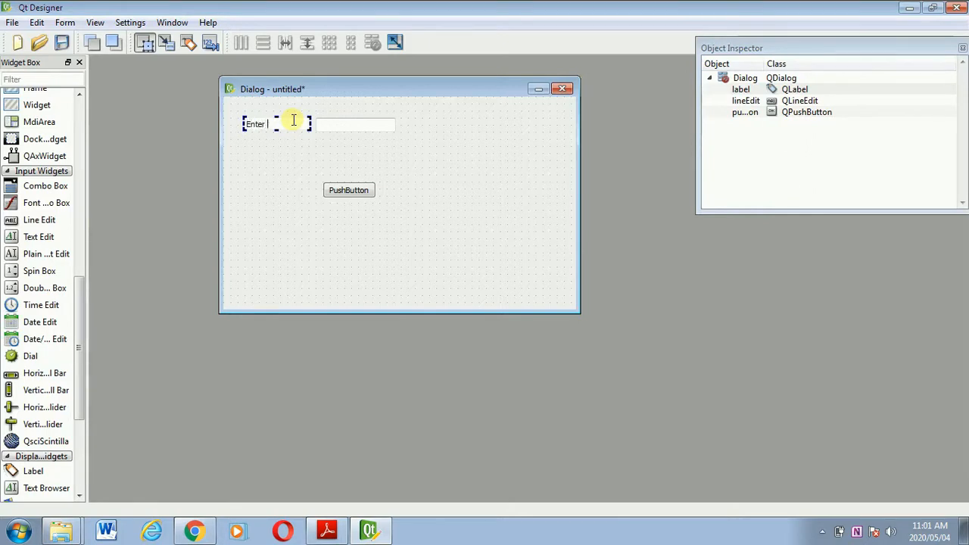
pyautogui.write('the')
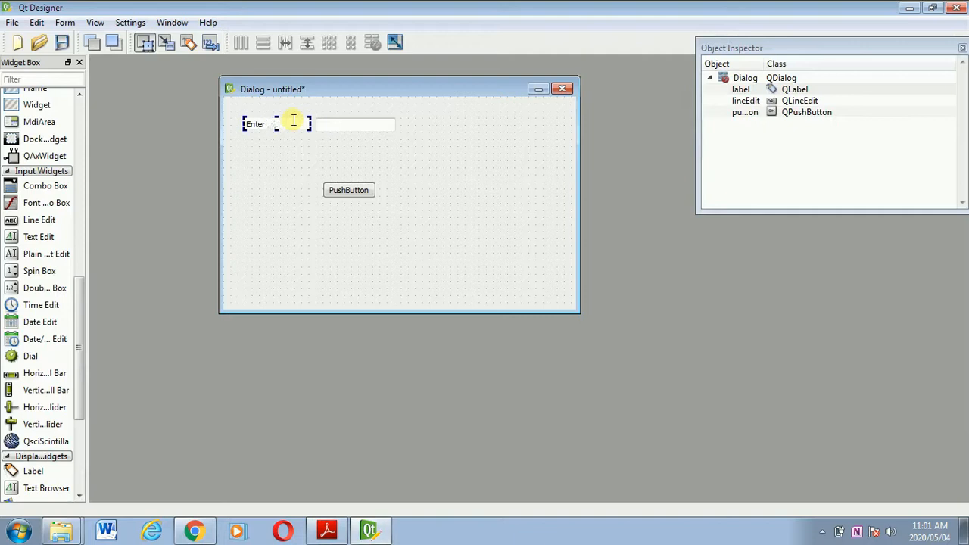
pyautogui.write('name')
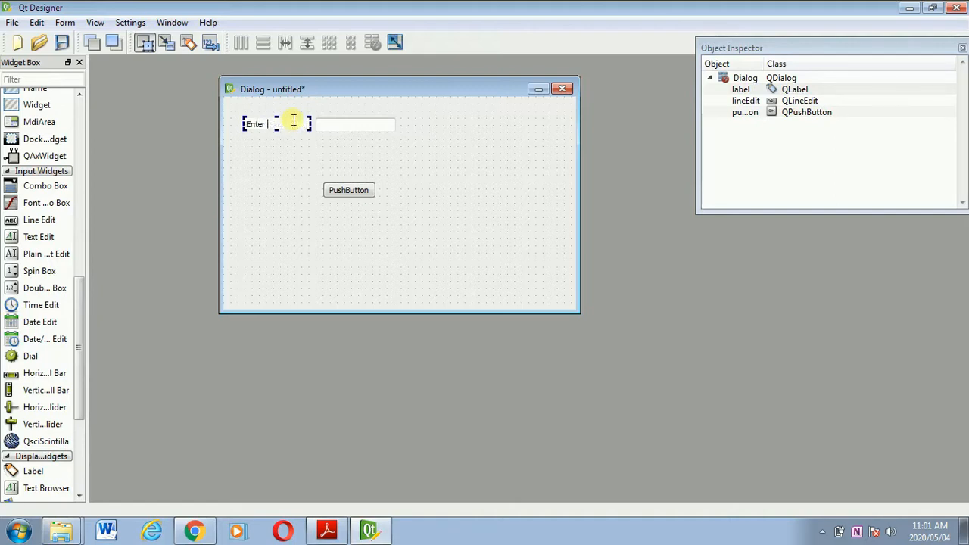
pyautogui.write('Country nam')
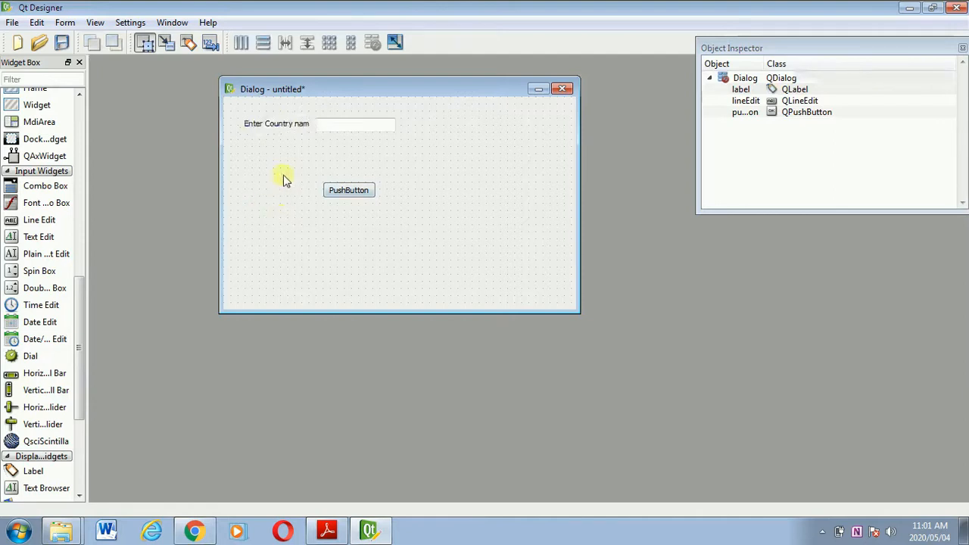
pyautogui.click(276, 123)
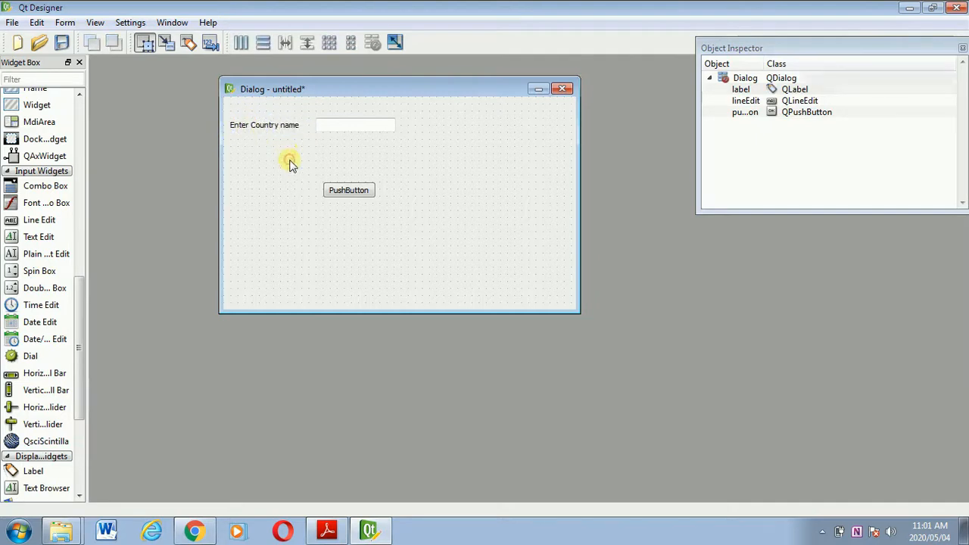
pyautogui.moveTo(296, 210)
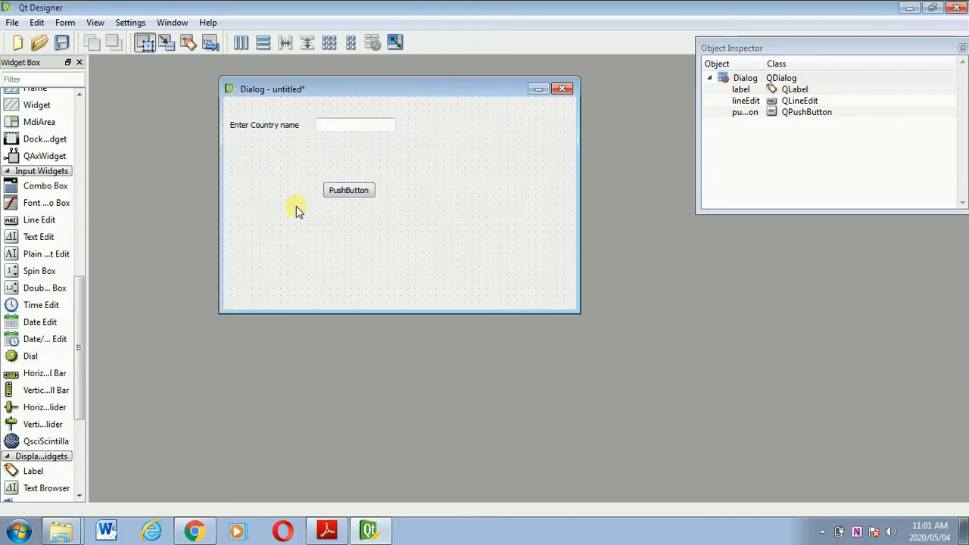
pyautogui.moveTo(282, 210)
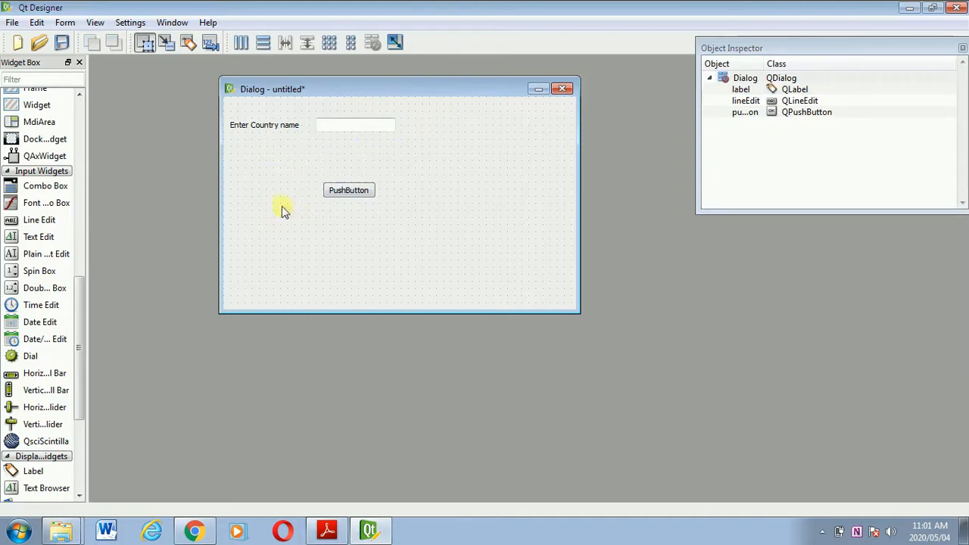
pyautogui.moveTo(282, 129)
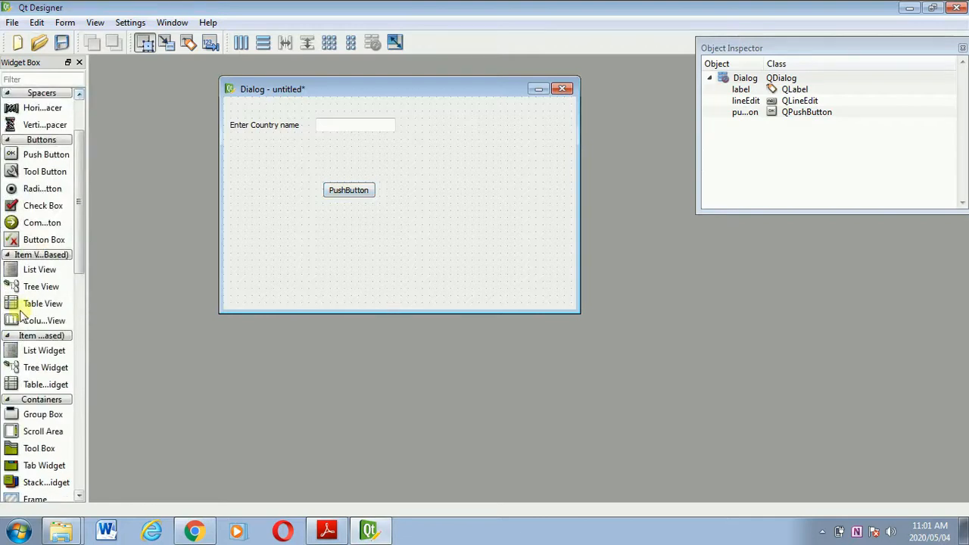
pyautogui.moveTo(25, 350)
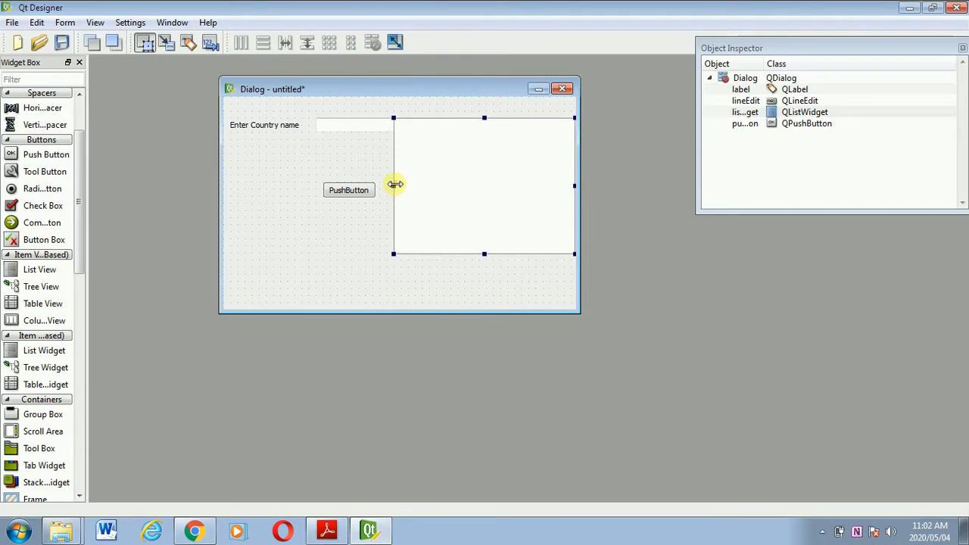
# Resize the list widget and relabel the push button below it 'Add to list'.
pyautogui.moveTo(393, 184); pyautogui.dragTo(411, 184)
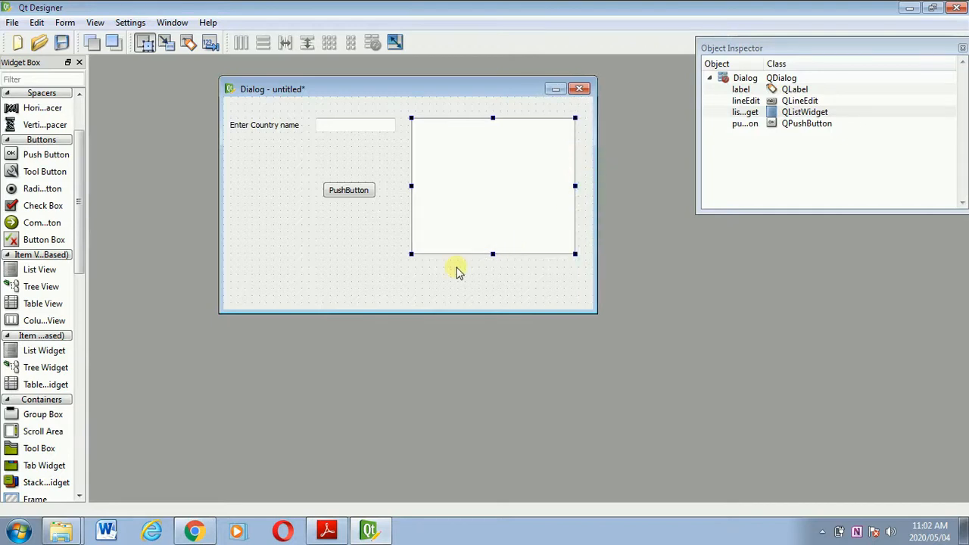
pyautogui.click(348, 216)
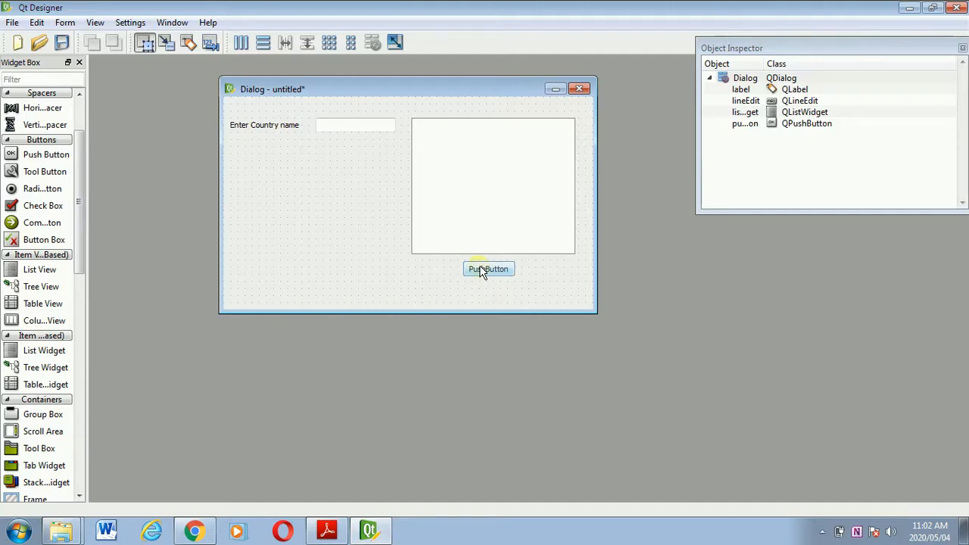
pyautogui.click(489, 268)
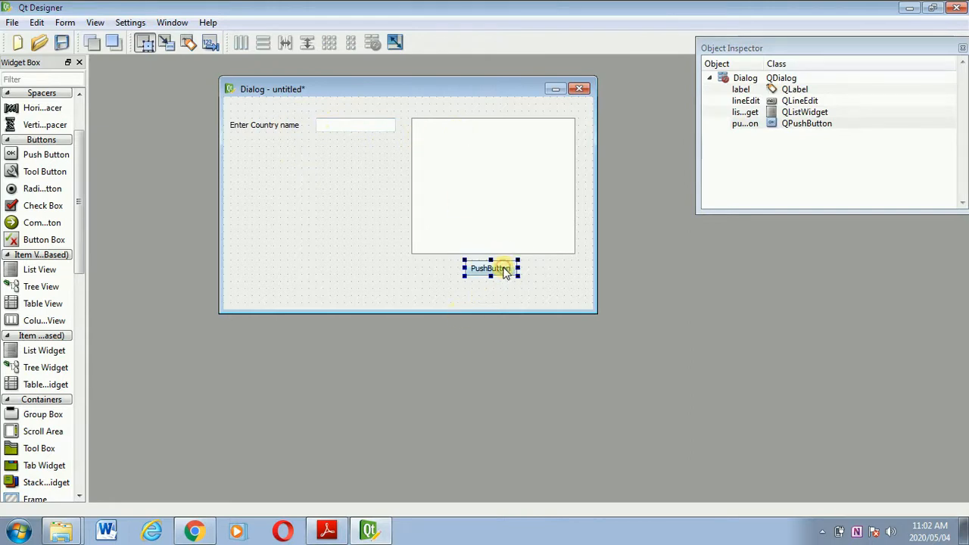
pyautogui.doubleClick(491, 268)
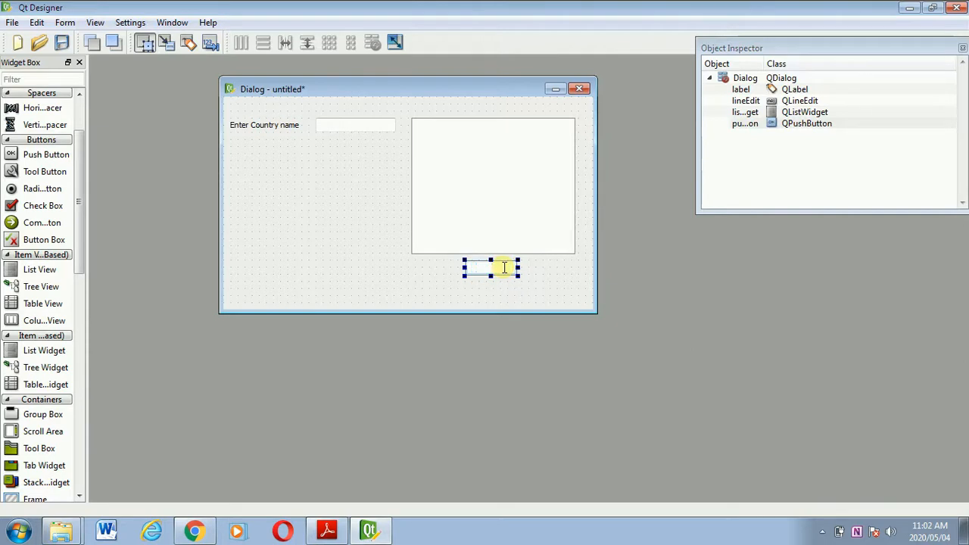
pyautogui.write('Add to list')
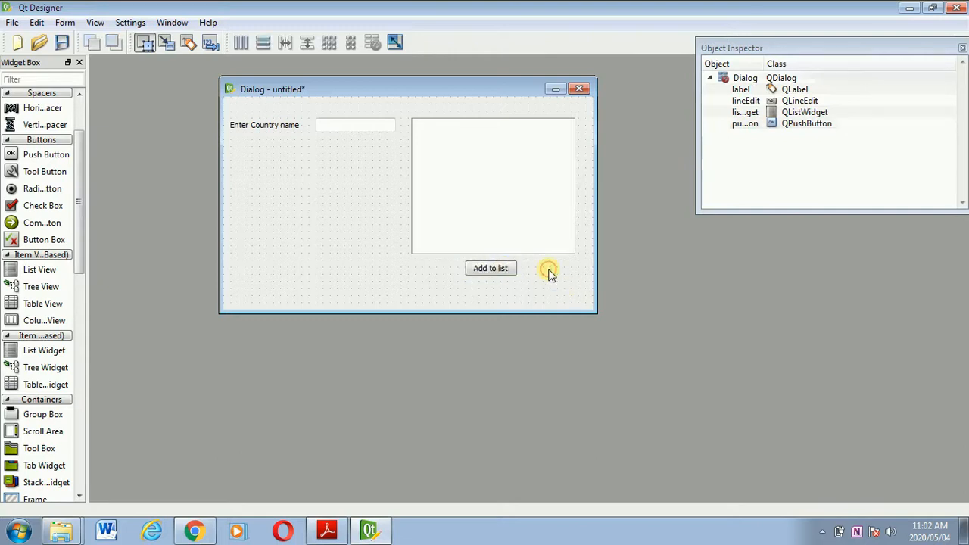
pyautogui.moveTo(392, 170)
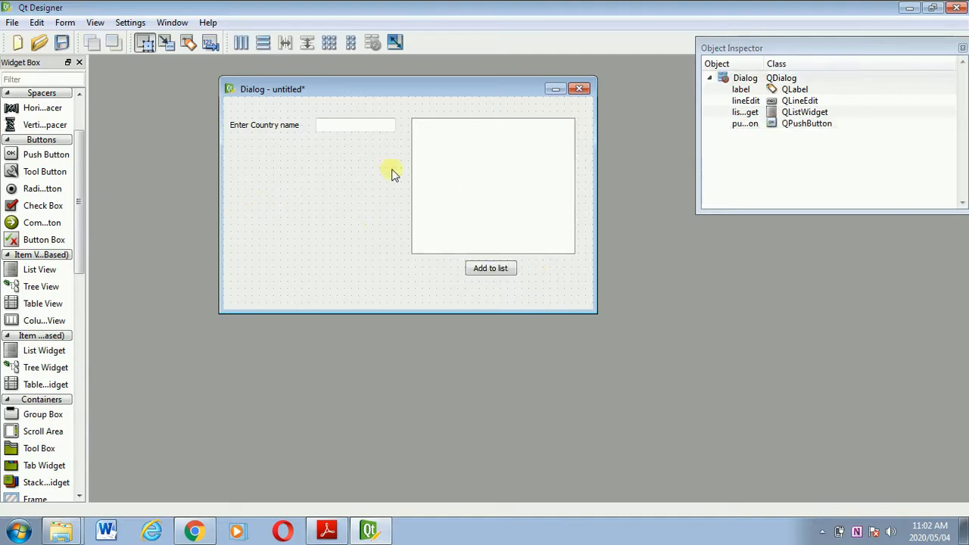
pyautogui.moveTo(145, 106)
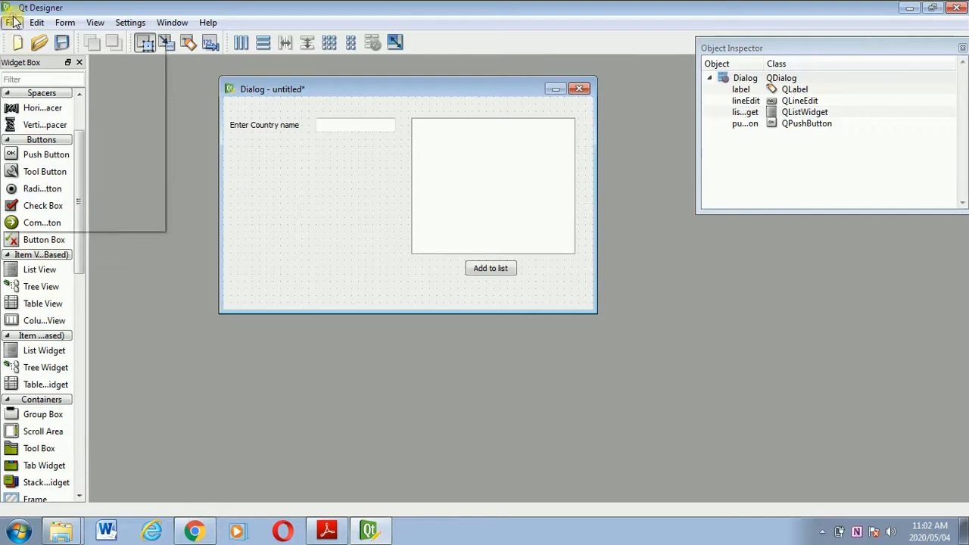
# Save the form as 'test' through File > Save As.
pyautogui.click(12, 22)
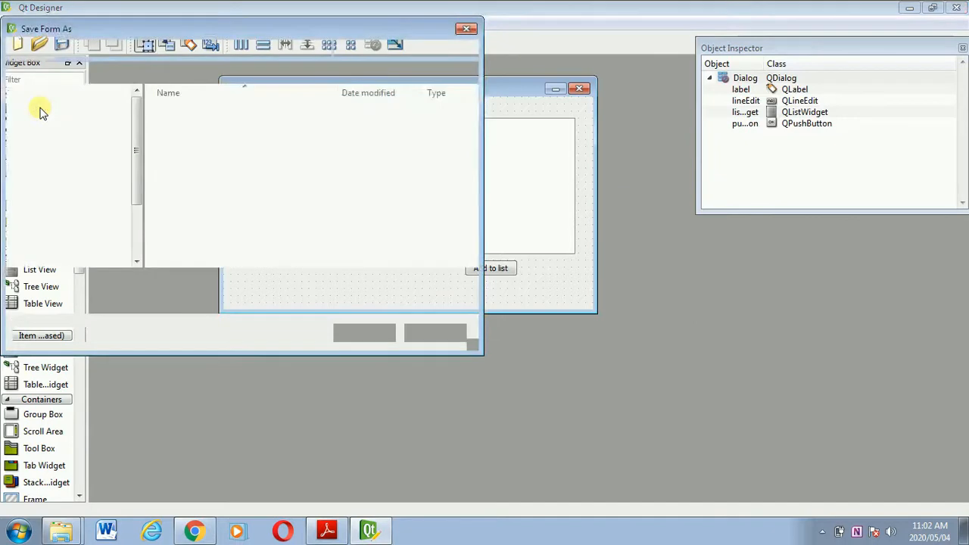
pyautogui.write('test')
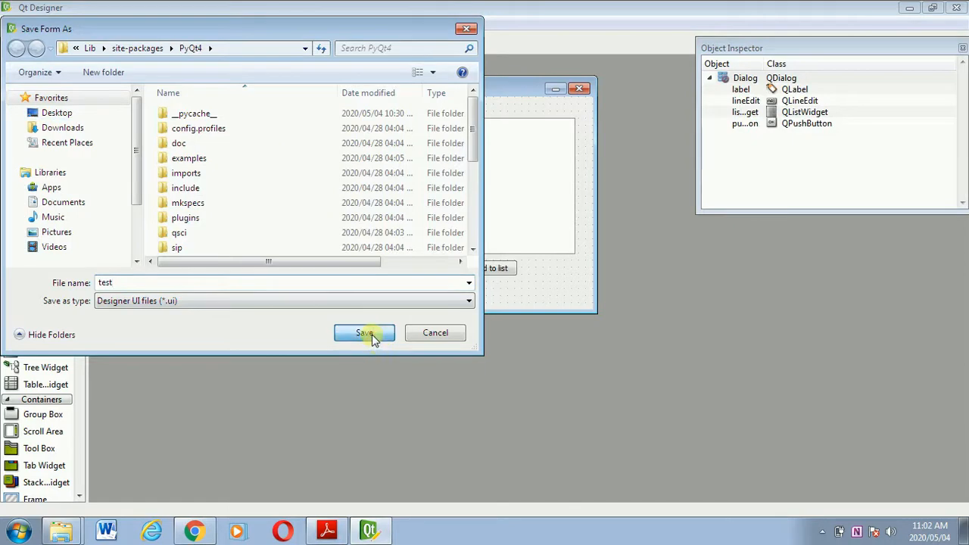
pyautogui.click(364, 333)
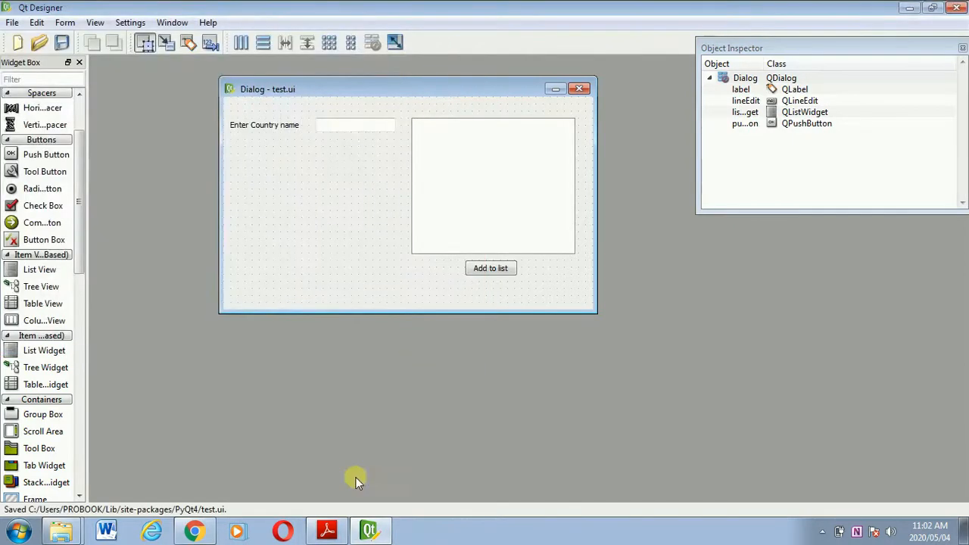
pyautogui.moveTo(159, 509)
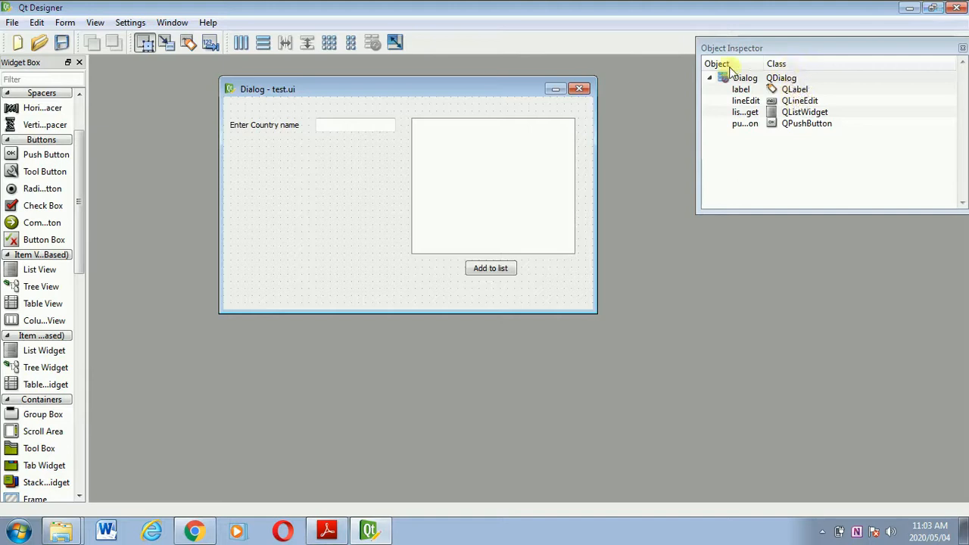
pyautogui.click(740, 90)
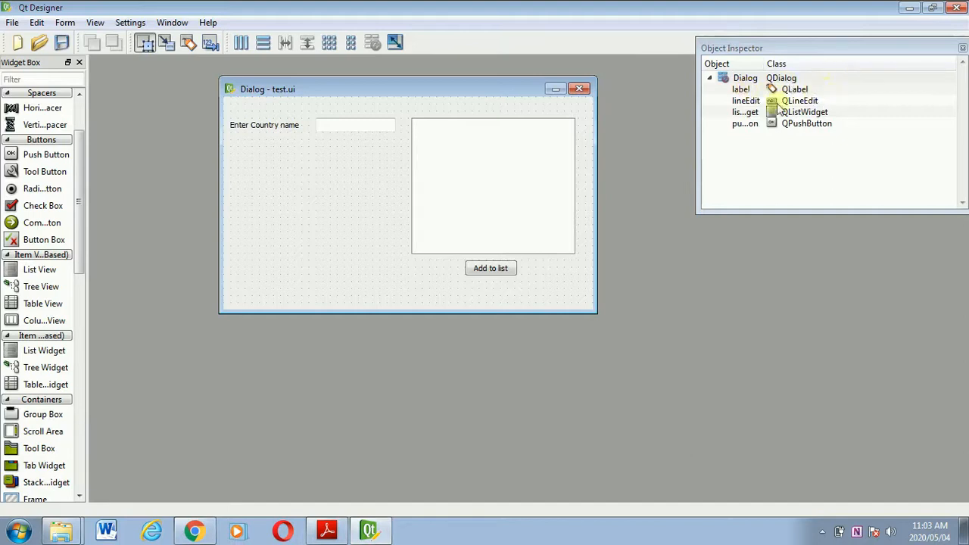
pyautogui.click(742, 89)
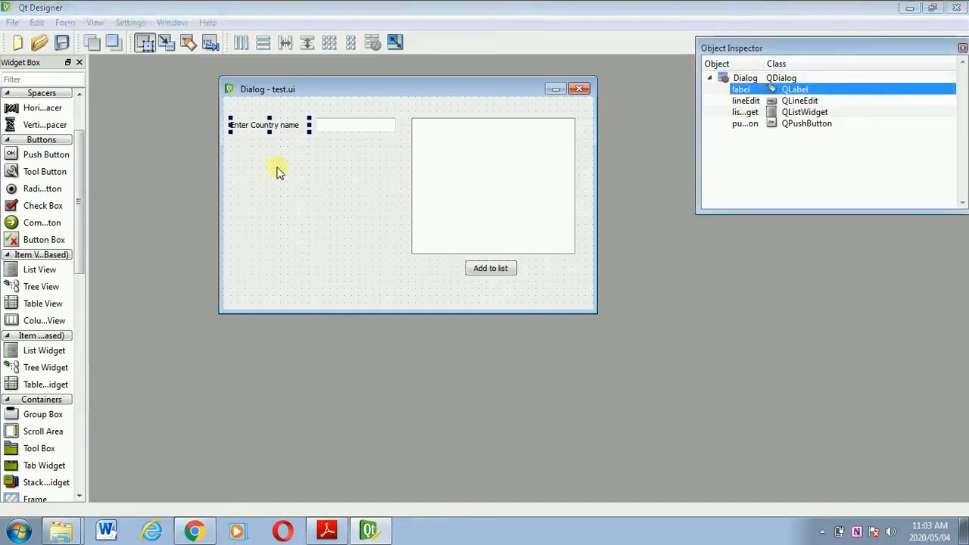
pyautogui.moveTo(576, 181)
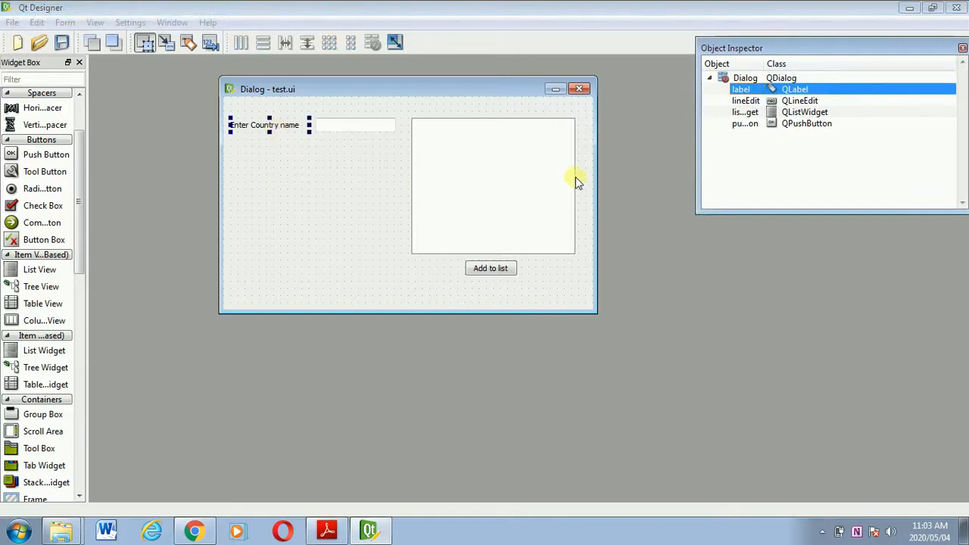
pyautogui.click(746, 78)
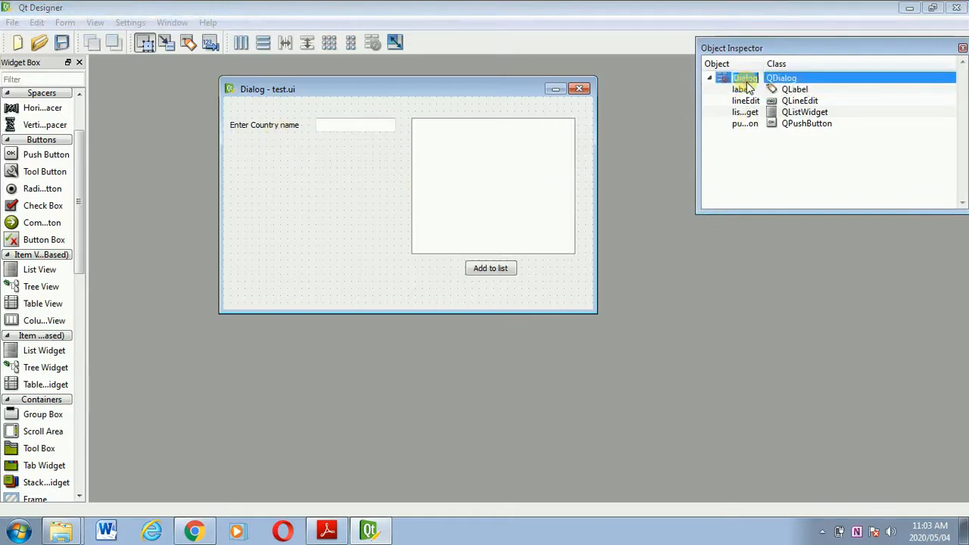
pyautogui.click(746, 89)
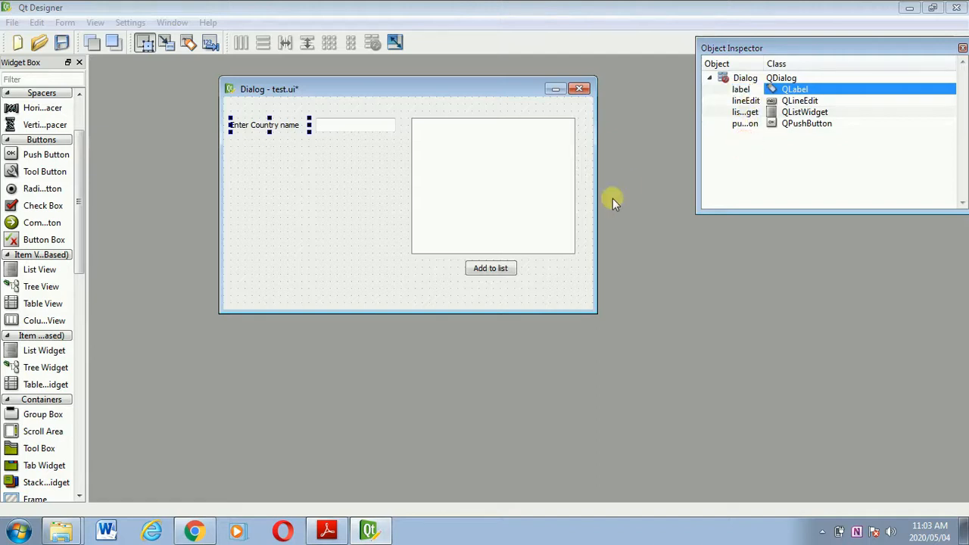
pyautogui.moveTo(657, 212)
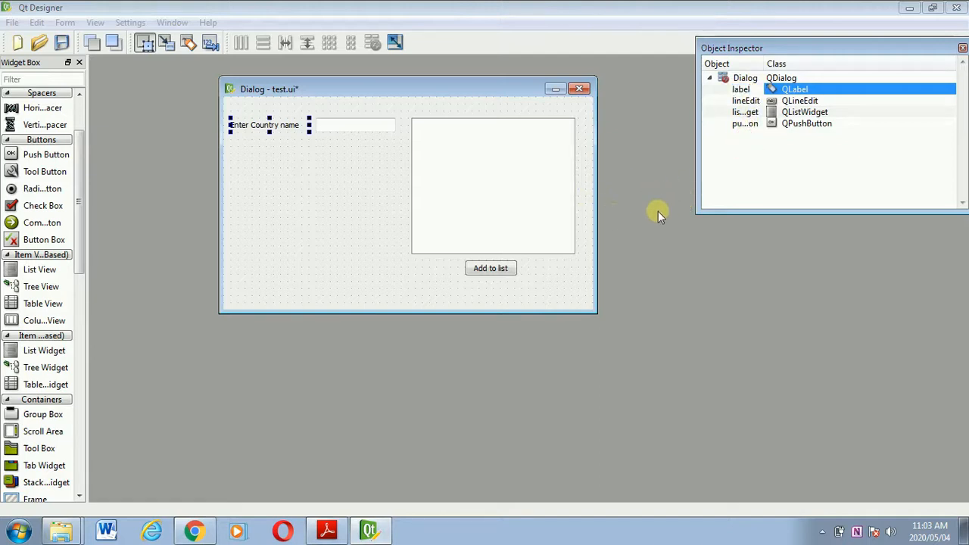
pyautogui.moveTo(663, 231)
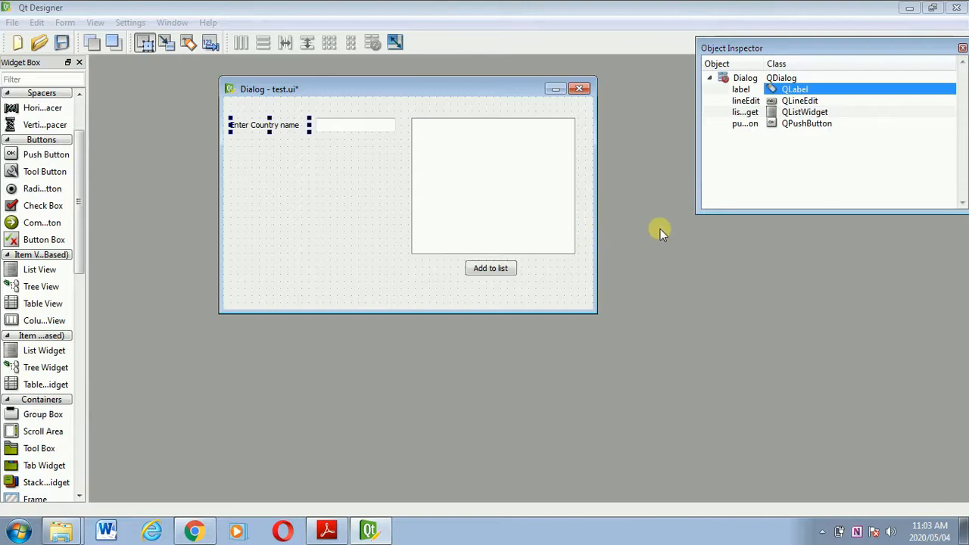
pyautogui.moveTo(593, 78)
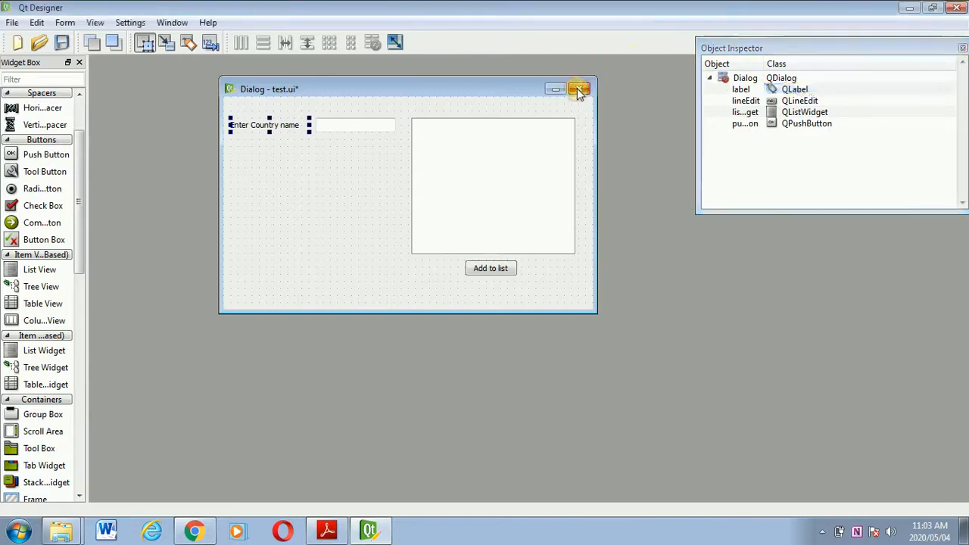
# Close the test form, keep its changes, and browse for an existing form.
pyautogui.click(579, 89)
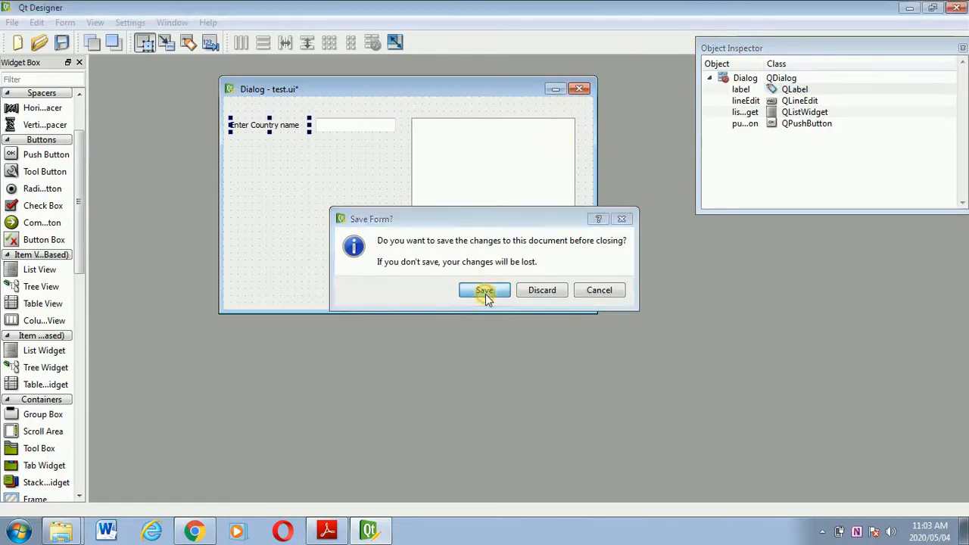
pyautogui.click(484, 290)
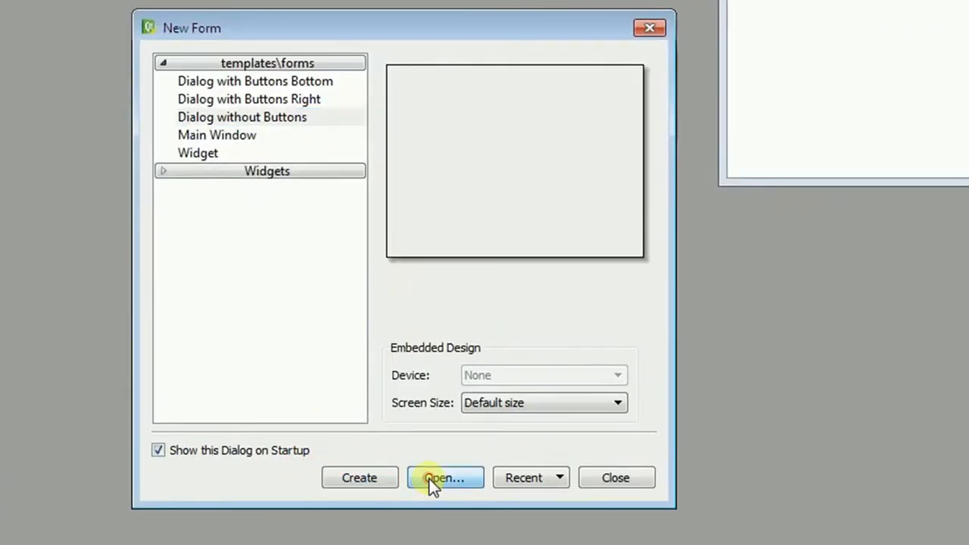
pyautogui.click(444, 478)
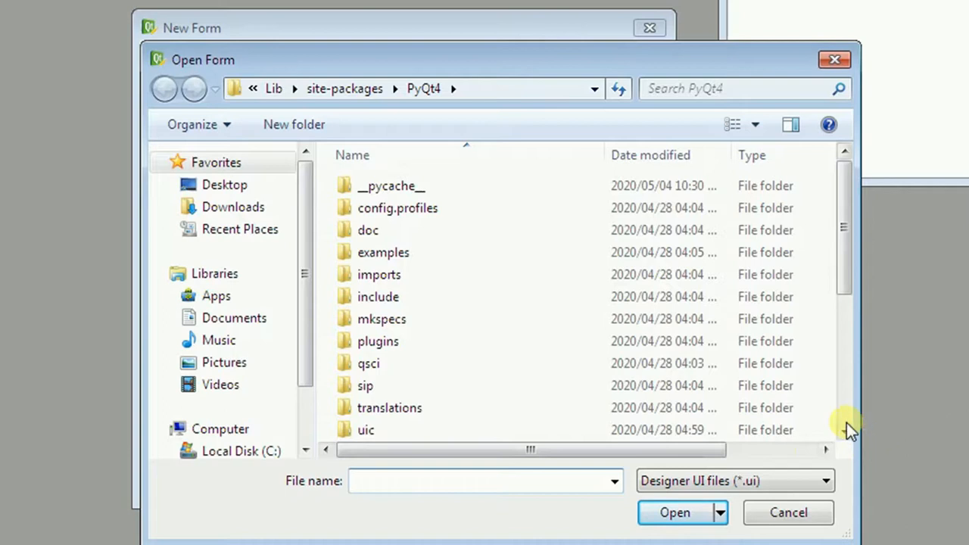
pyautogui.scroll(-3)
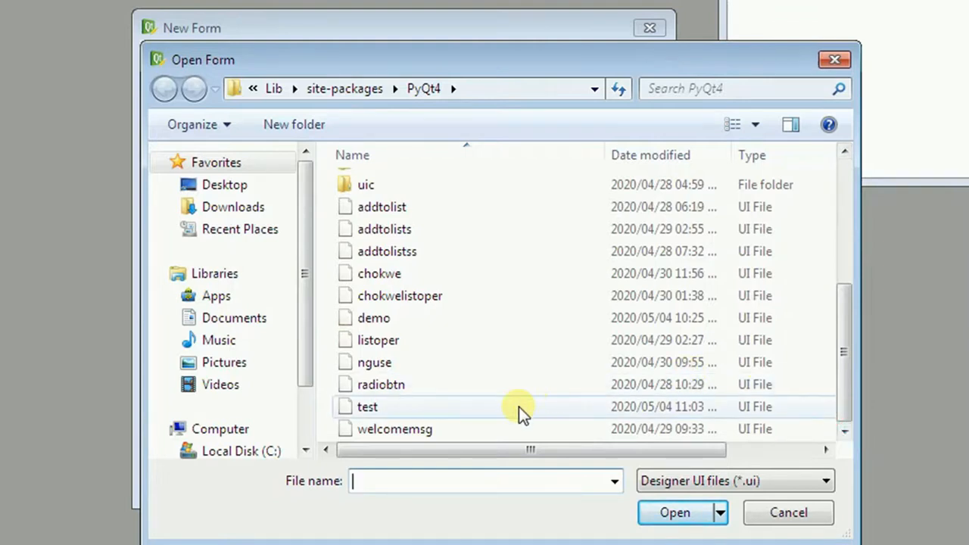
pyautogui.moveTo(492, 413)
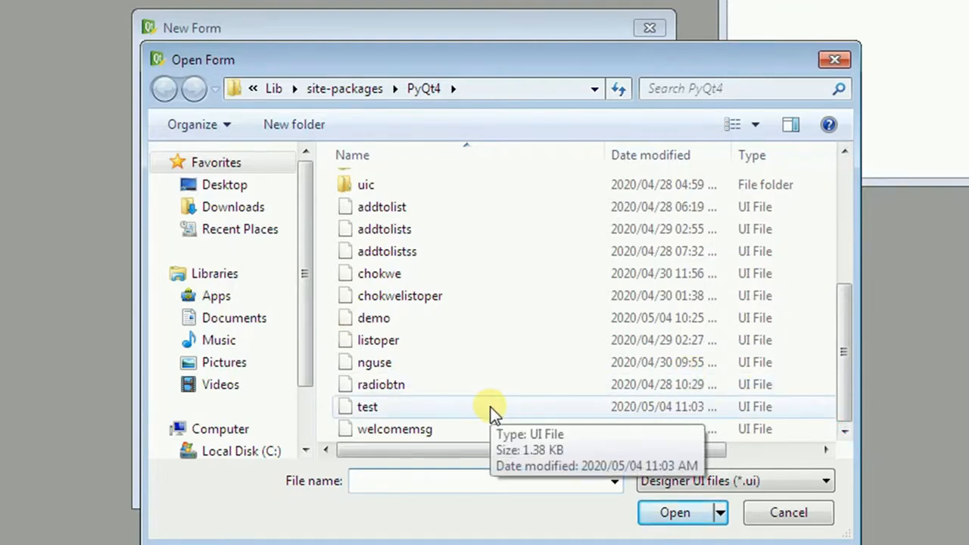
pyautogui.moveTo(489, 413)
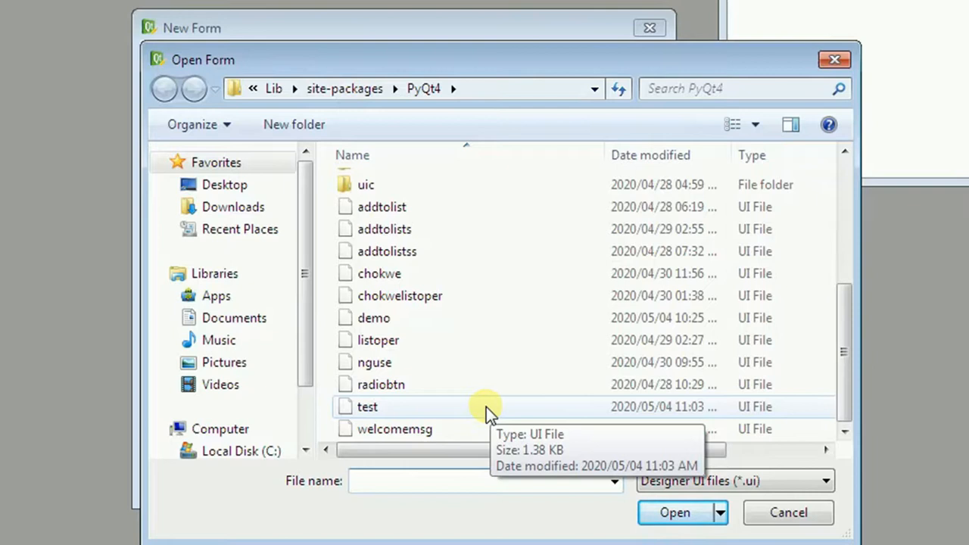
# Select the test form and copy its PyQt4 folder path from the address bar.
pyautogui.click(367, 407)
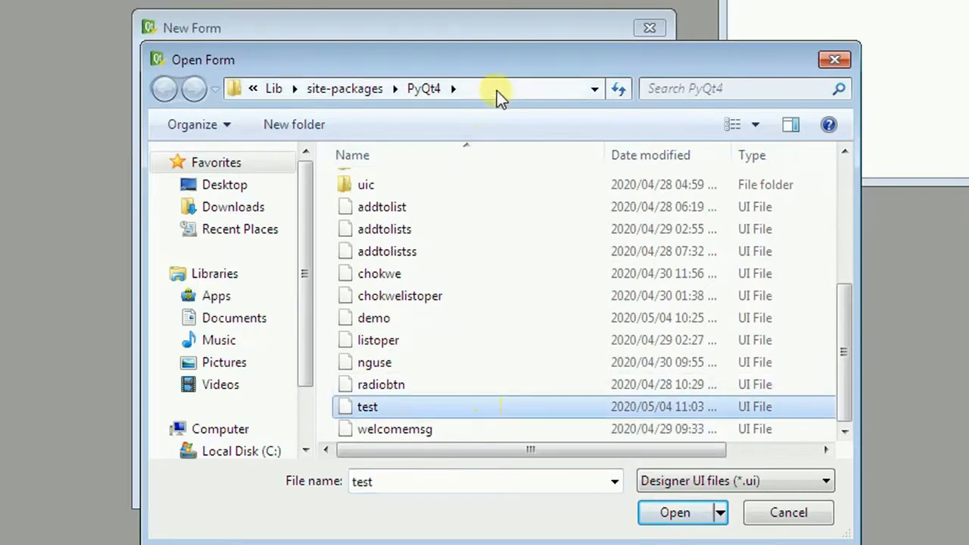
pyautogui.click(500, 88)
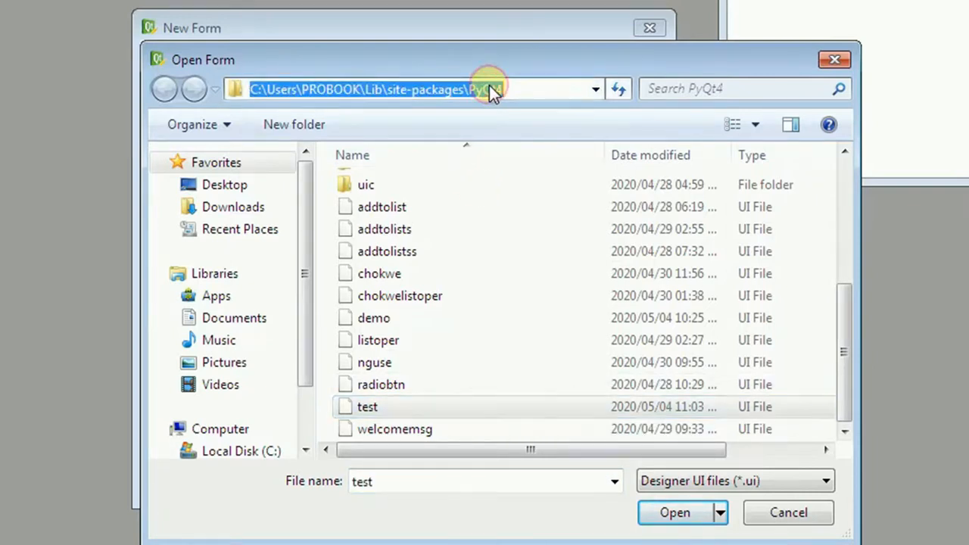
pyautogui.rightClick(489, 89)
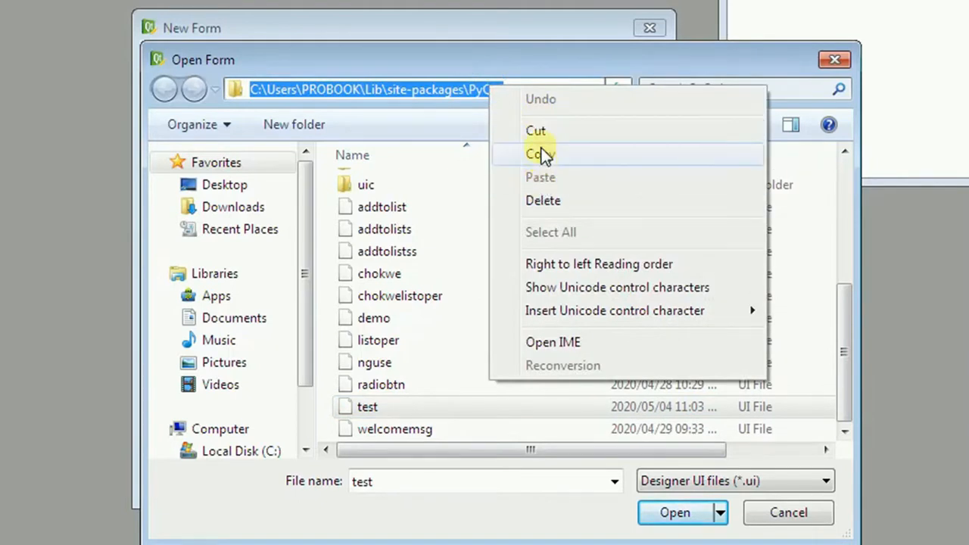
pyautogui.click(540, 154)
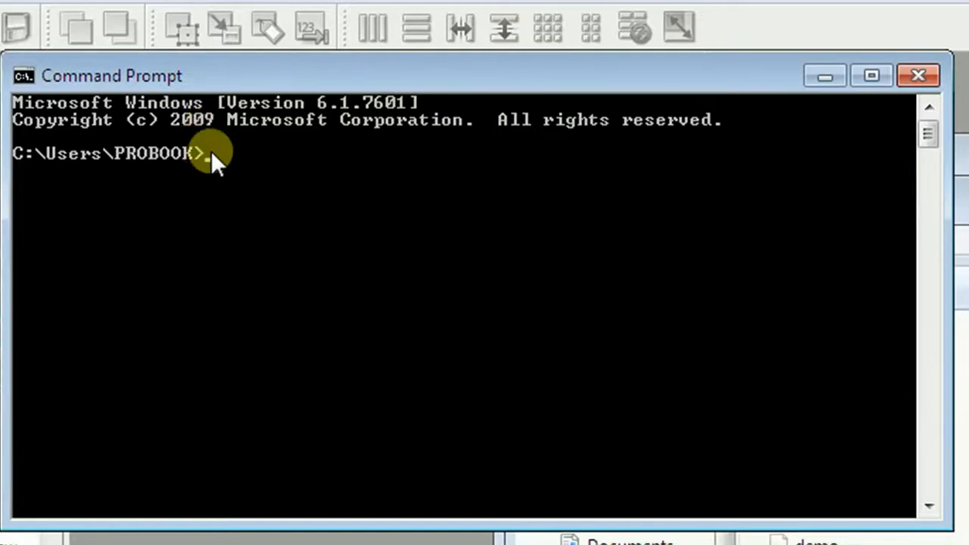
# Change directory into the copied PyQt4 folder path with cd.
pyautogui.rightClick(212, 155)
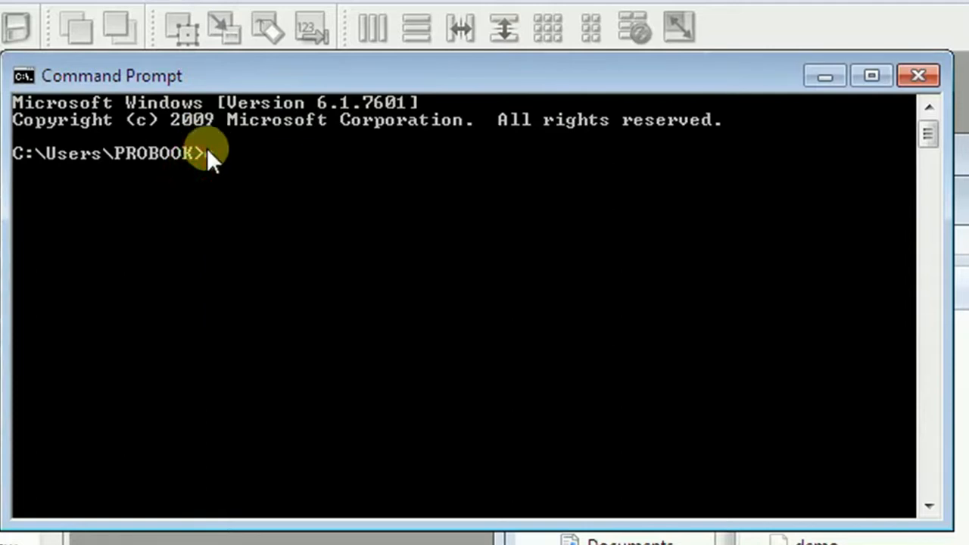
pyautogui.write('cd')
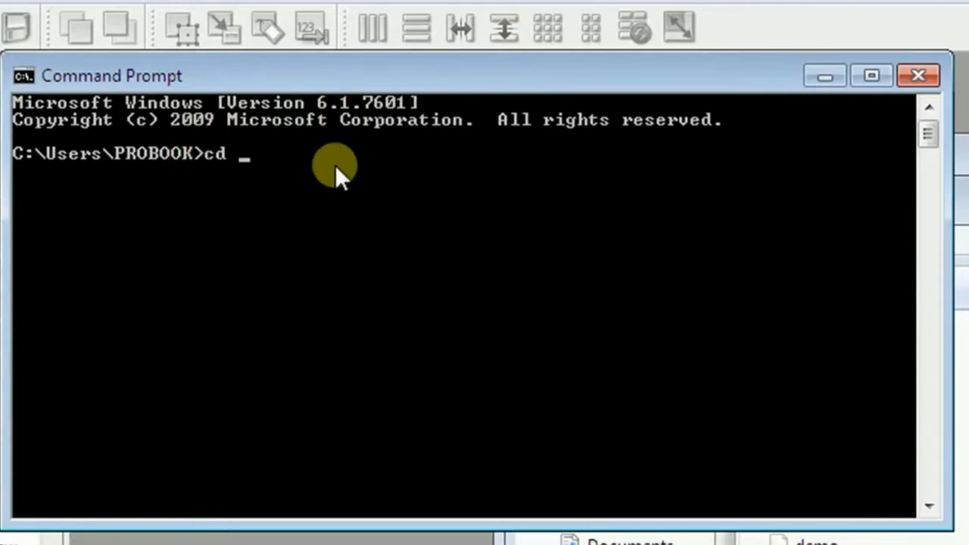
pyautogui.moveTo(238, 151)
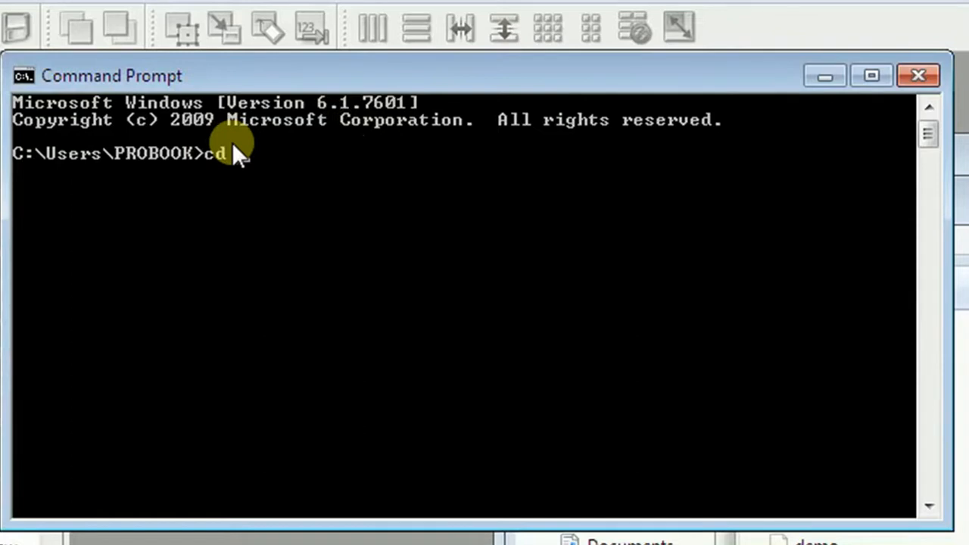
pyautogui.rightClick(234, 151)
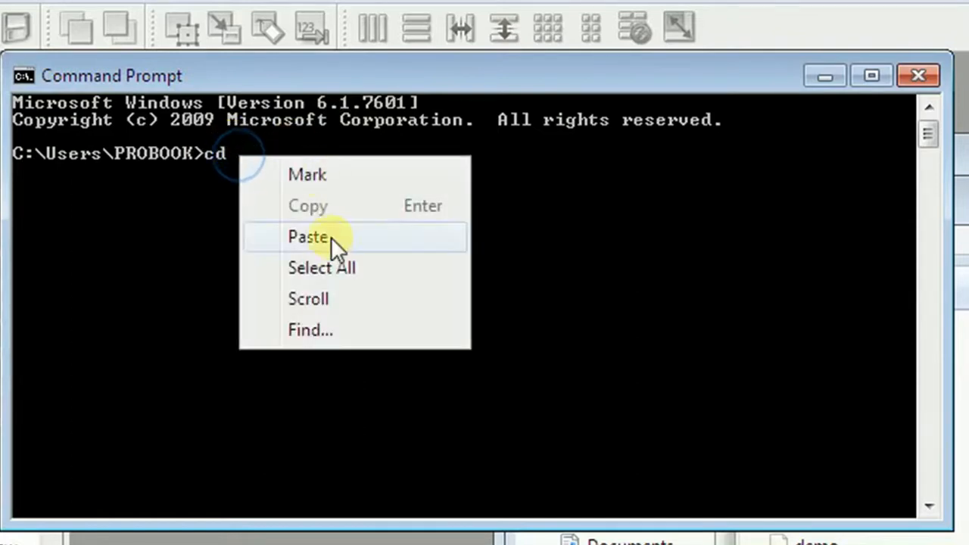
pyautogui.click(307, 236)
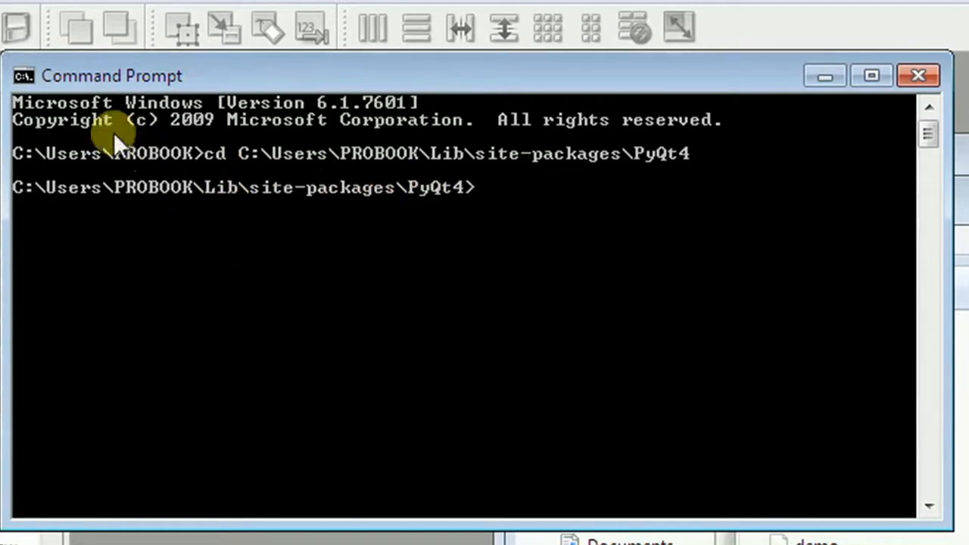
pyautogui.moveTo(286, 238)
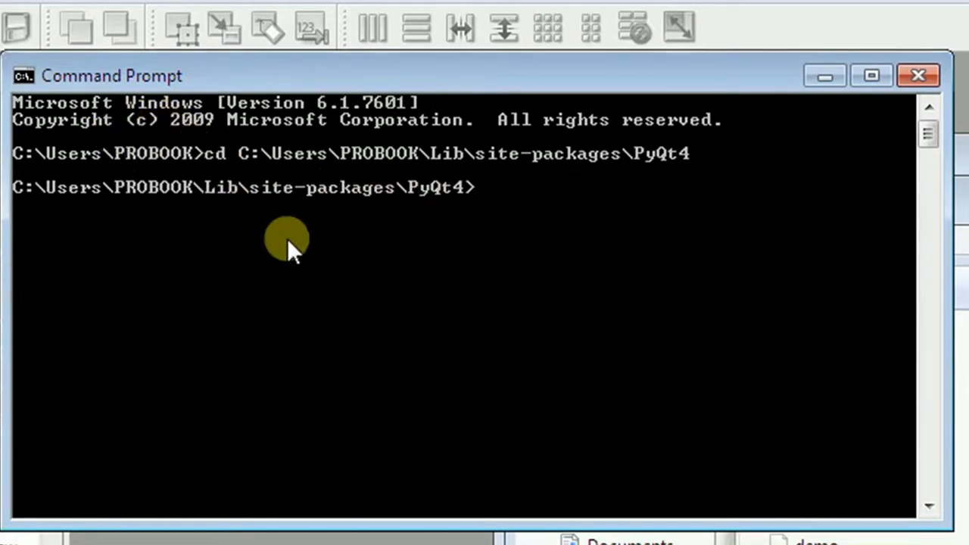
pyautogui.moveTo(284, 231)
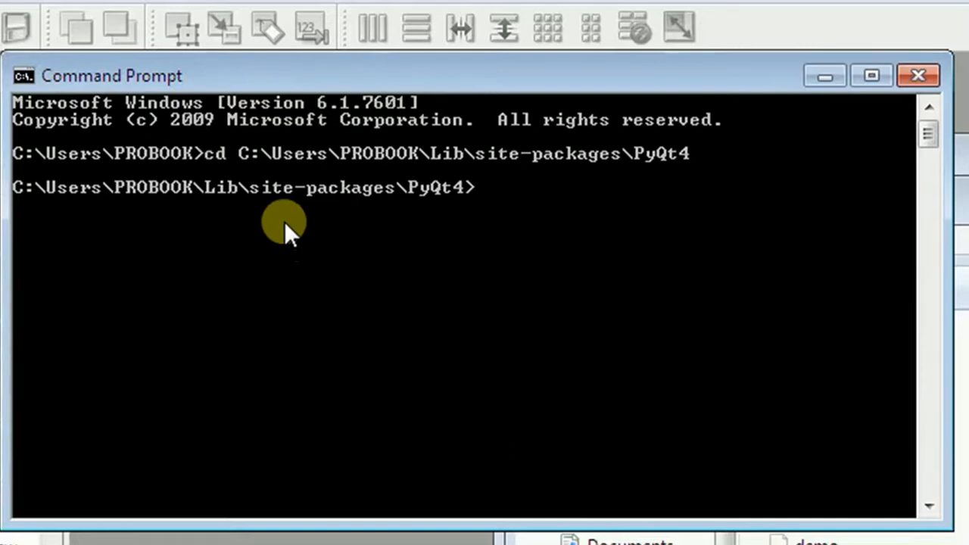
# Run pyuic4 test.ui -o test.py to generate the Python form code.
pyautogui.write('p')
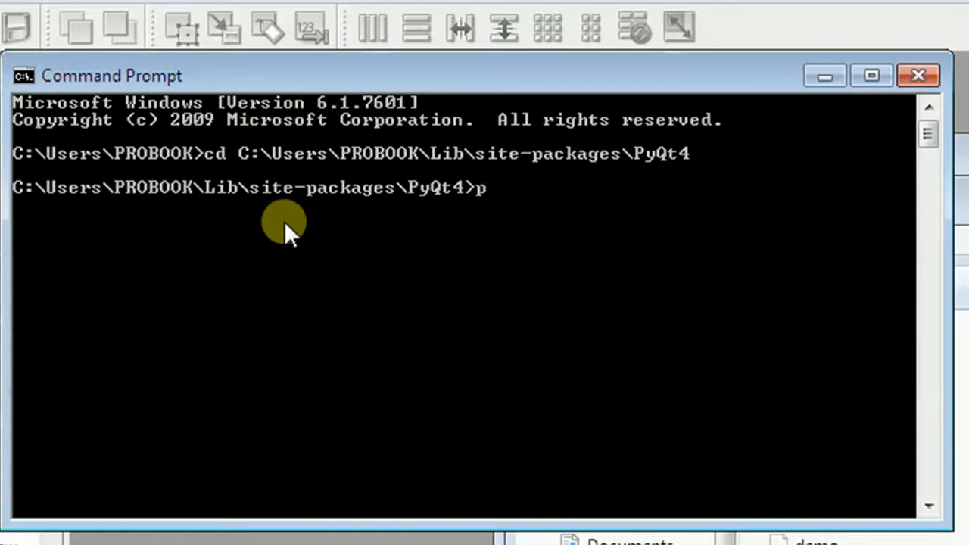
pyautogui.write('yuic')
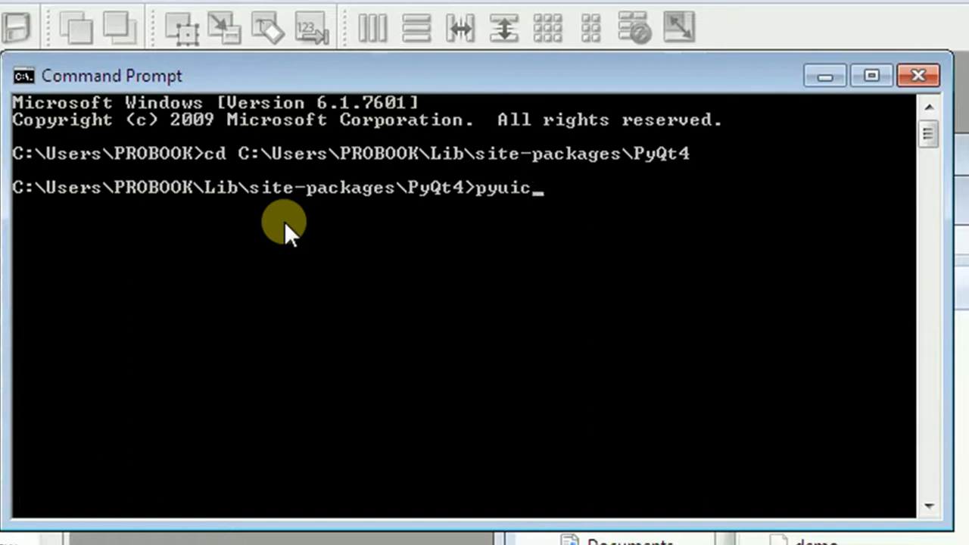
pyautogui.write('4')
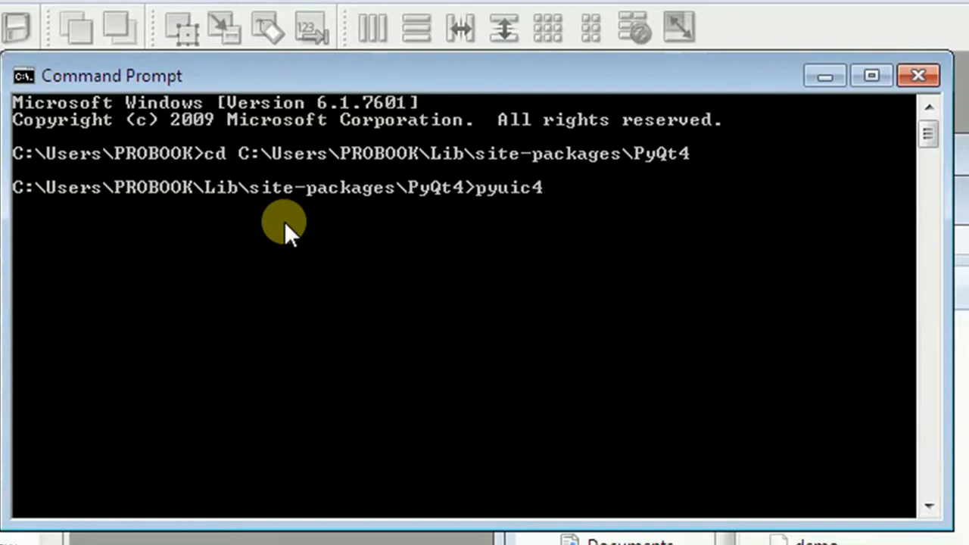
pyautogui.write('test')
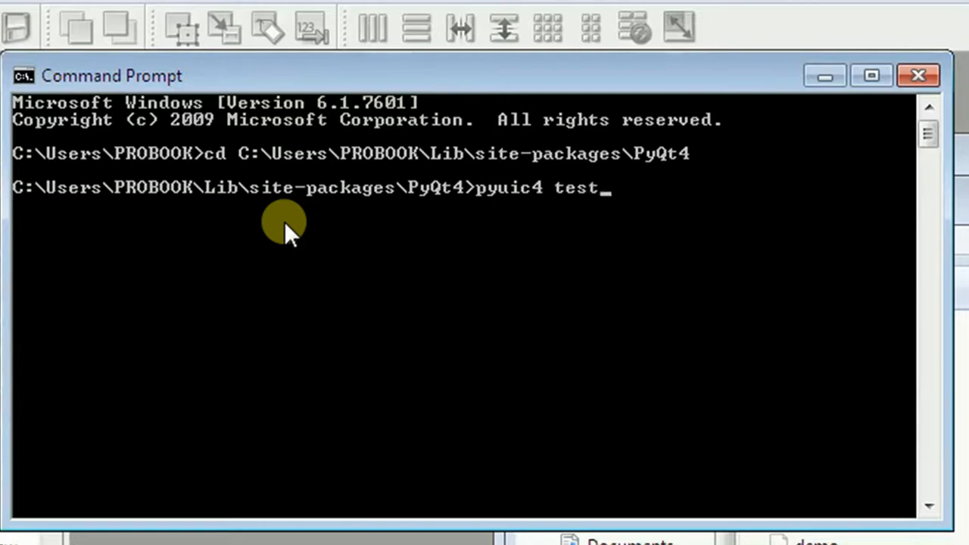
pyautogui.write('.')
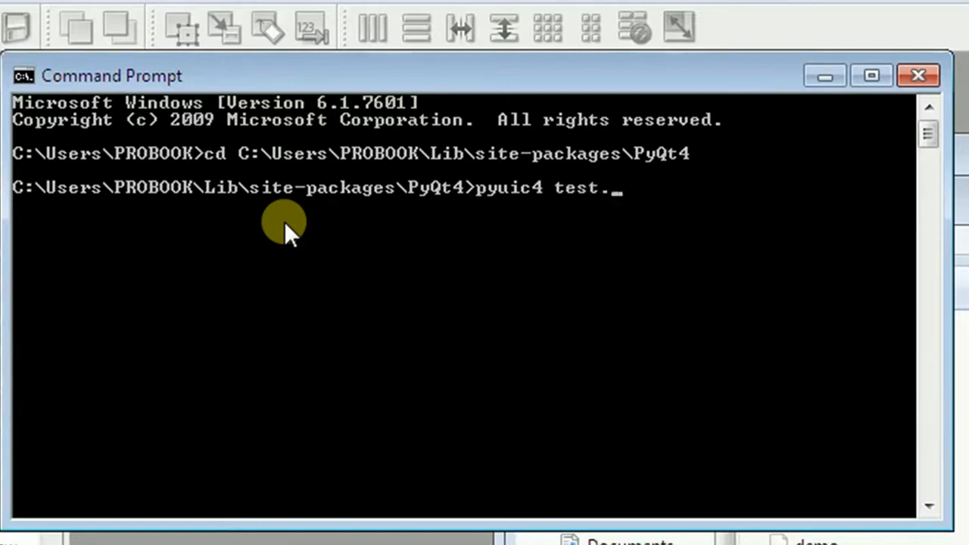
pyautogui.write('ui')
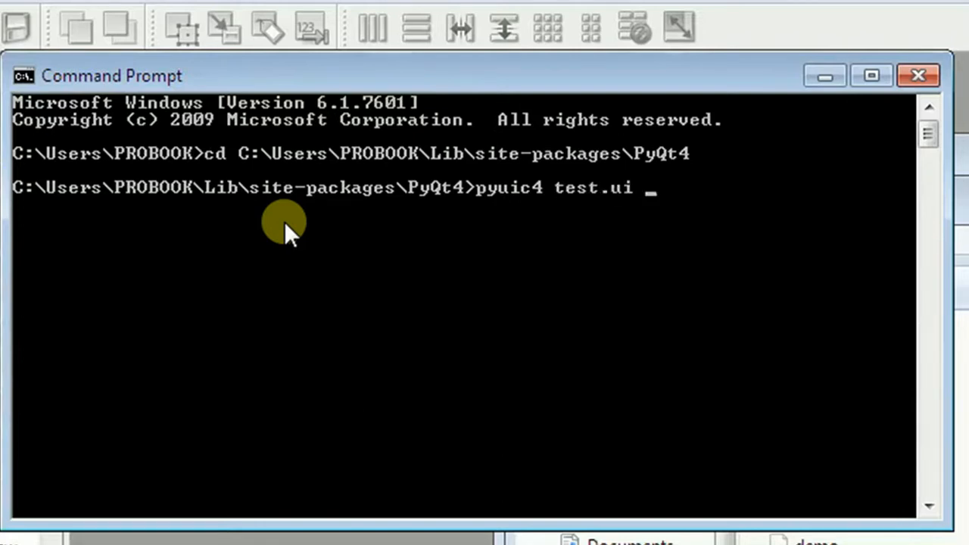
pyautogui.write('-o')
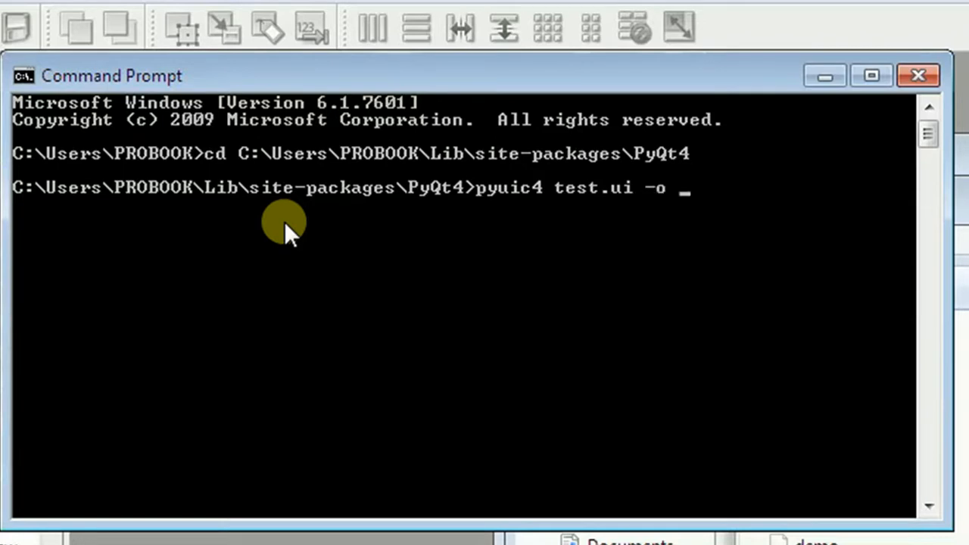
pyautogui.write('test')
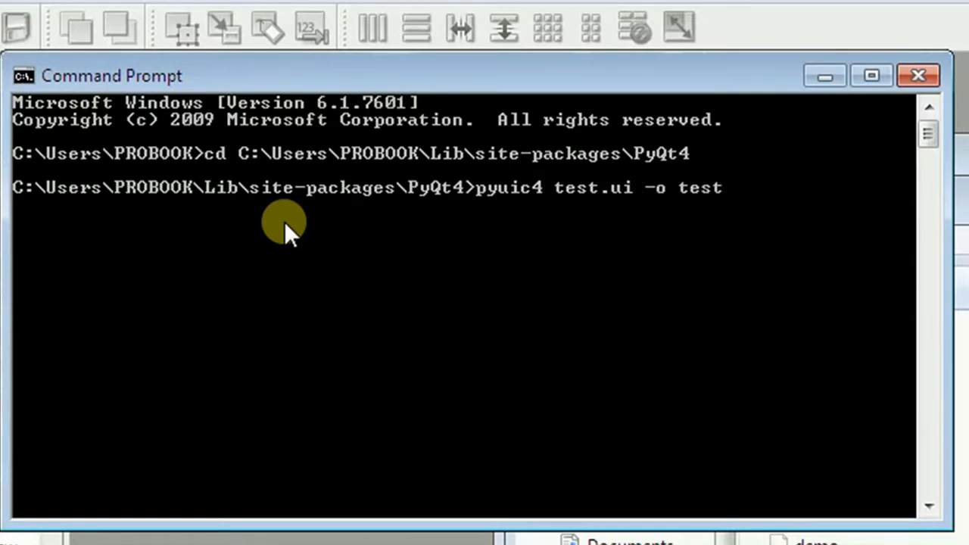
pyautogui.write('.py')
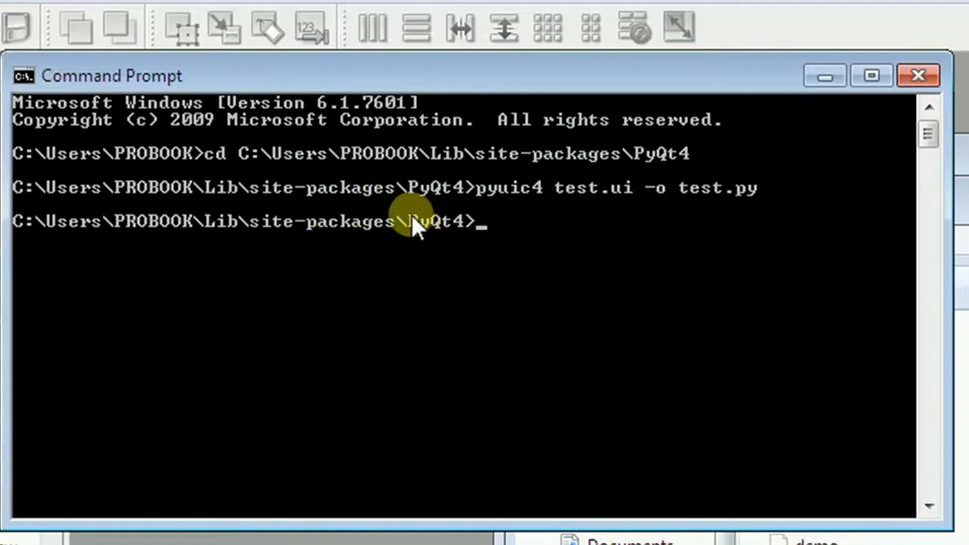
pyautogui.moveTo(473, 227)
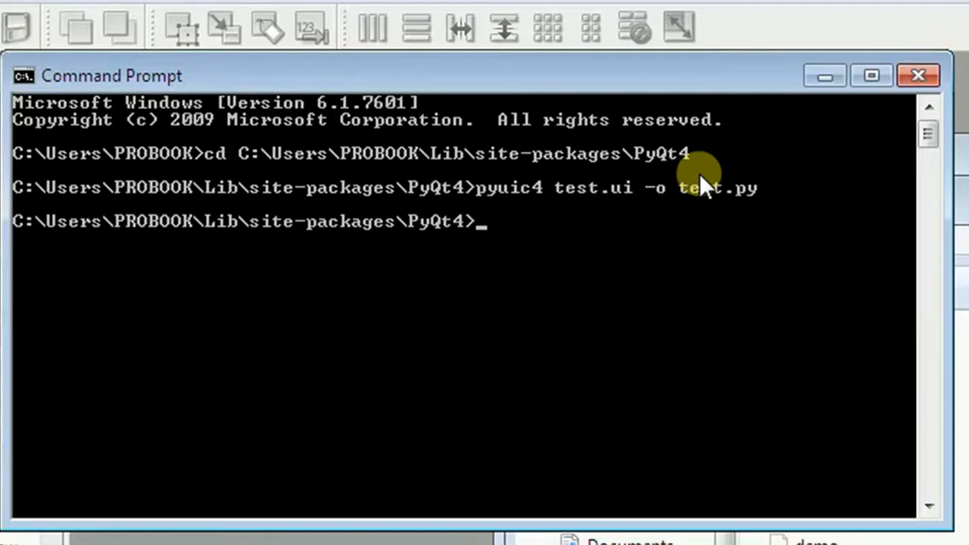
pyautogui.moveTo(765, 189)
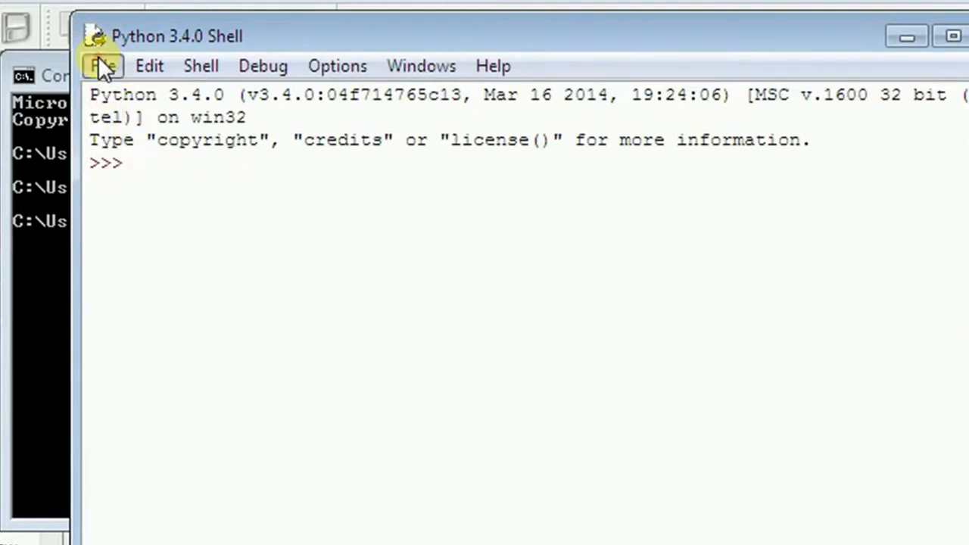
# Start File > Open in IDLE and browse C: > Users to the home folder.
pyautogui.click(103, 66)
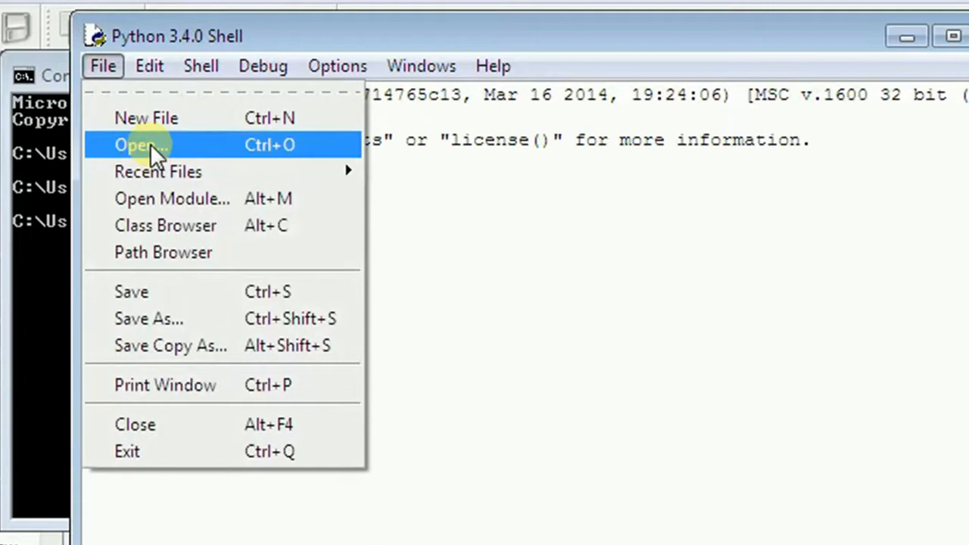
pyautogui.click(140, 145)
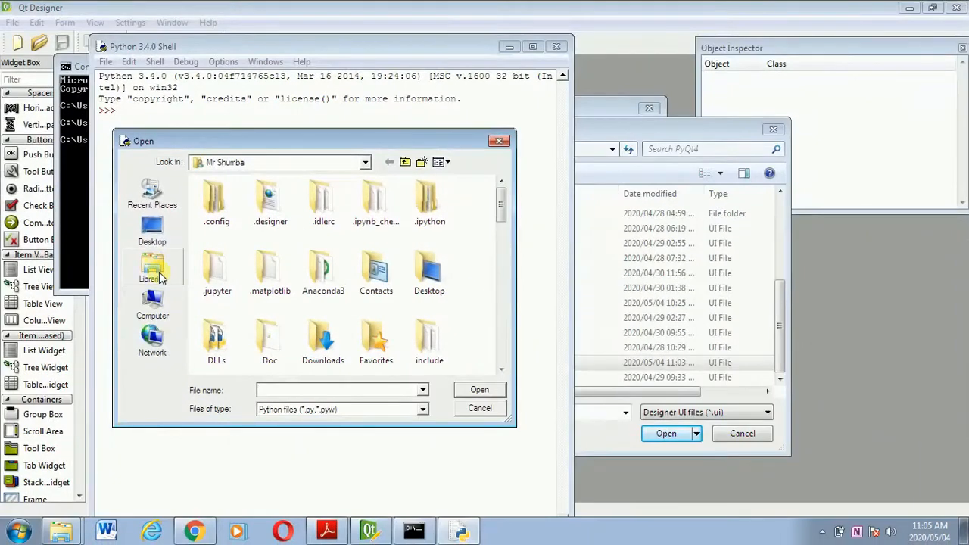
pyautogui.click(152, 307)
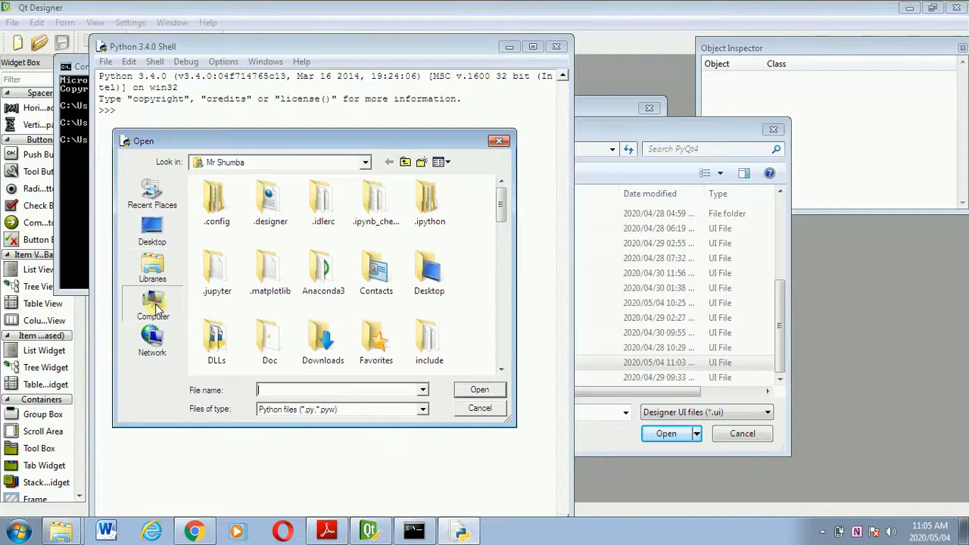
pyautogui.click(152, 306)
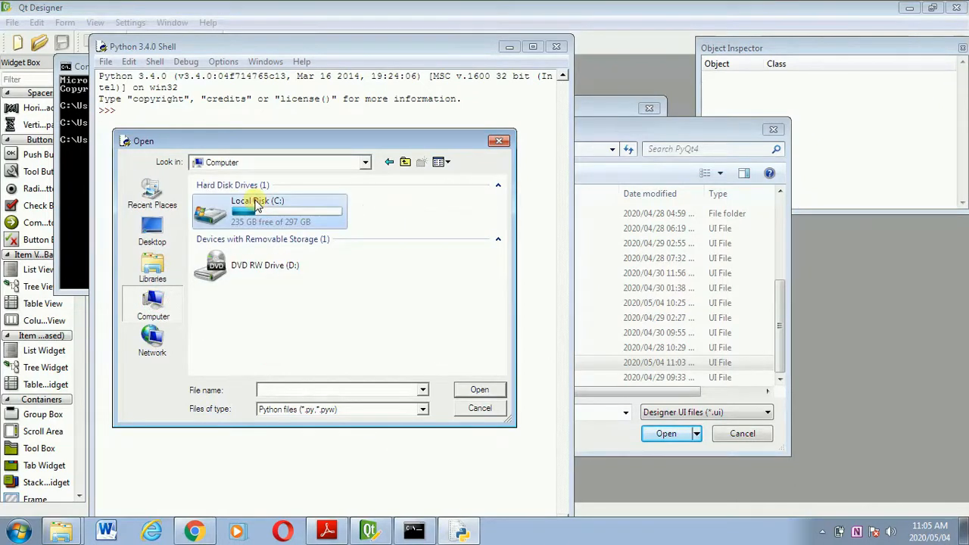
pyautogui.doubleClick(257, 210)
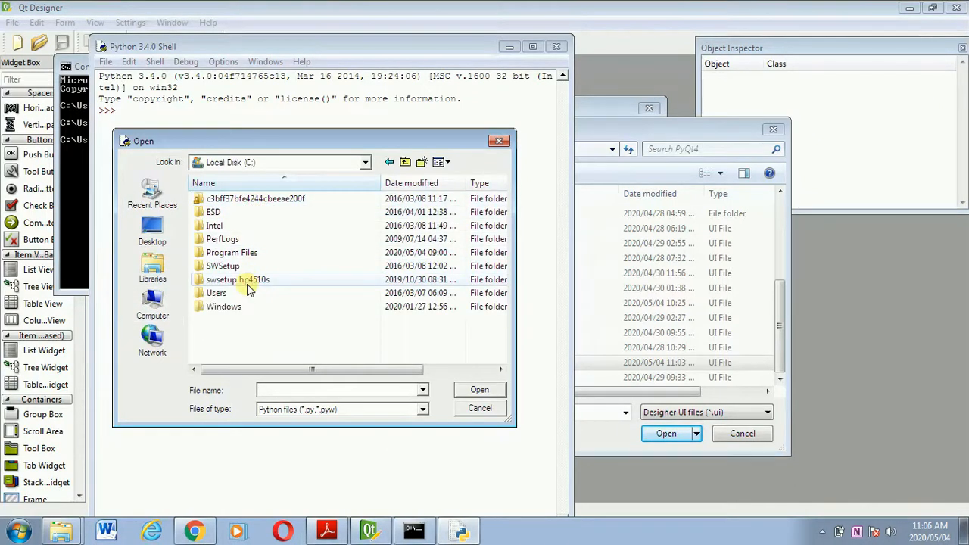
pyautogui.doubleClick(217, 293)
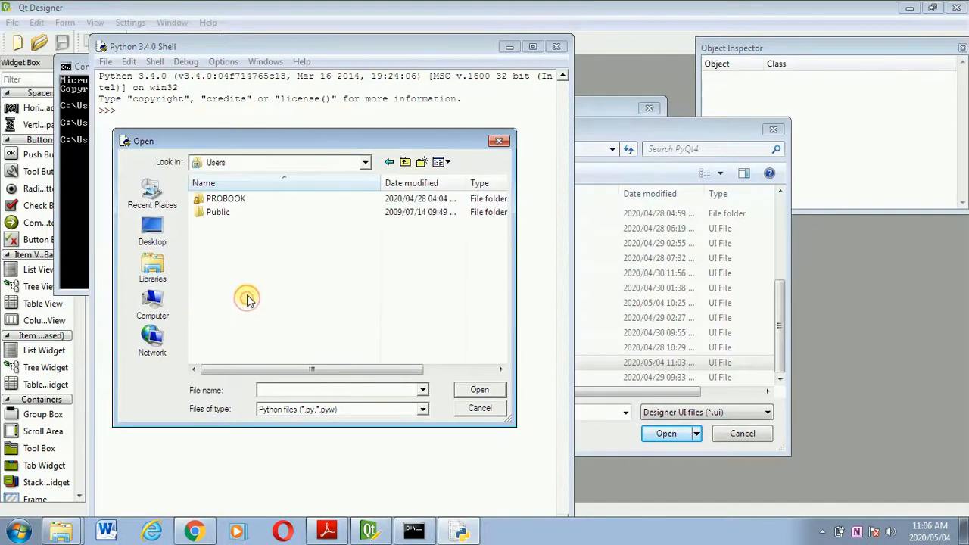
pyautogui.doubleClick(225, 198)
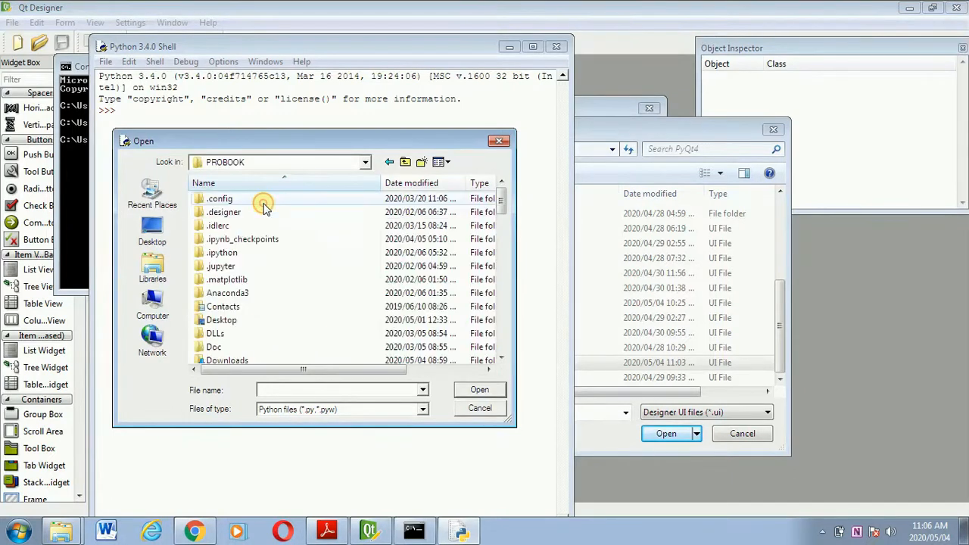
pyautogui.moveTo(242, 341)
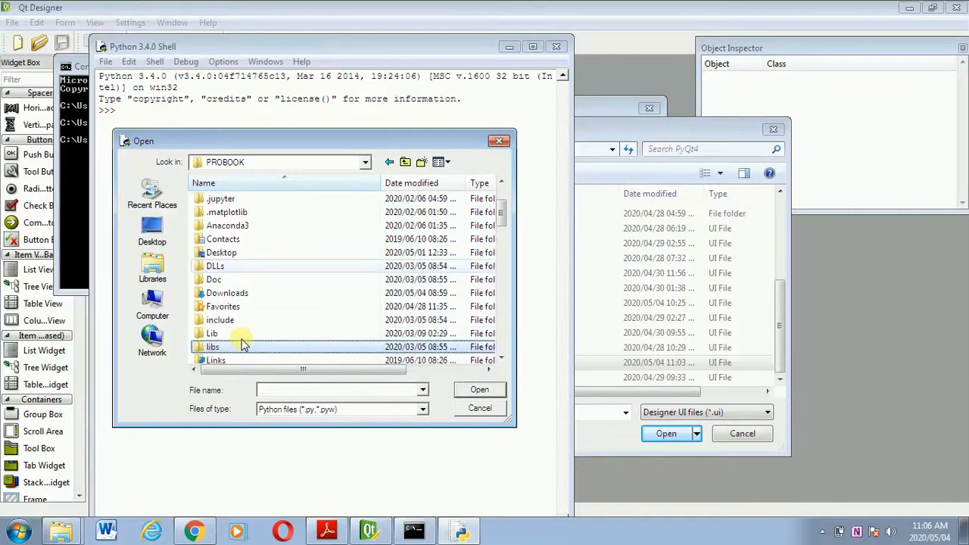
# Navigate through Lib, site-packages and PyQt4, then open test.py.
pyautogui.click(213, 333)
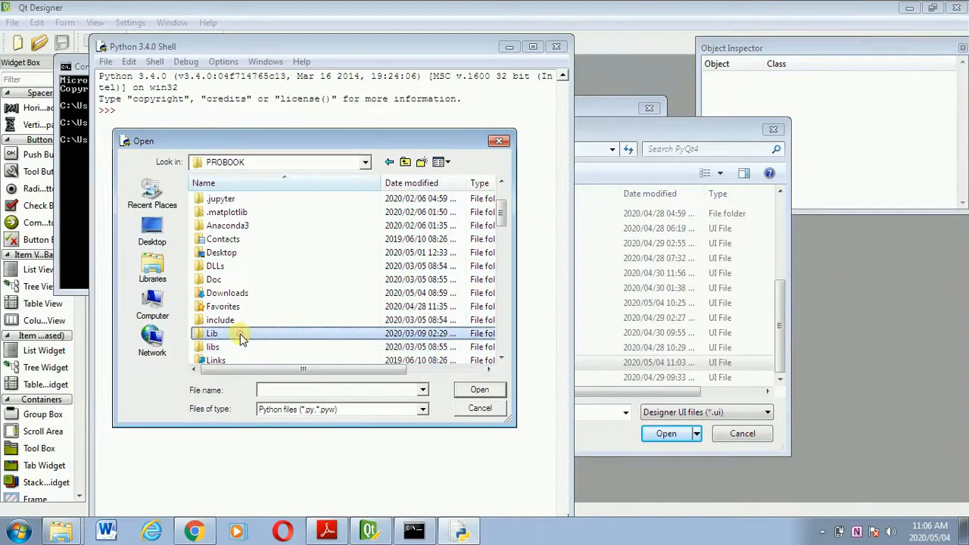
pyautogui.doubleClick(212, 333)
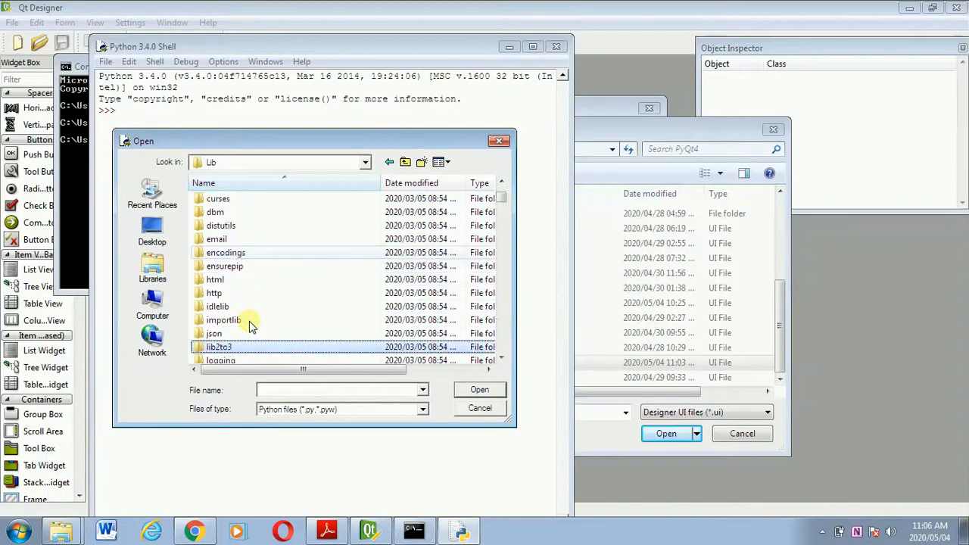
pyautogui.scroll(-3)
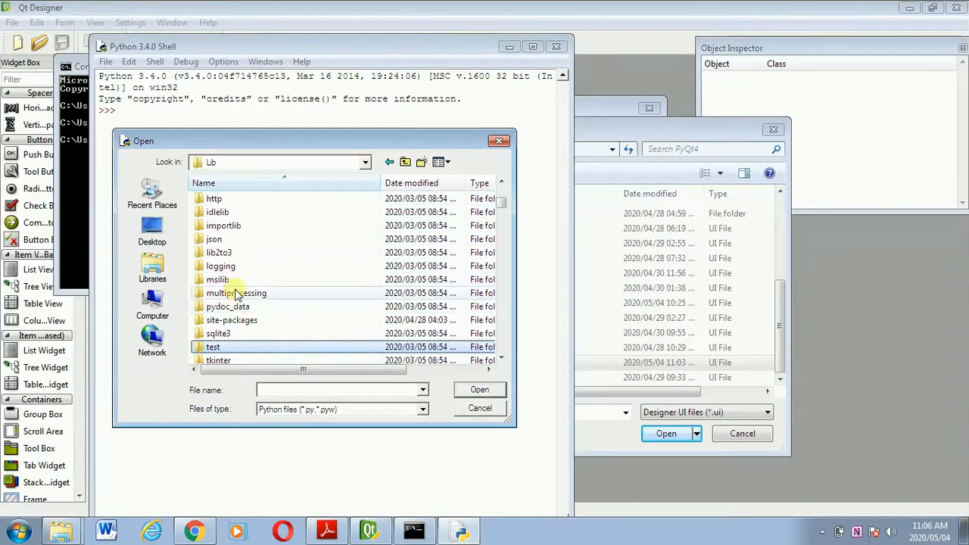
pyautogui.doubleClick(231, 319)
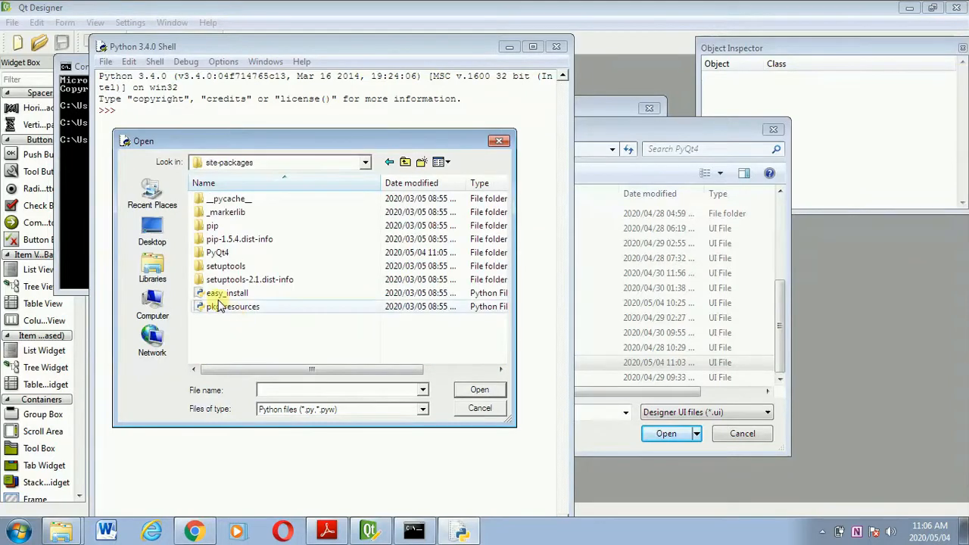
pyautogui.click(217, 253)
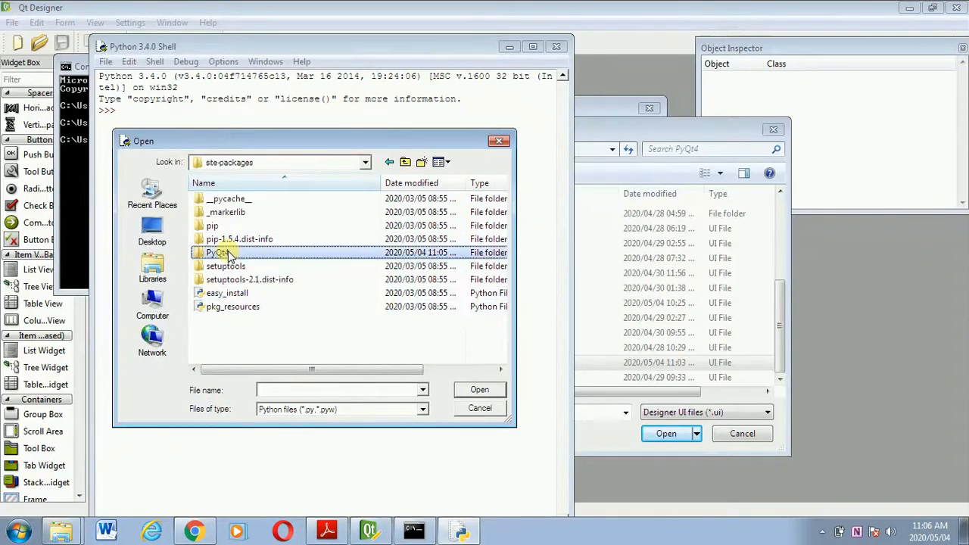
pyautogui.doubleClick(220, 252)
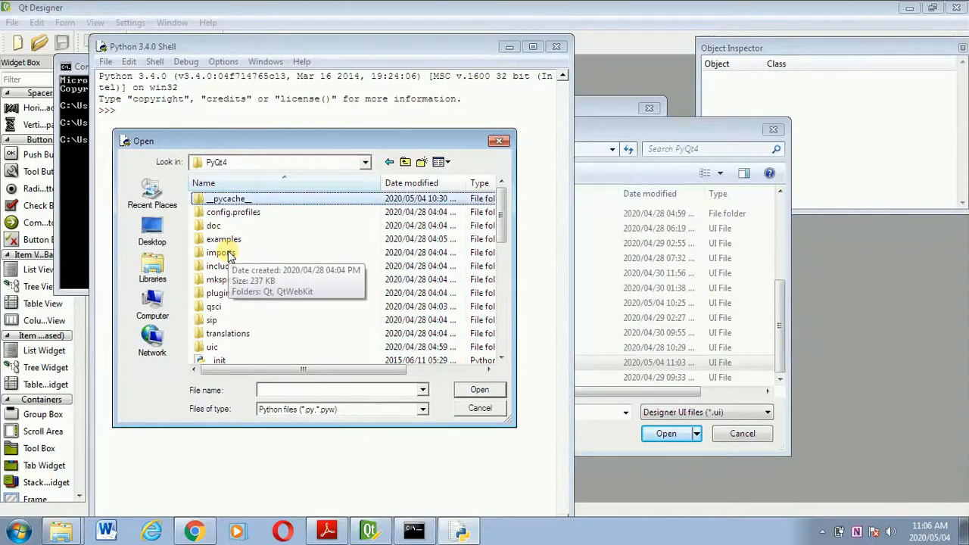
pyautogui.click(229, 347)
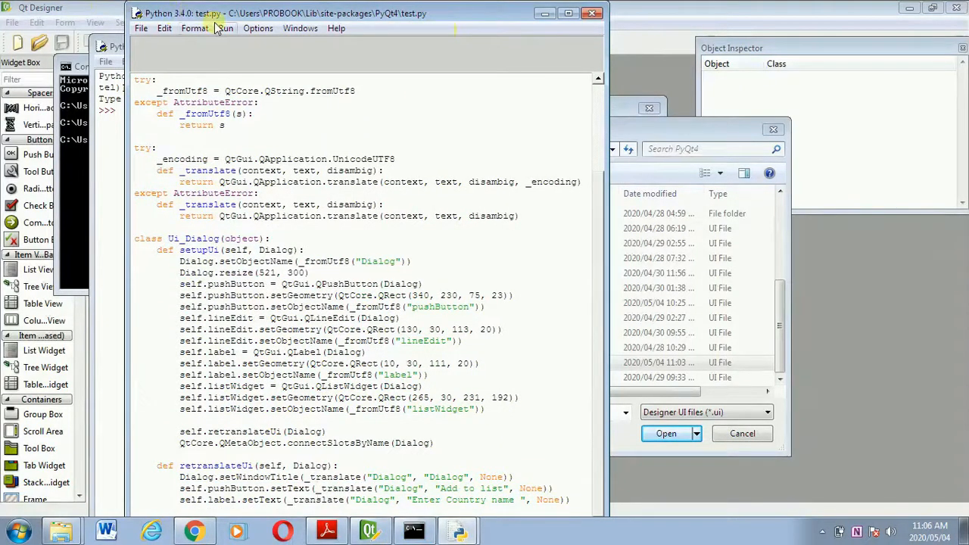
# Open the Python shell, run test.py with F5, then close the shell.
pyautogui.click(225, 28)
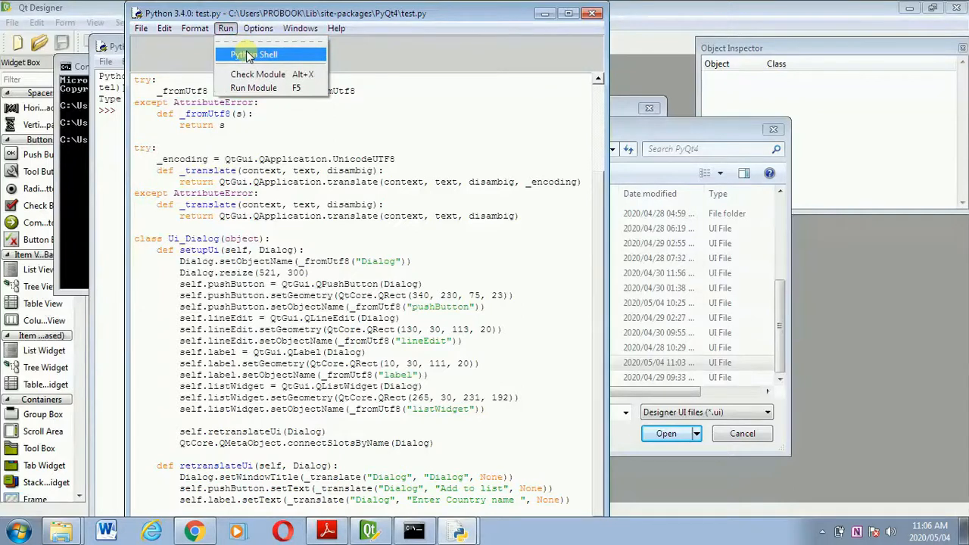
pyautogui.click(254, 54)
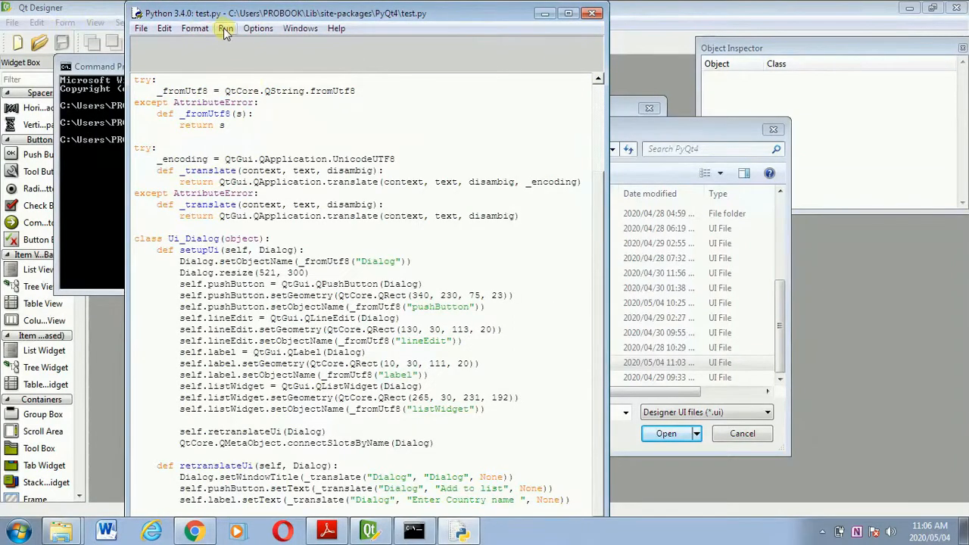
pyautogui.click(225, 28)
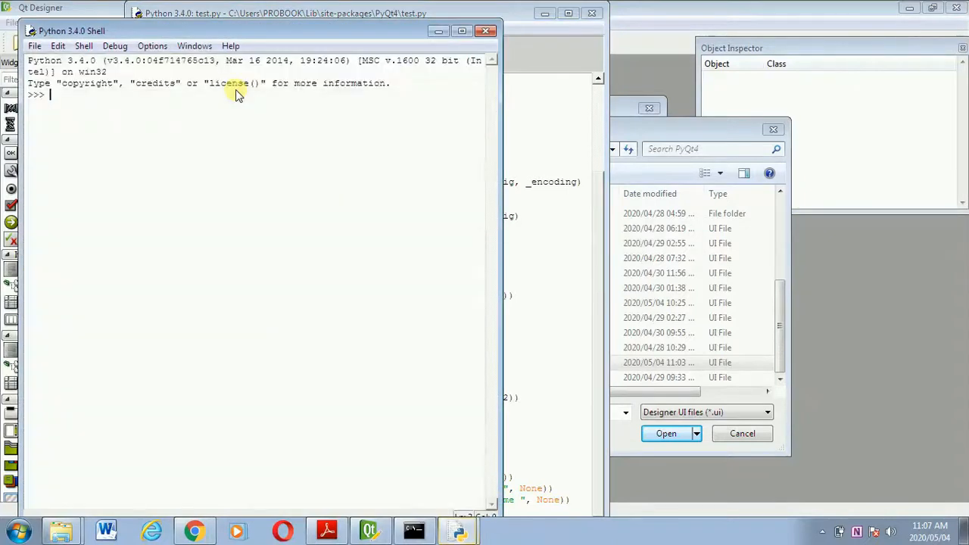
pyautogui.press('F5')
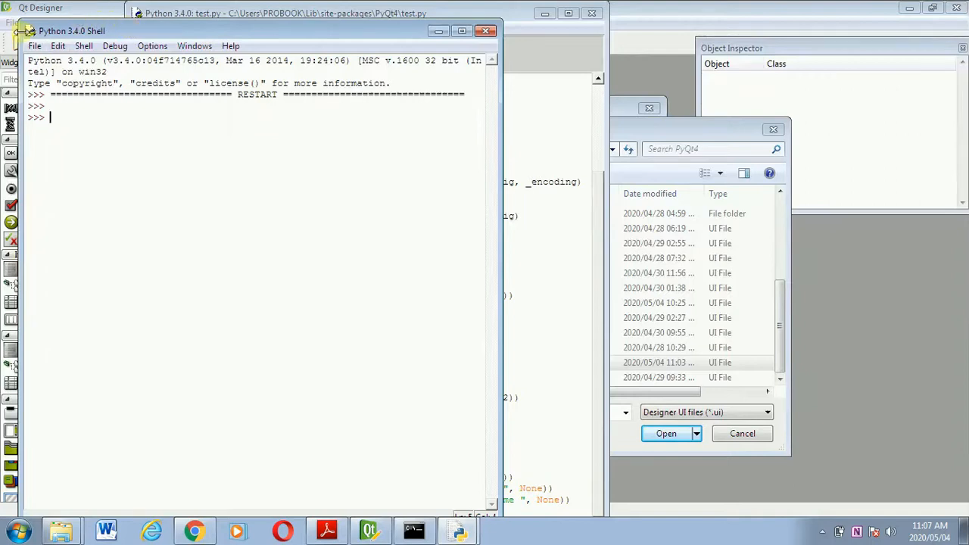
pyautogui.click(34, 47)
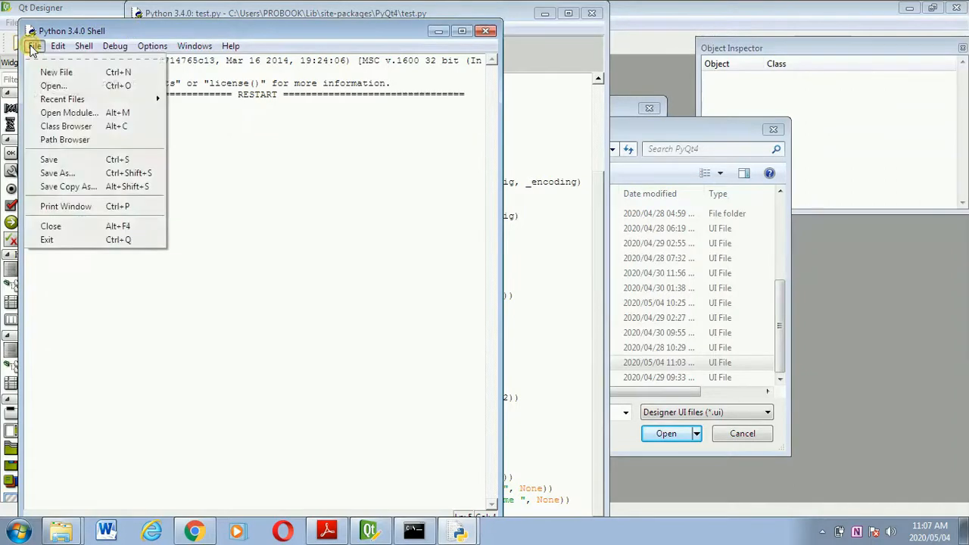
pyautogui.moveTo(53, 86)
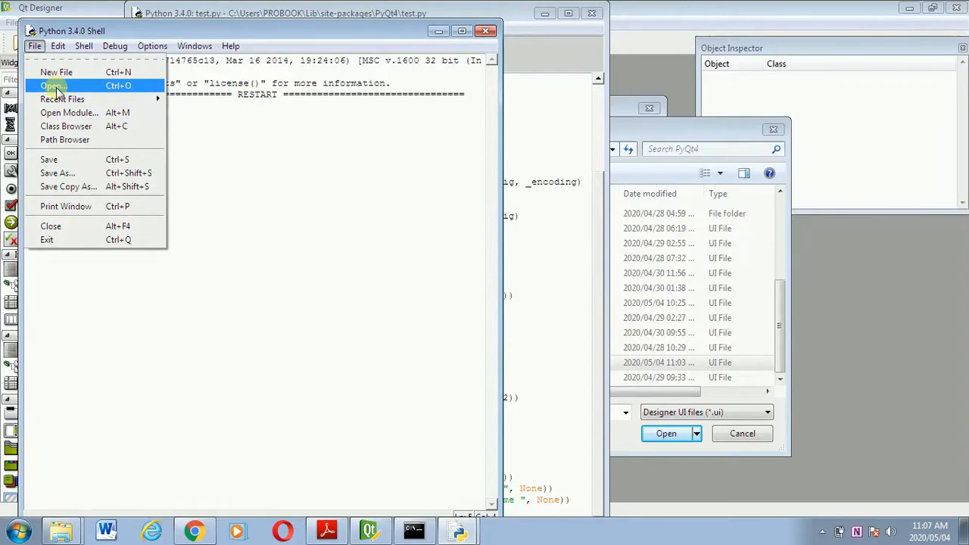
pyautogui.moveTo(98, 187)
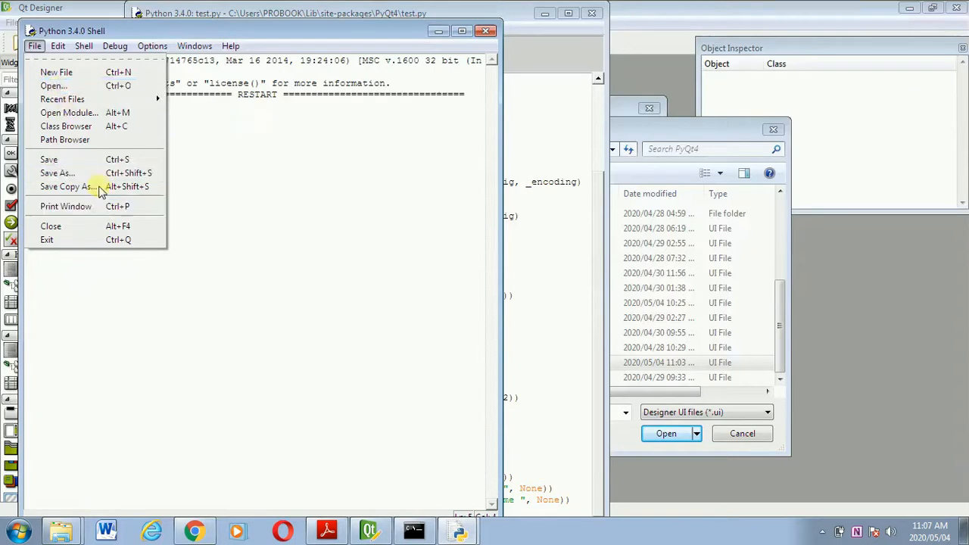
pyautogui.moveTo(76, 115)
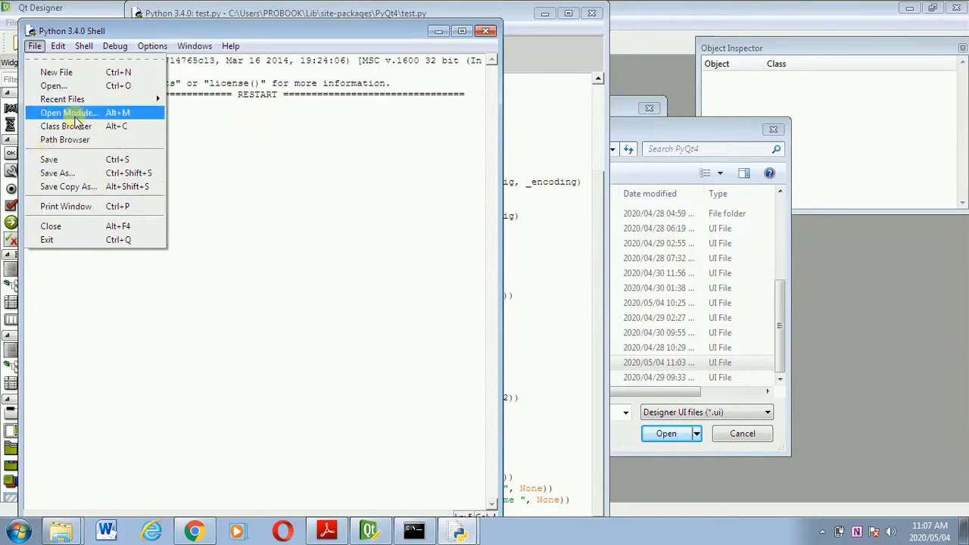
pyautogui.moveTo(57, 72)
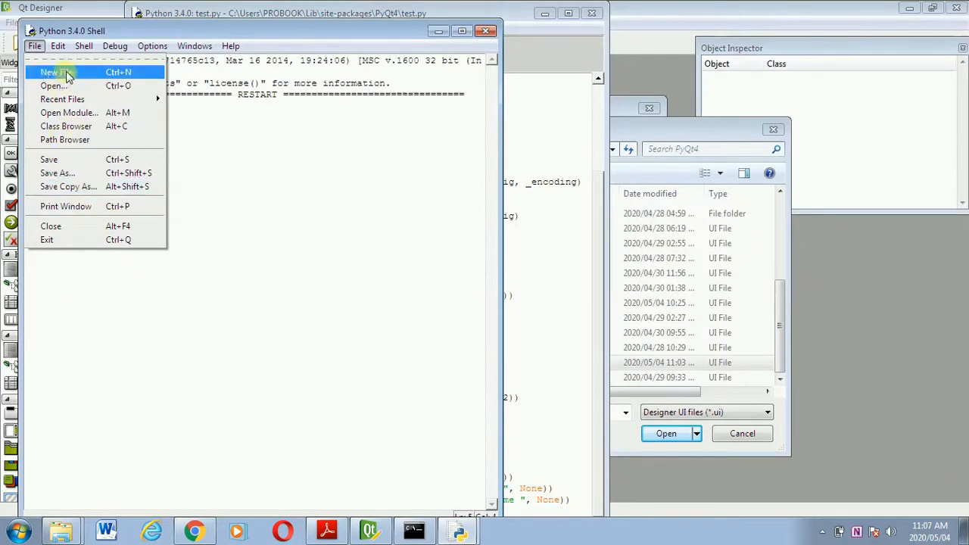
pyautogui.click(238, 188)
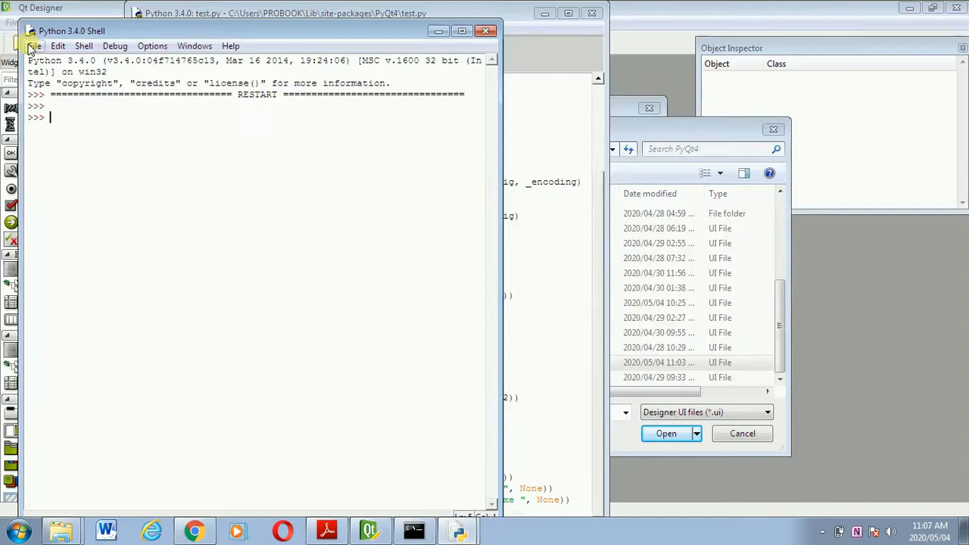
pyautogui.moveTo(487, 31)
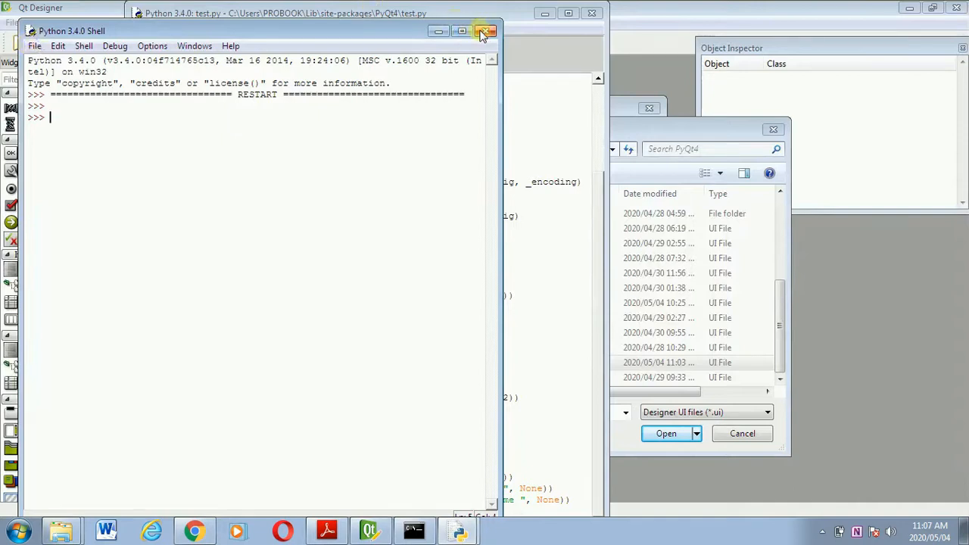
pyautogui.click(487, 31)
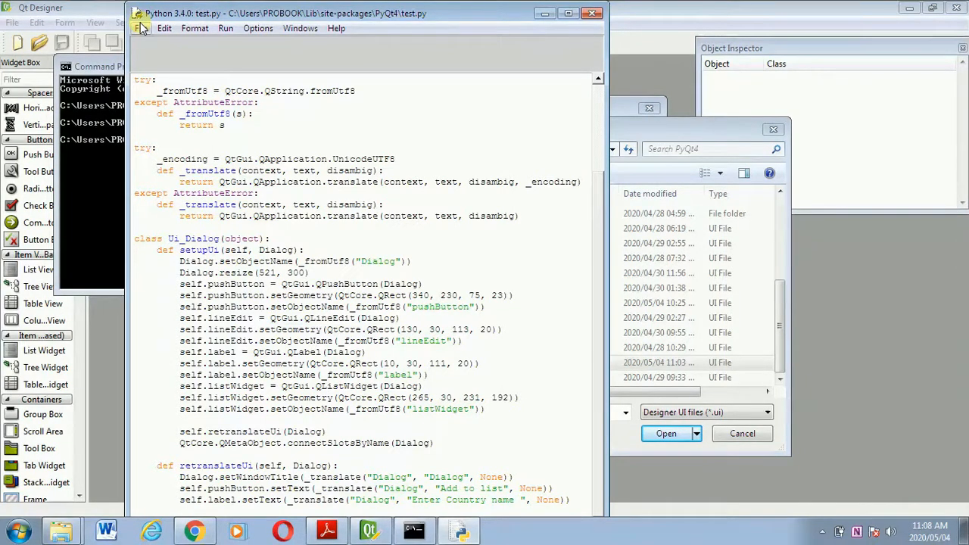
# Create a new untitled script and paste the copied MyForm dialog code.
pyautogui.click(143, 28)
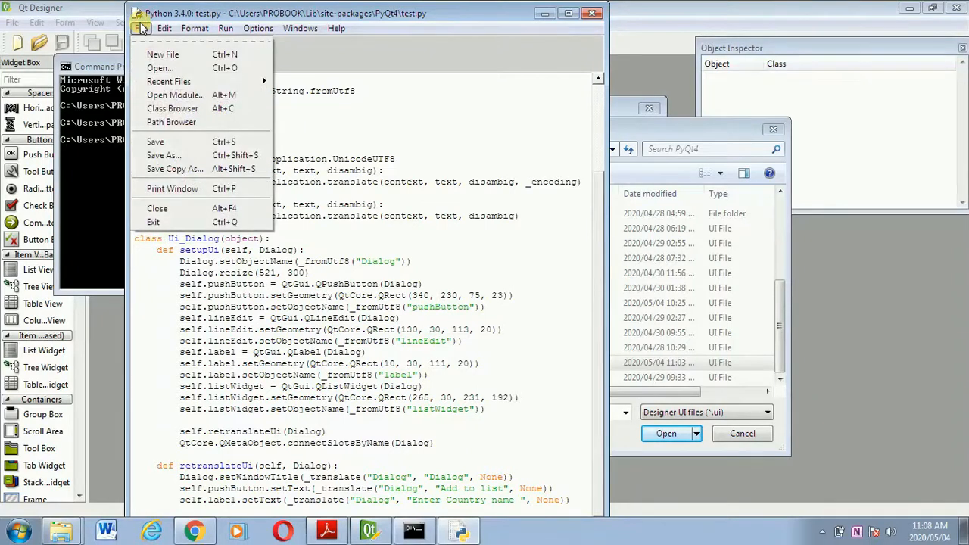
pyautogui.click(163, 53)
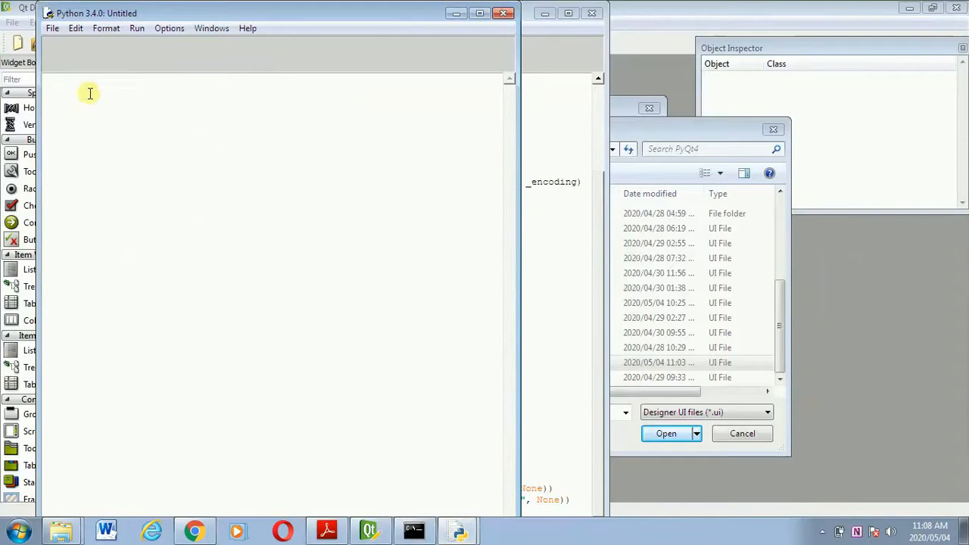
pyautogui.rightClick(90, 92)
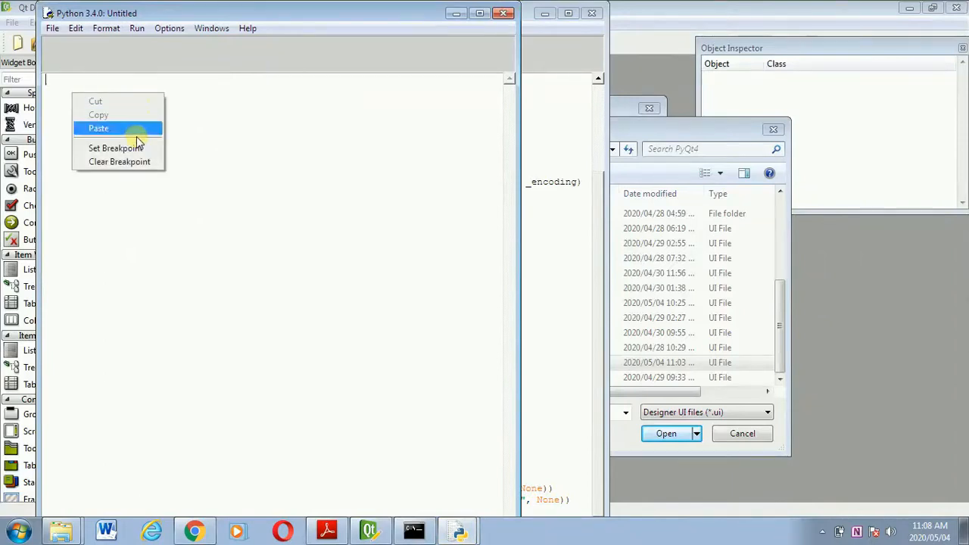
pyautogui.click(98, 128)
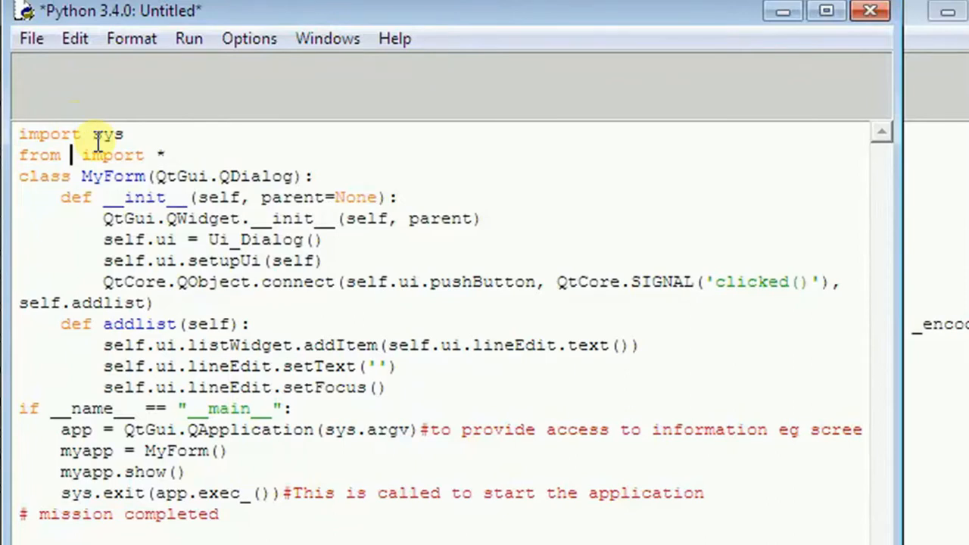
# Edit the import line to read 'from test import *'.
pyautogui.write('t')
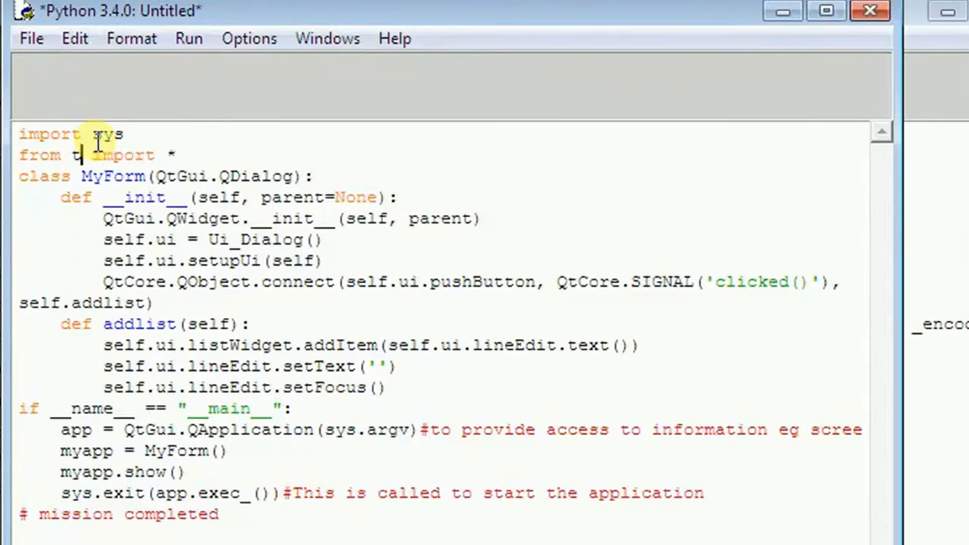
pyautogui.write('est')
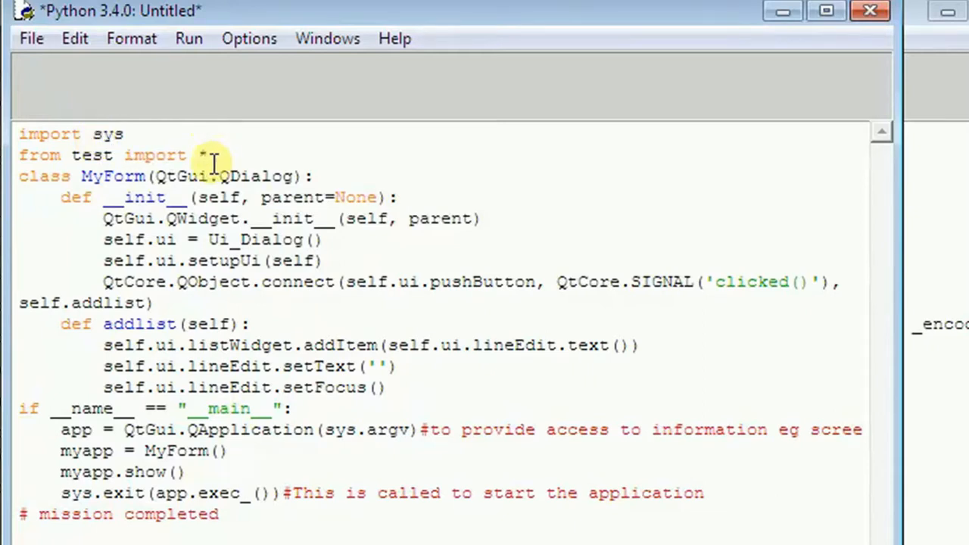
pyautogui.moveTo(341, 458)
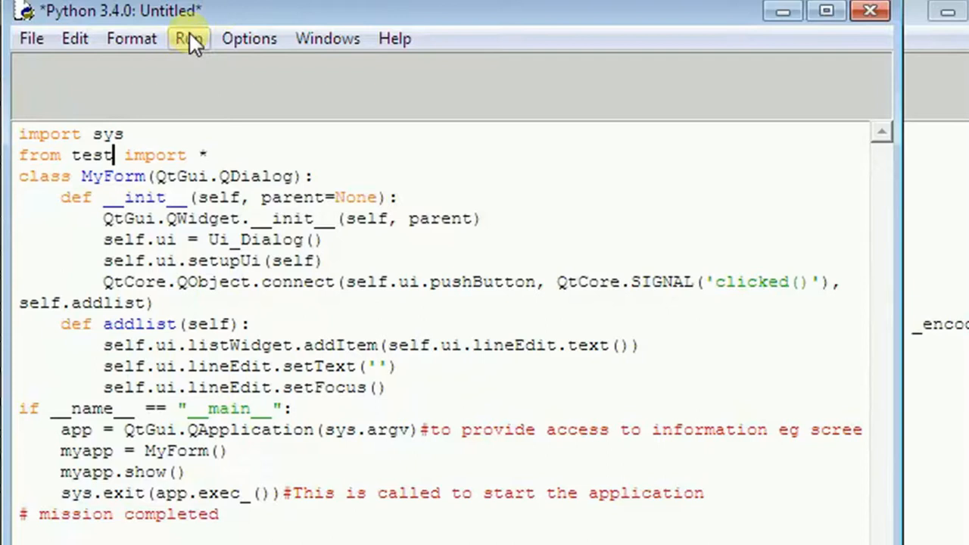
pyautogui.click(189, 38)
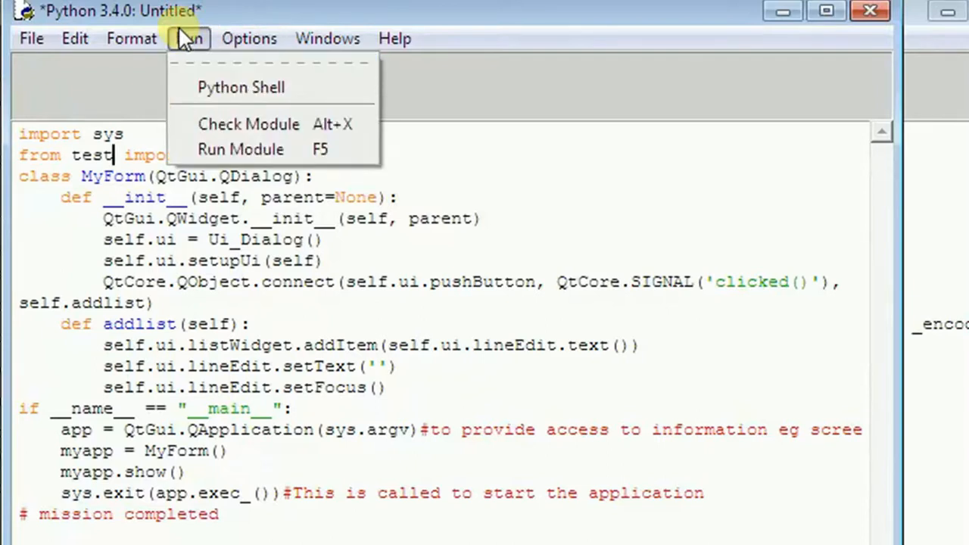
pyautogui.click(31, 38)
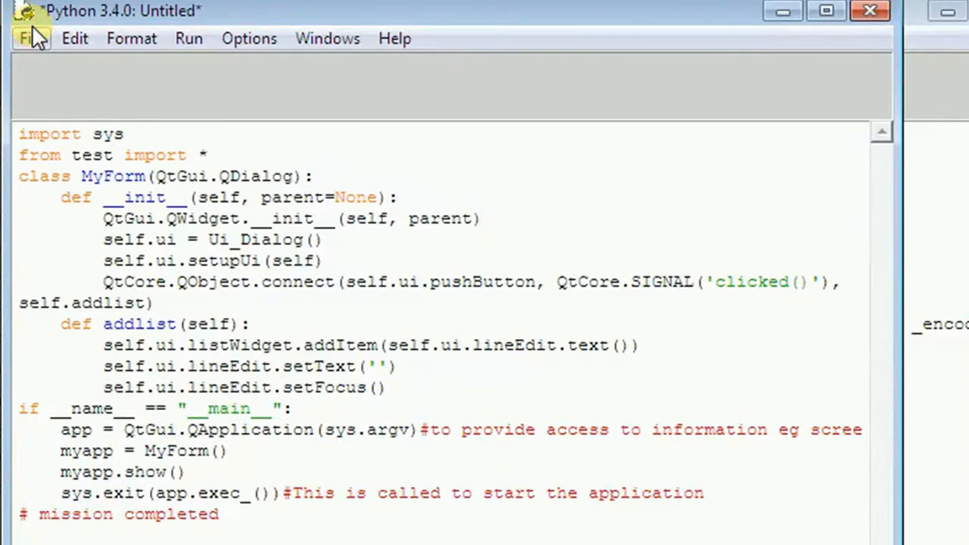
# Save the script as calltest in the PyQt4 folder and run the module.
pyautogui.click(31, 38)
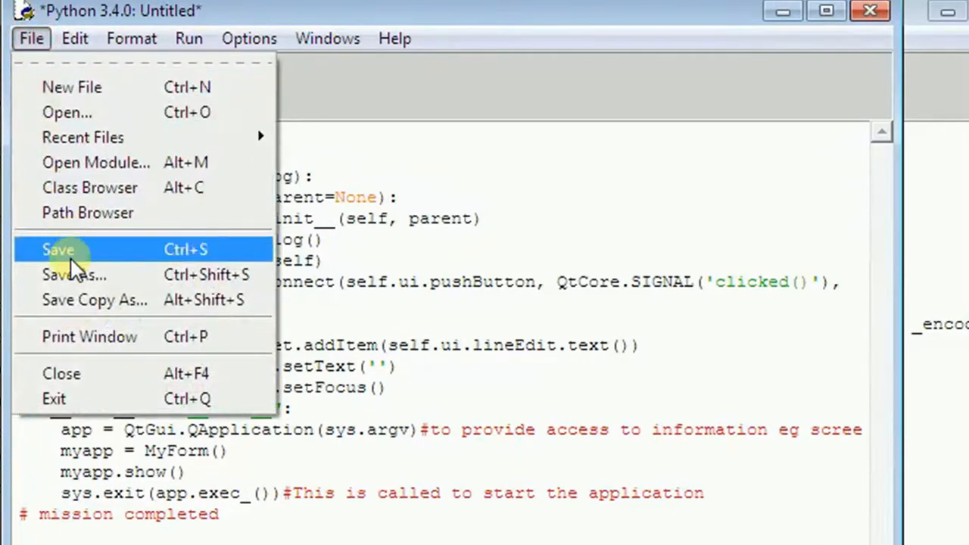
pyautogui.click(58, 249)
pyautogui.write('calltest')
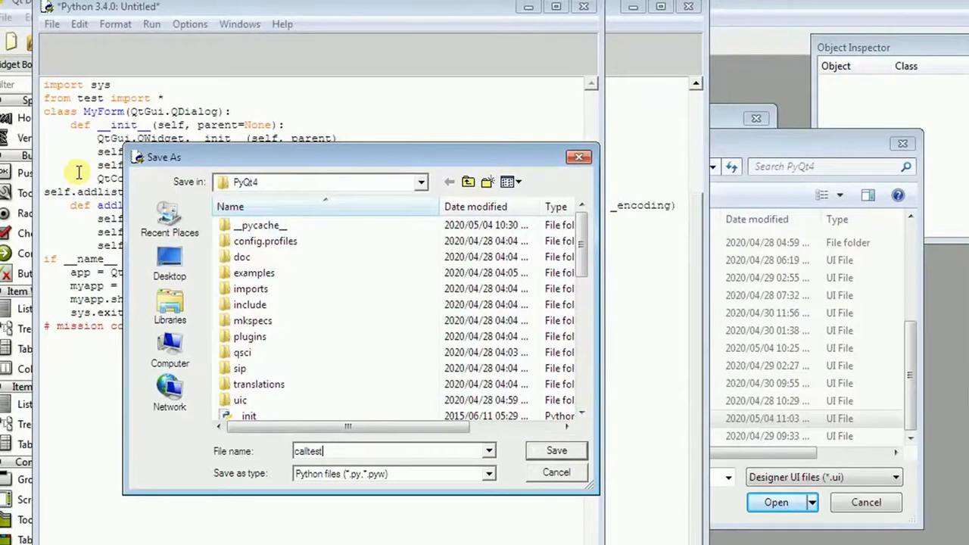
pyautogui.click(557, 450)
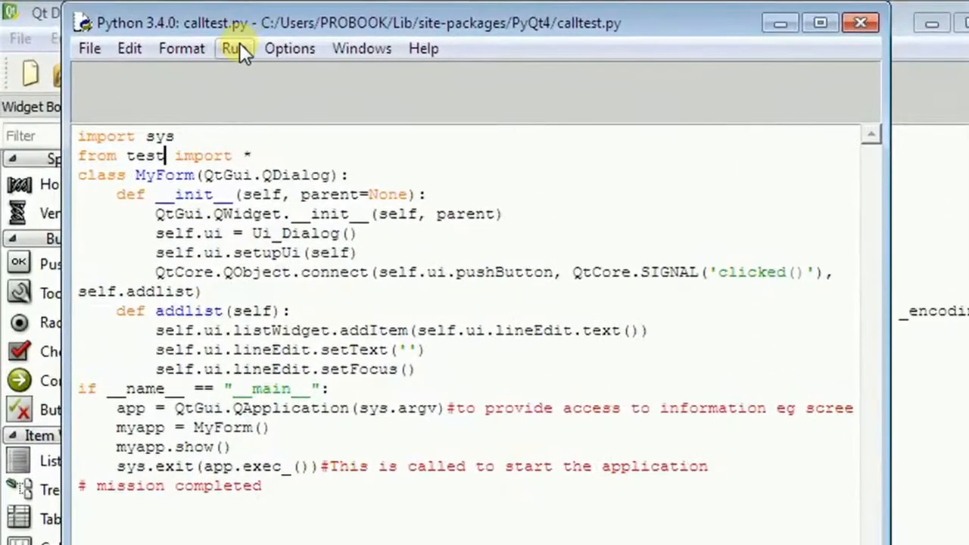
pyautogui.click(233, 49)
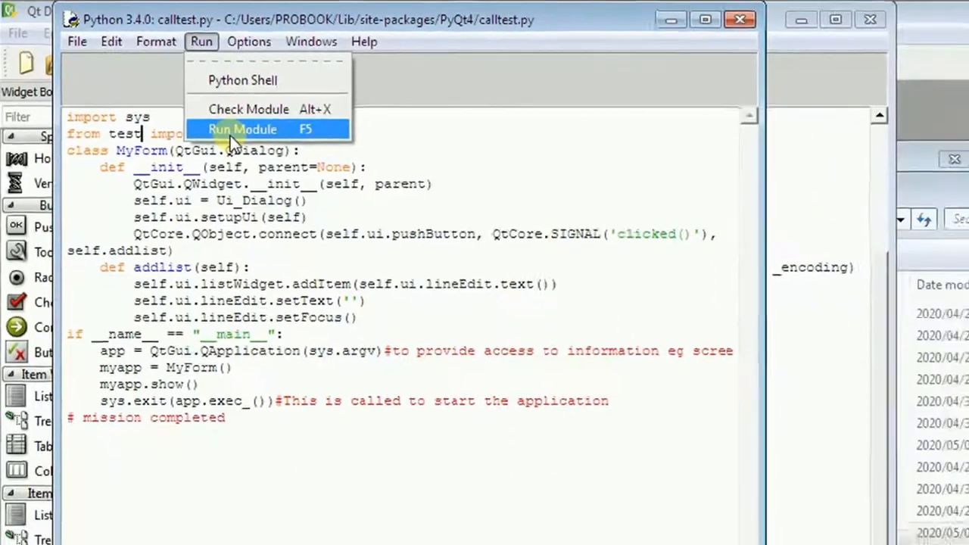
pyautogui.click(242, 129)
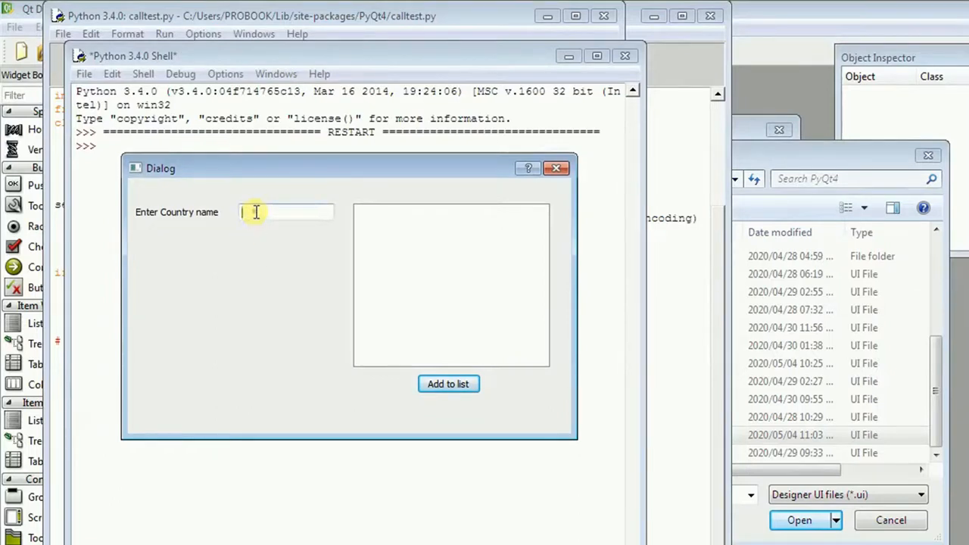
# Add ZAMBIA, ZIMBABWE and SOUTH AFRICA to the country list.
pyautogui.write('z')
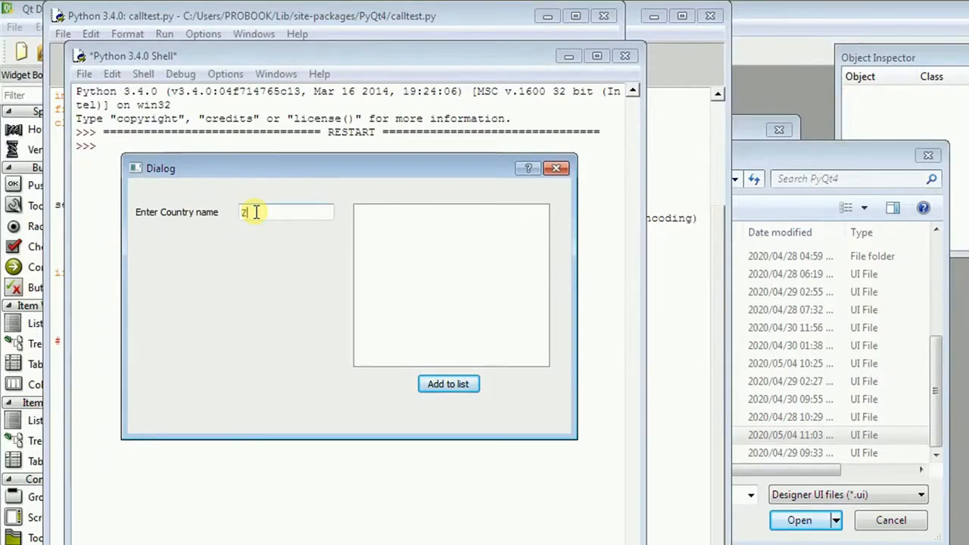
pyautogui.write('AMBIA')
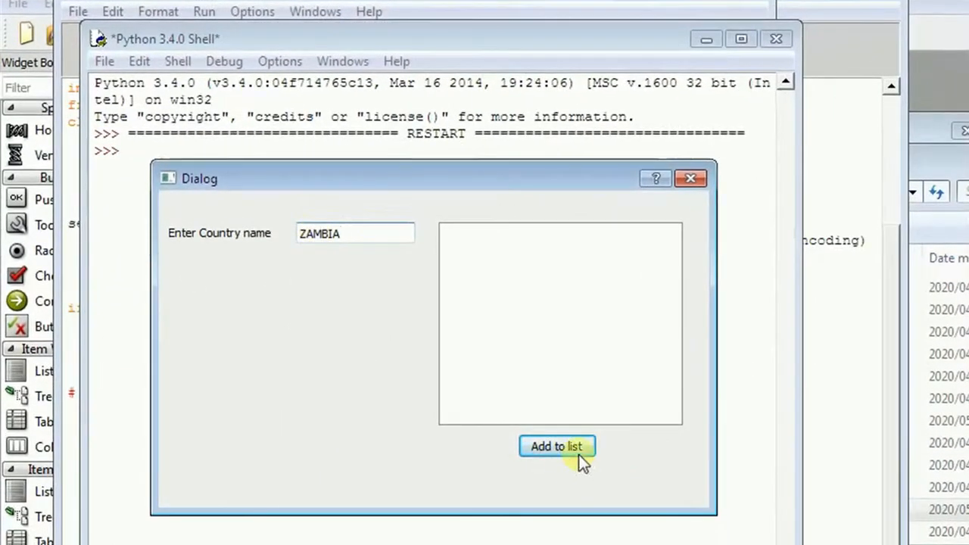
pyautogui.click(557, 446)
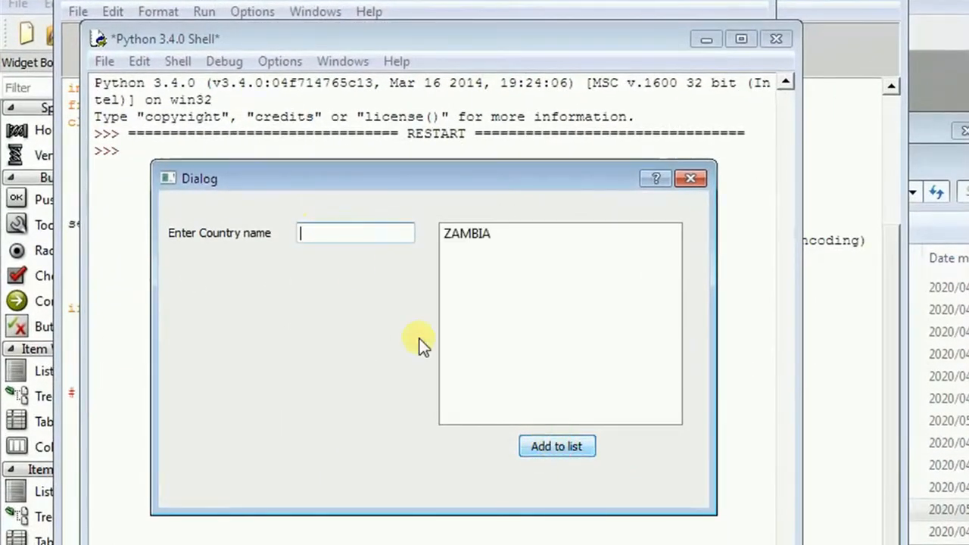
pyautogui.write('Z')
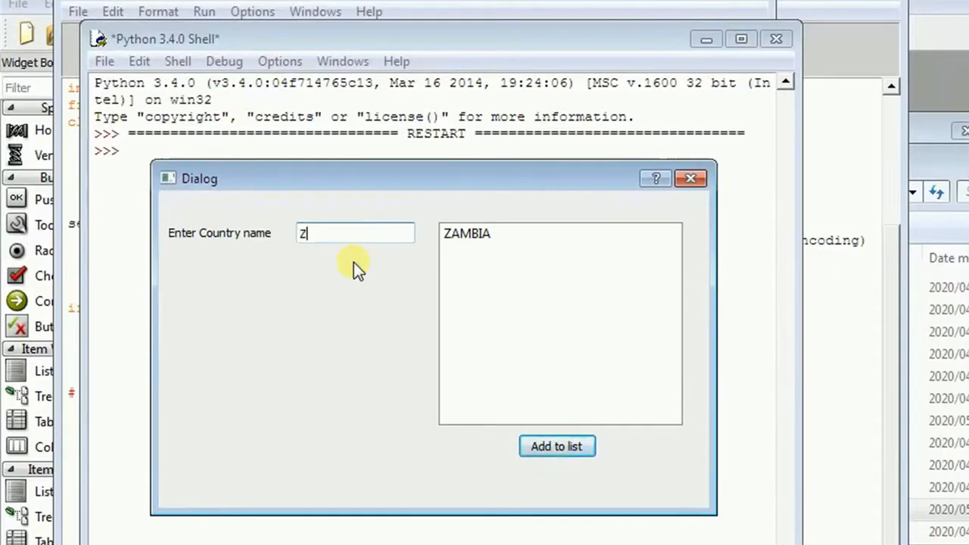
pyautogui.write('IMBABWE')
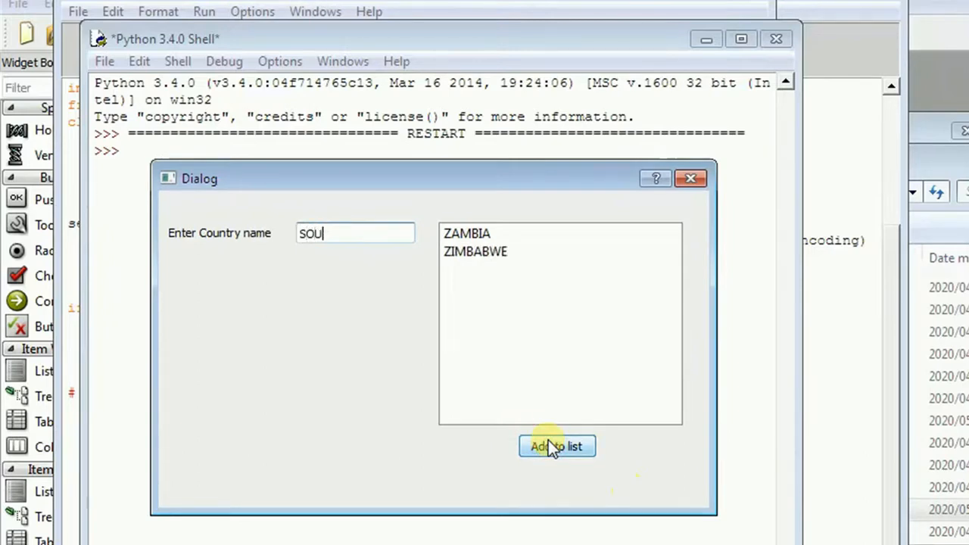
pyautogui.write('TH')
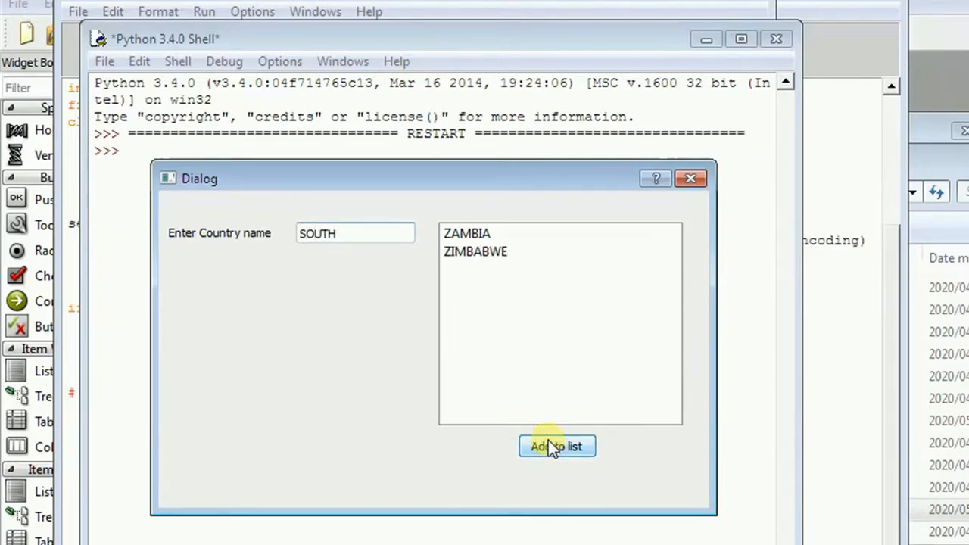
pyautogui.write('A')
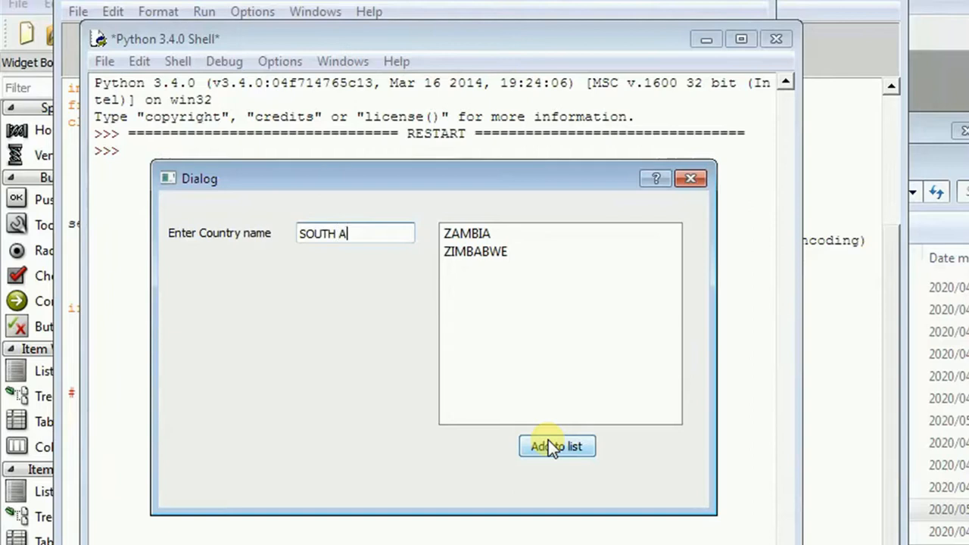
pyautogui.write('FRICA')
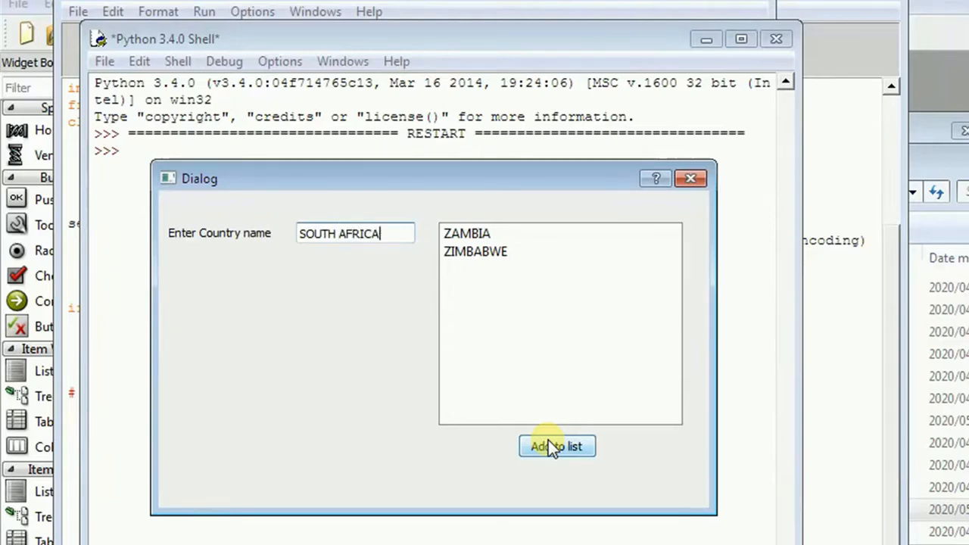
pyautogui.click(556, 446)
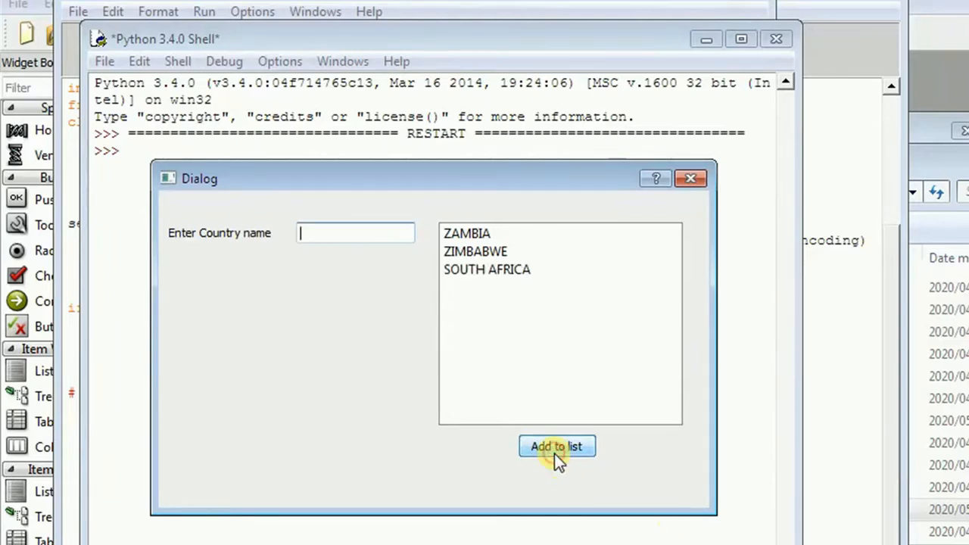
# Add test entries such as HHHH, GUG7T7U and GYG7UG to the list.
pyautogui.write('HHHH')
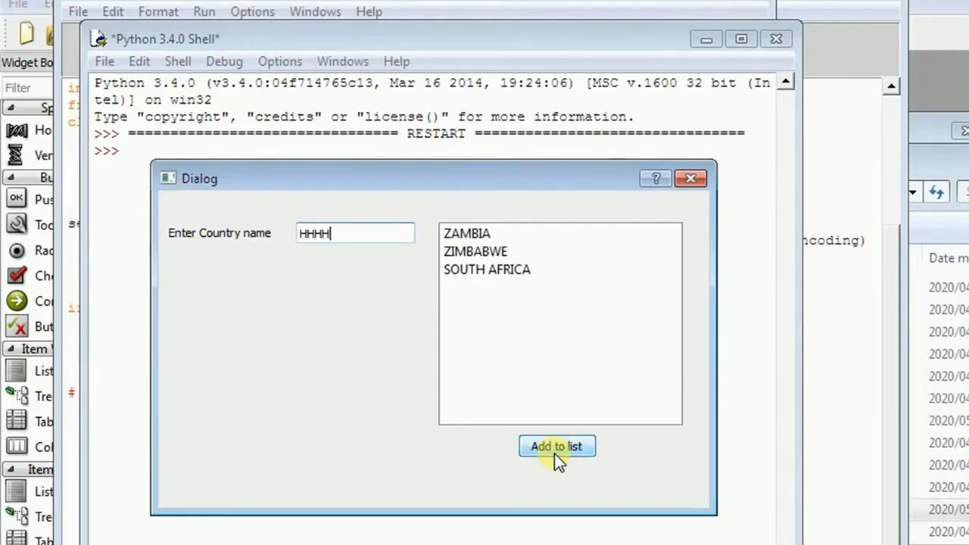
pyautogui.click(556, 446)
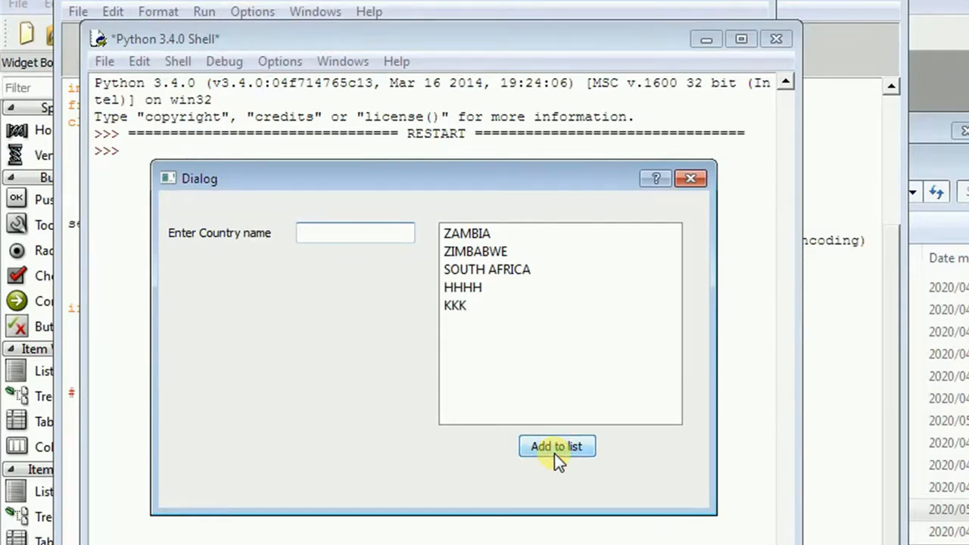
pyautogui.click(557, 446)
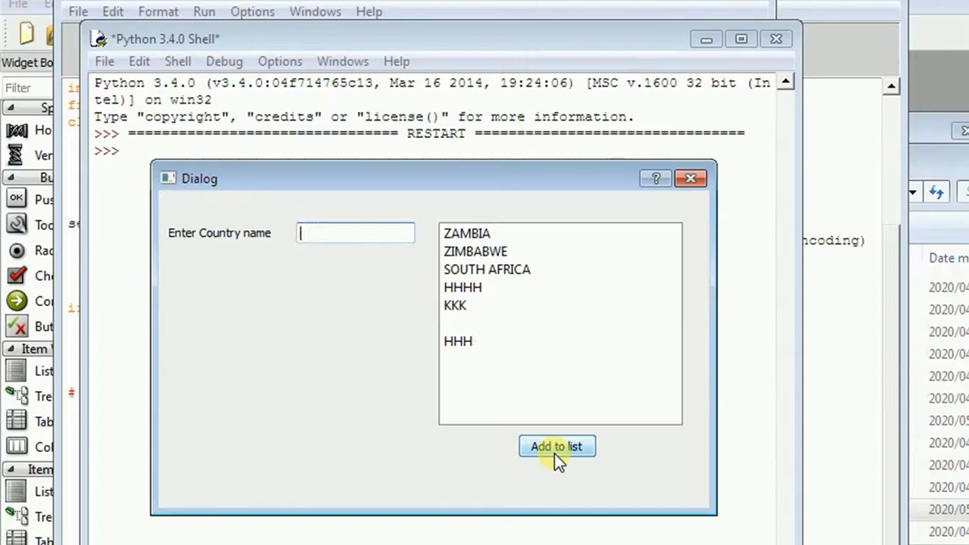
pyautogui.write('G')
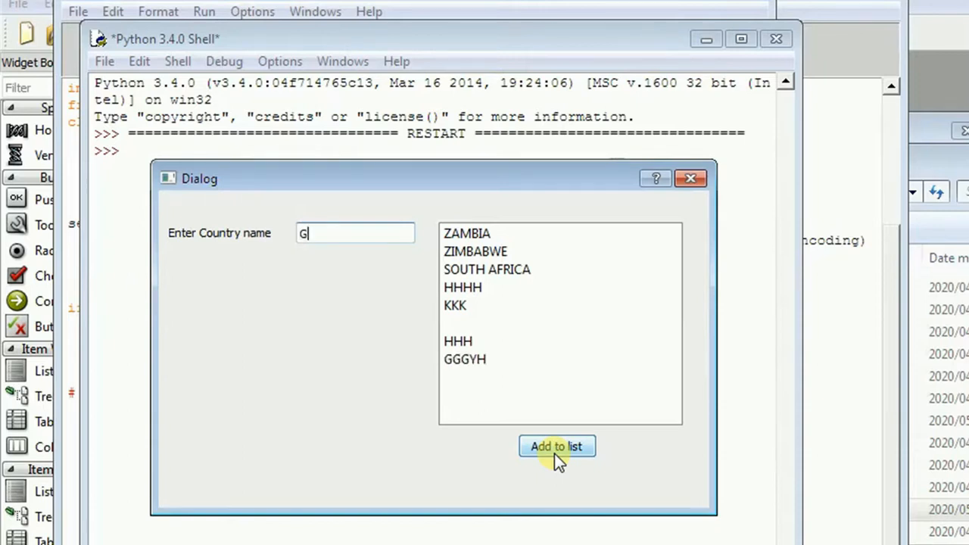
pyautogui.write('UG')
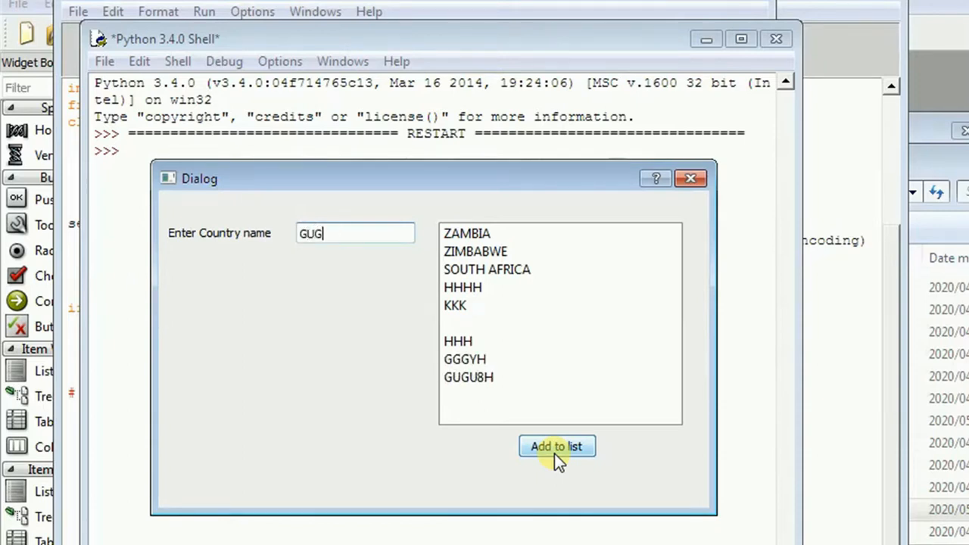
pyautogui.click(557, 447)
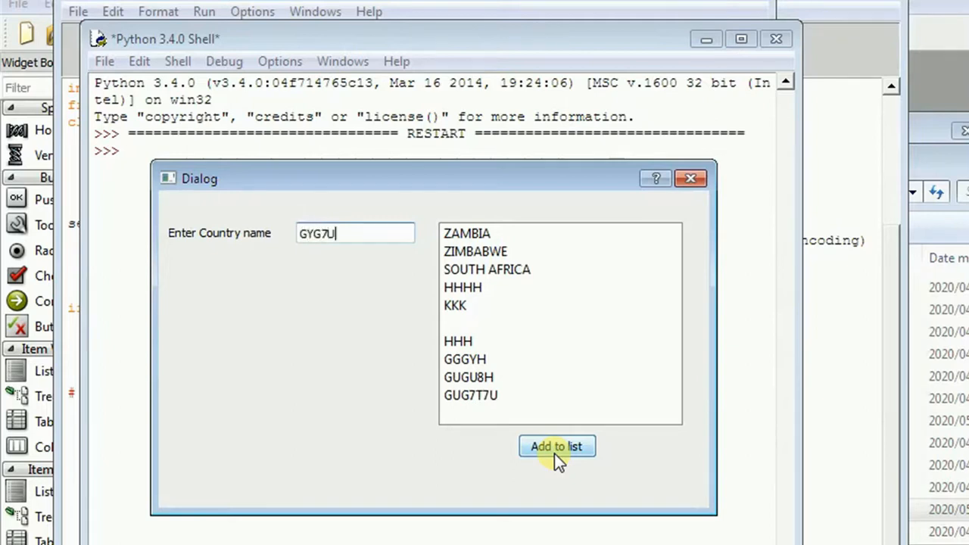
pyautogui.click(556, 446)
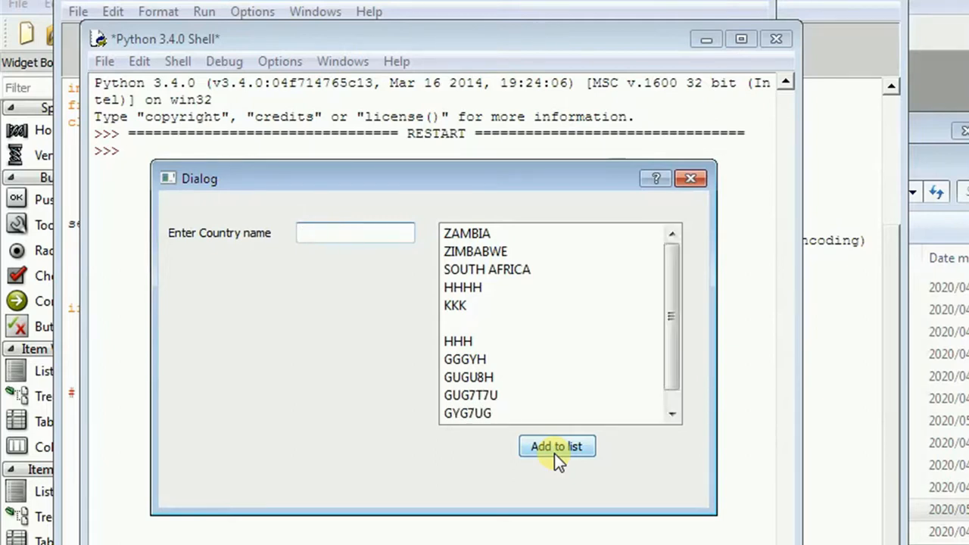
pyautogui.write('YGU')
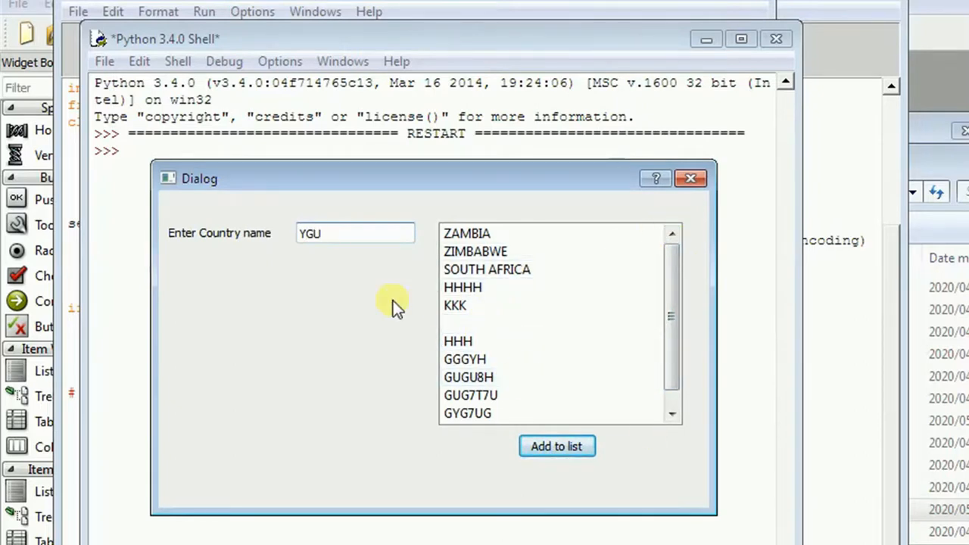
pyautogui.moveTo(386, 295)
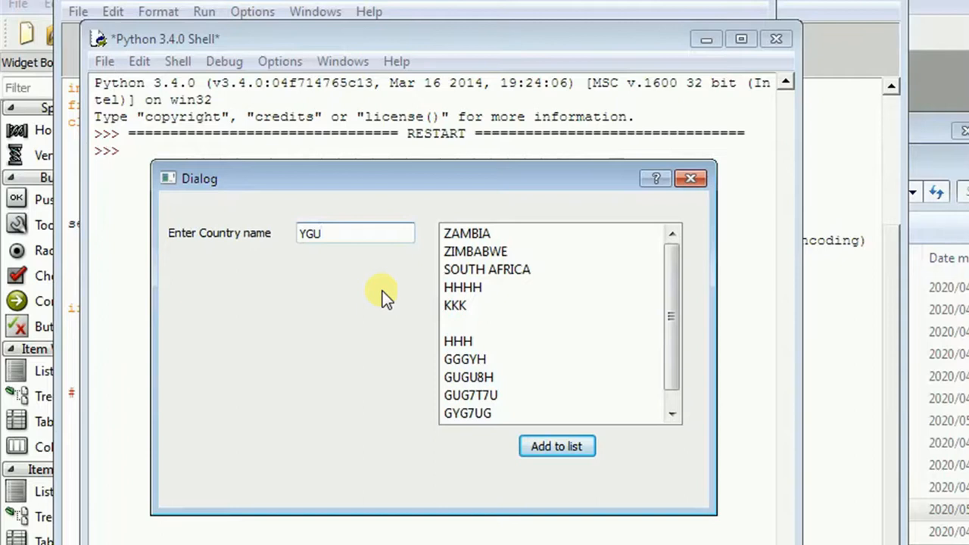